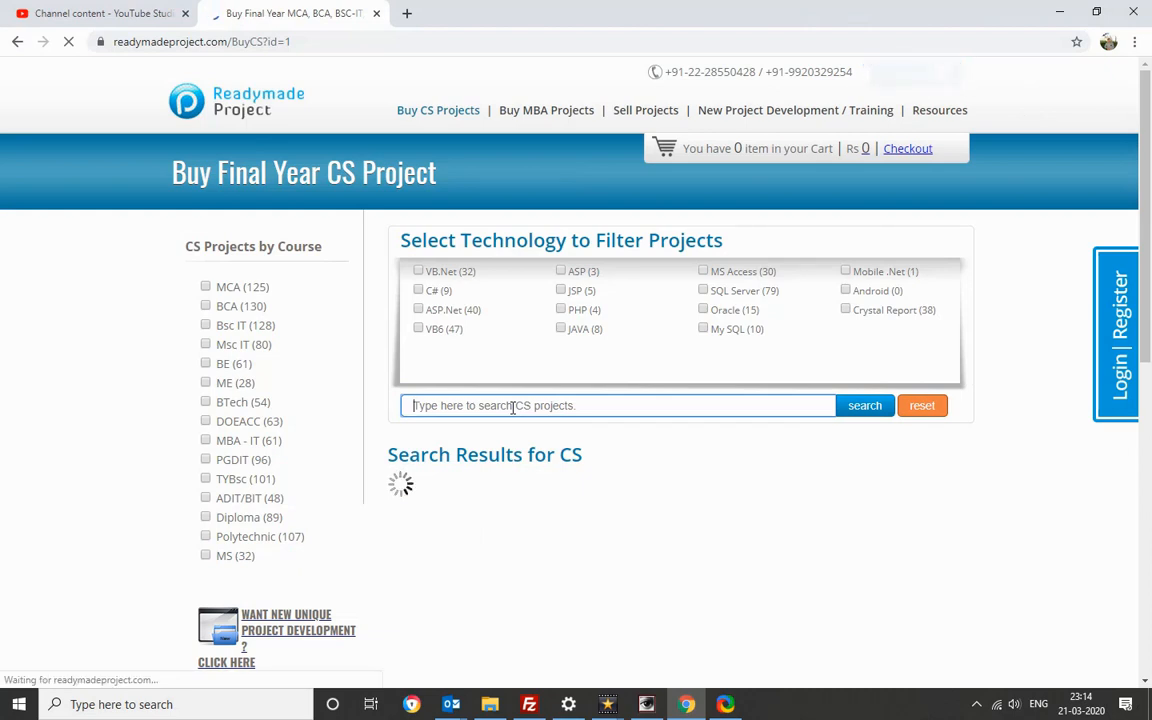
Search the project site for 'online asse' to find the Online Asset Management System listing
text(onli)
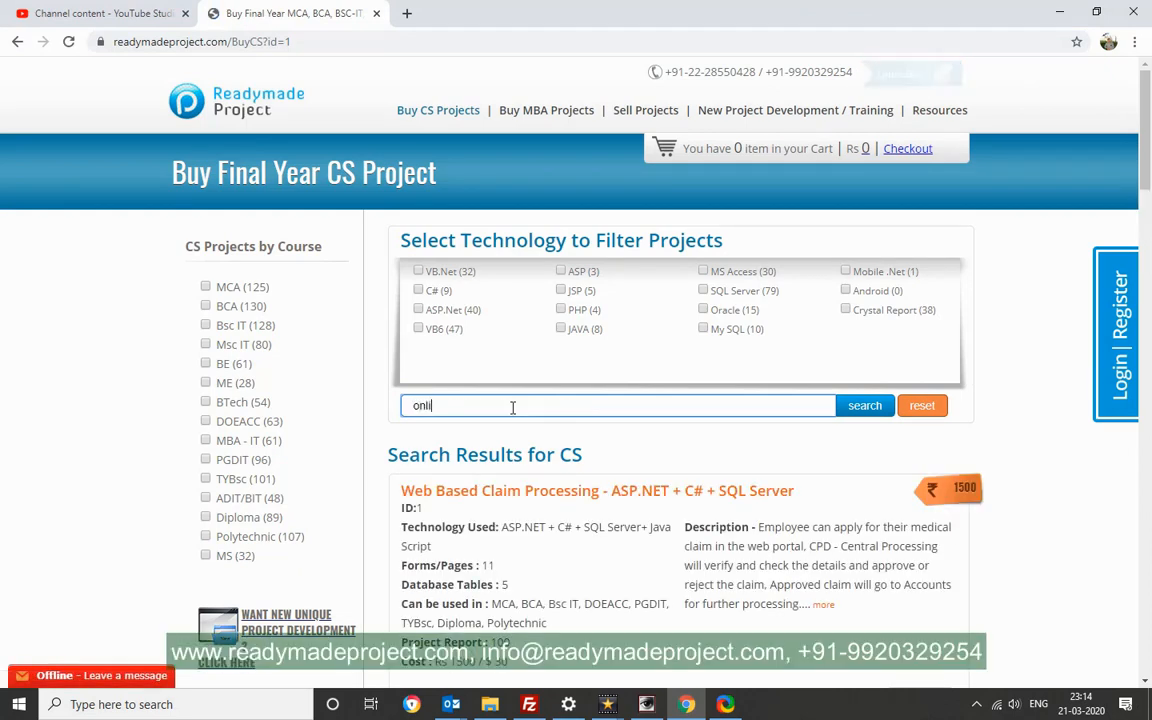
text(ne asse)
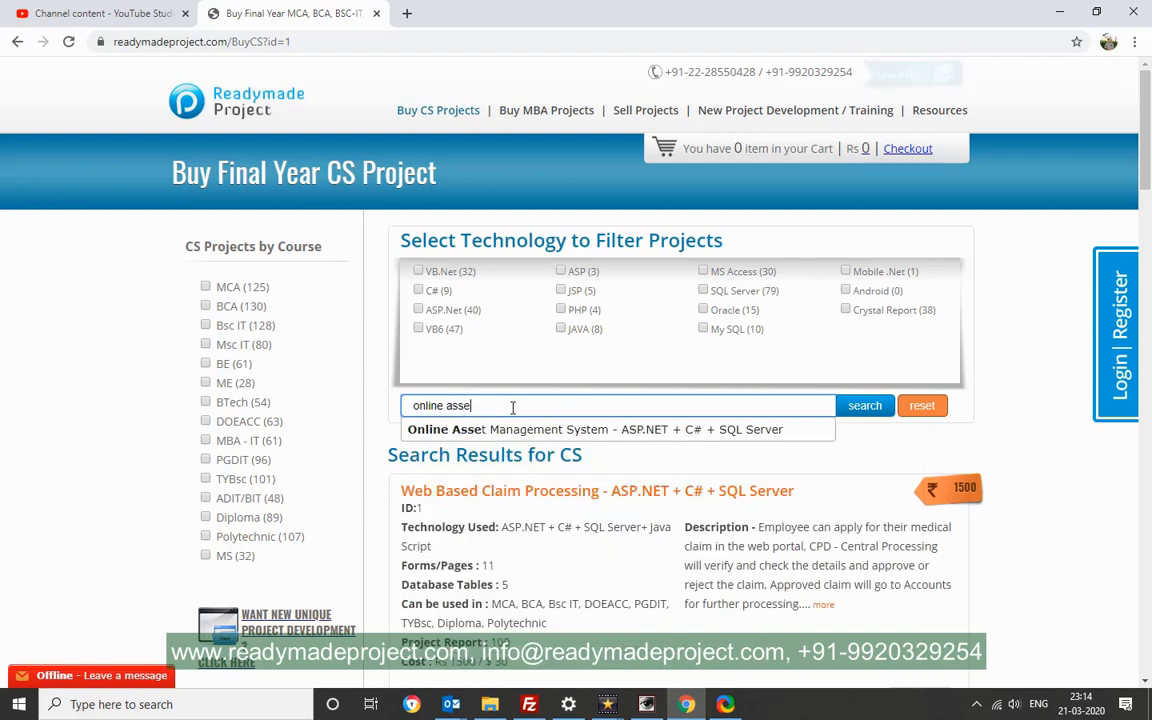
click(614, 429)
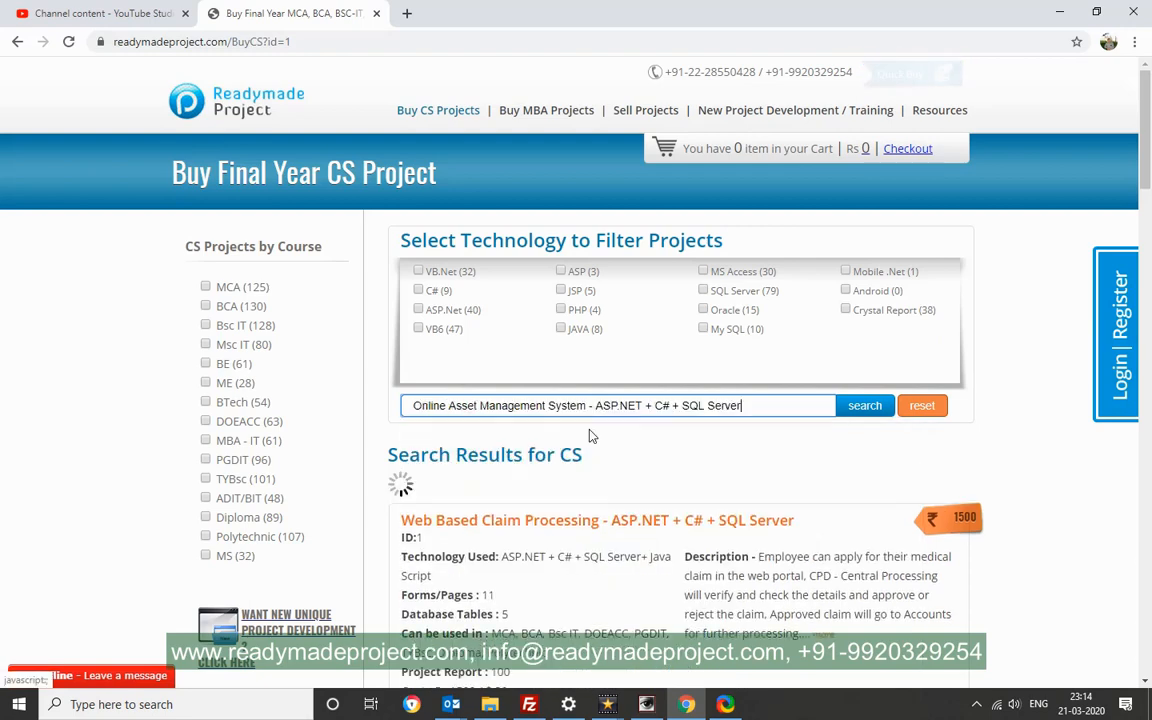
click(864, 405)
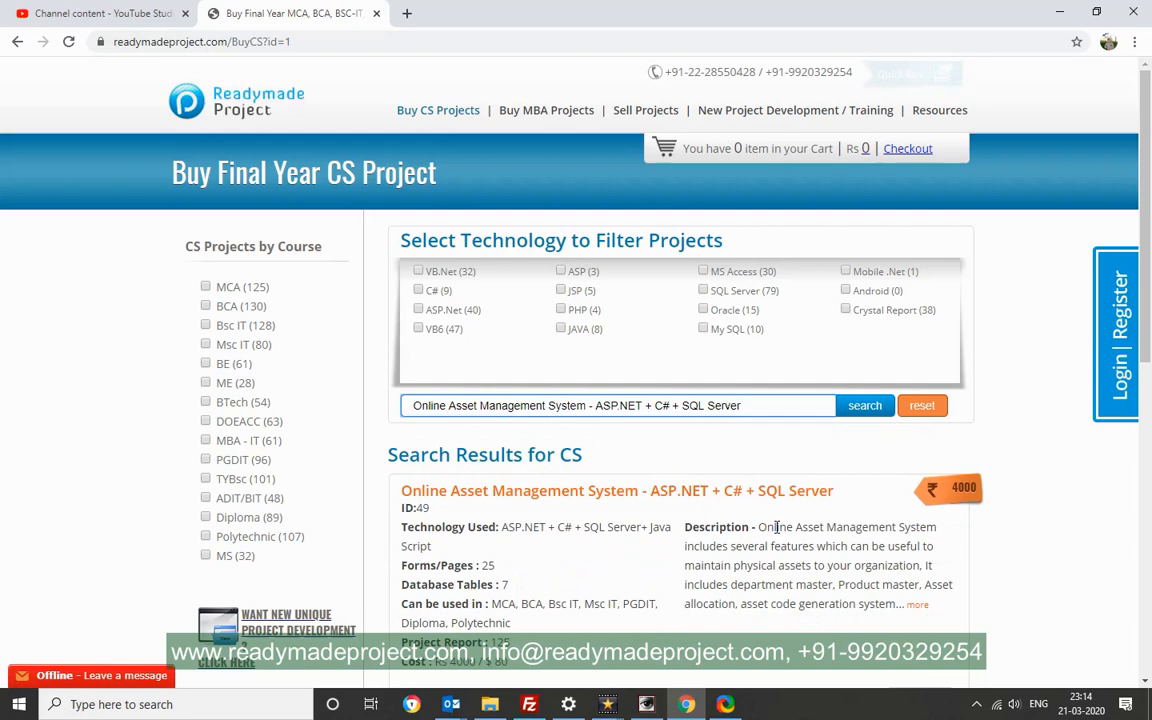
scroll(down, 3)
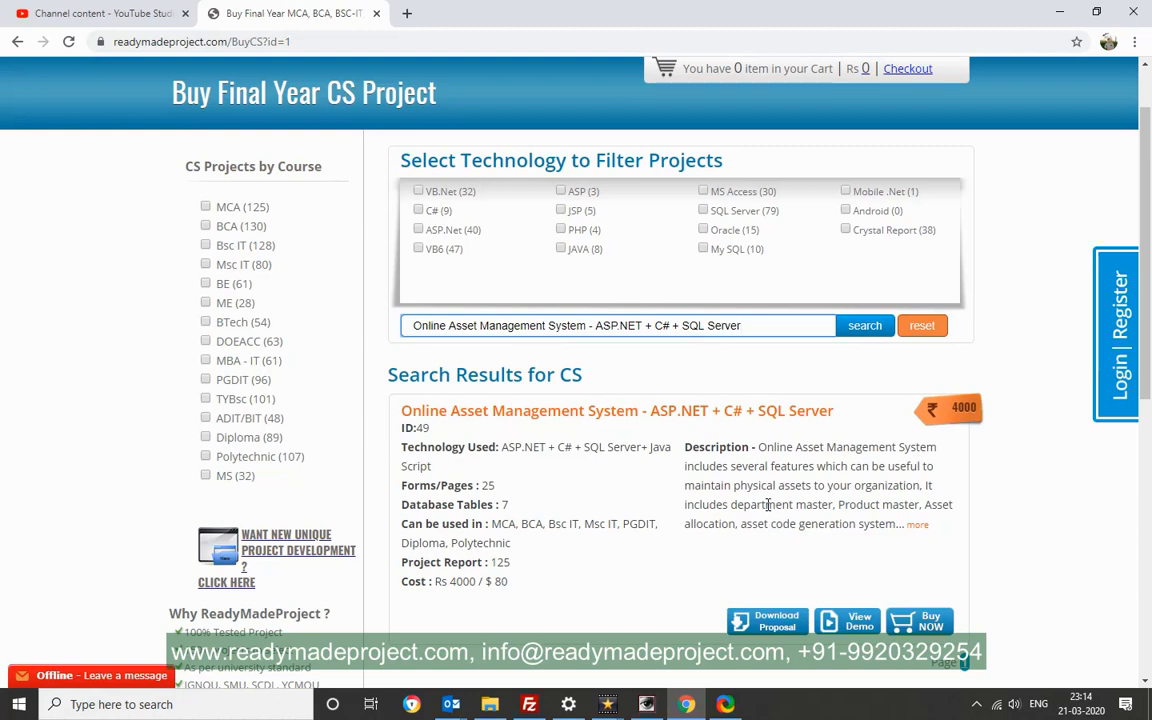
mouse_move(687, 473)
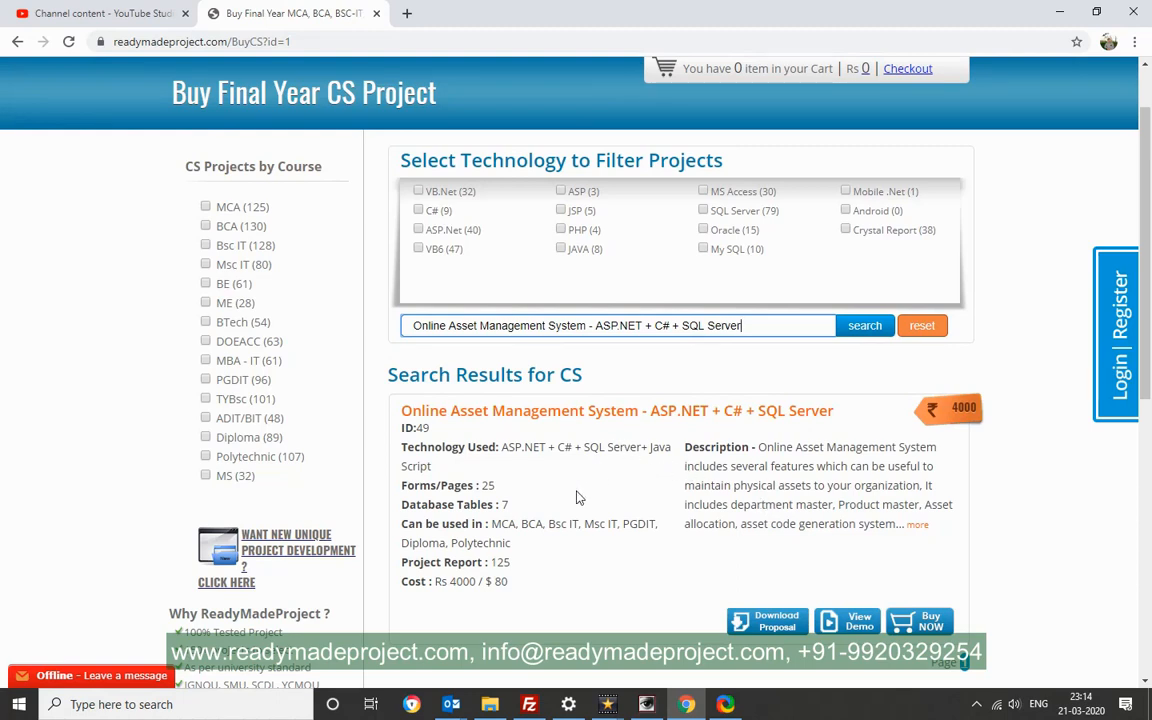
Open the AssetFiles folder maximized in File Explorer and select the installation guide
click(489, 704)
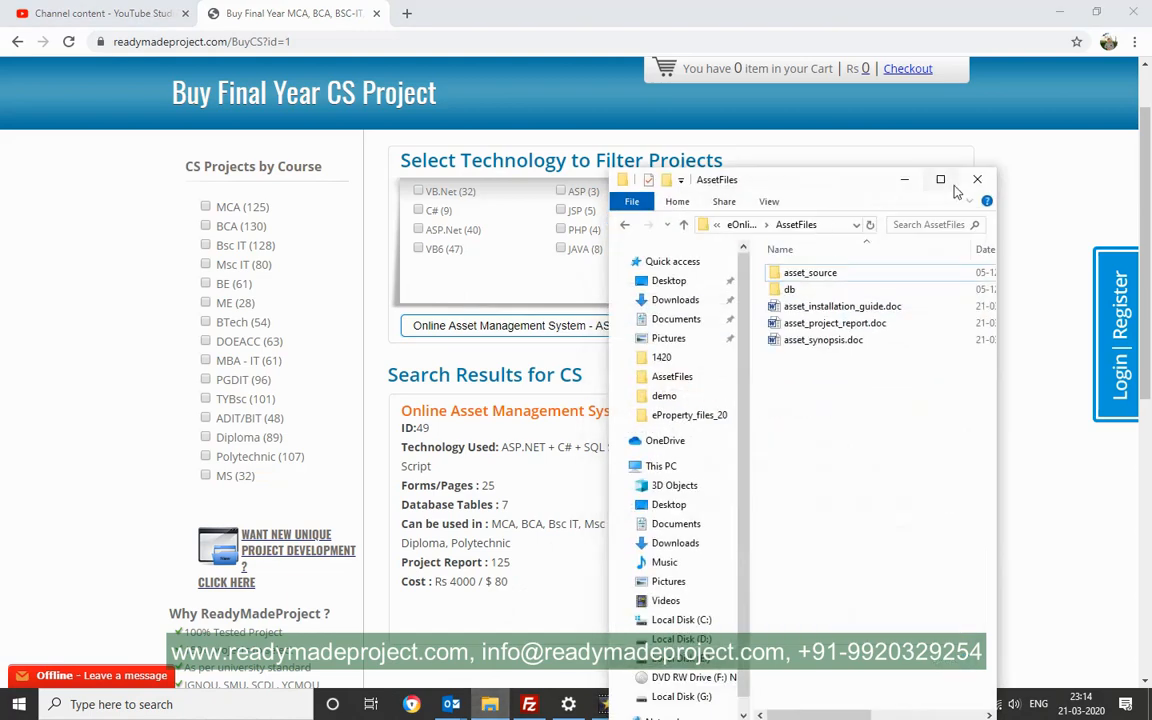
click(940, 179)
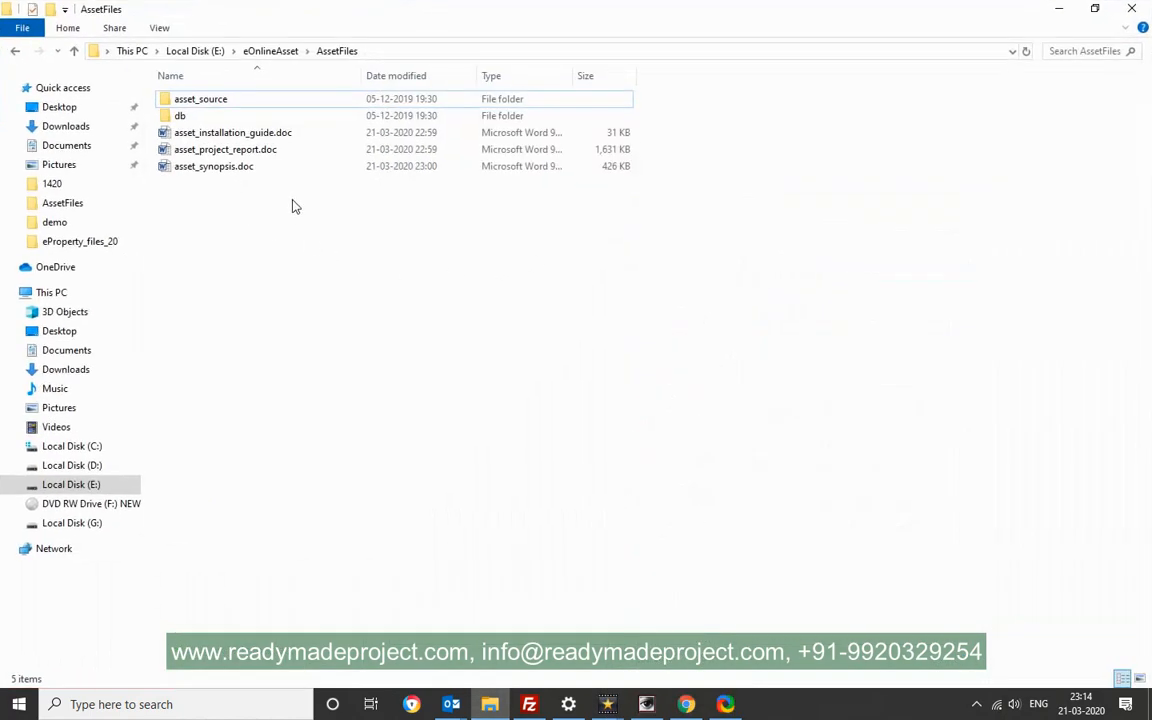
click(233, 132)
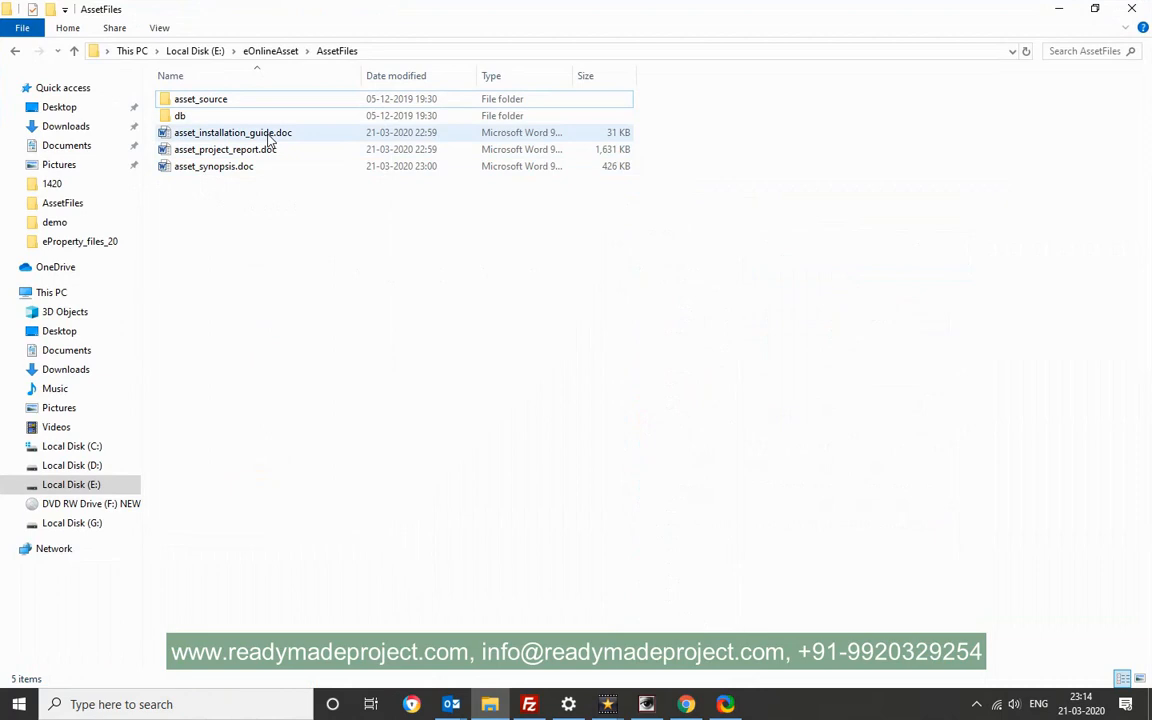
Open asset_installation_guide.doc in Word, then start SQL Server 2014 Management Studio
double_click(232, 132)
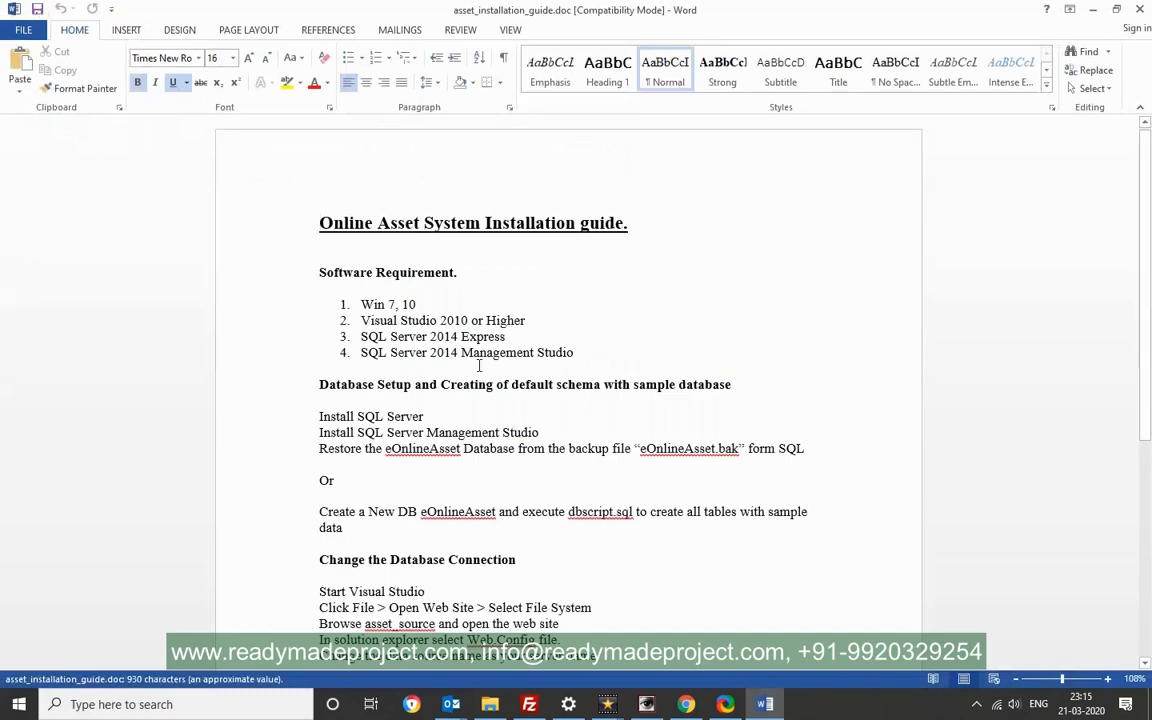
click(16, 704)
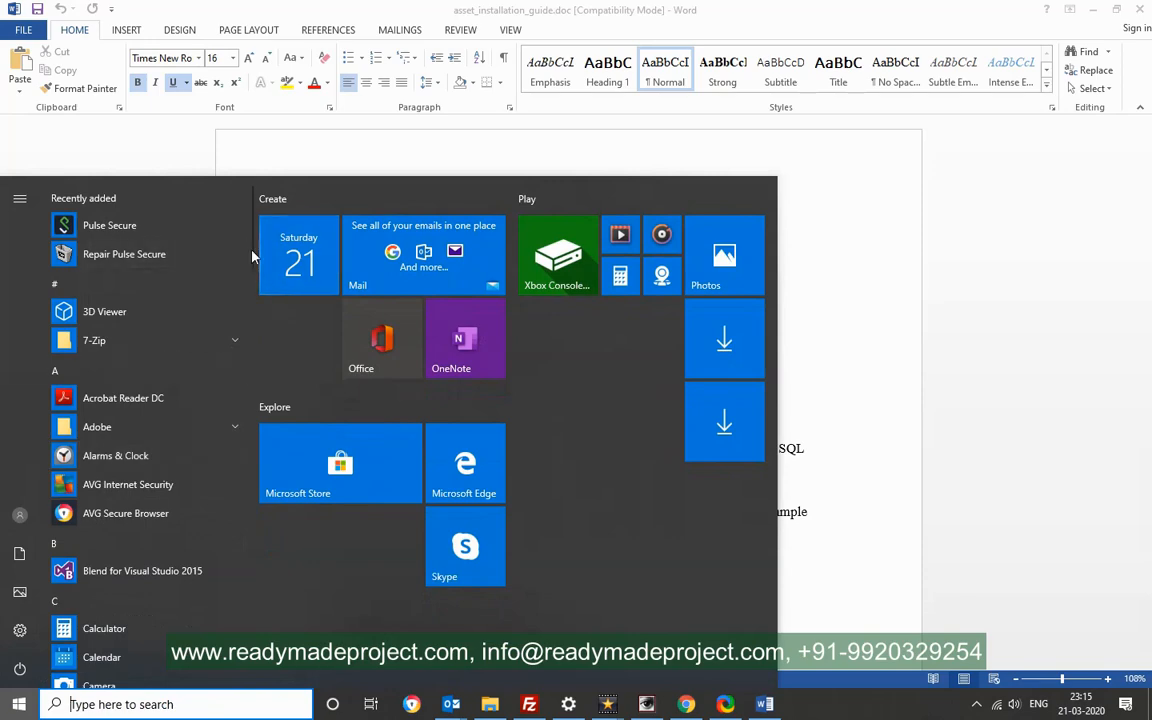
scroll(down, 3)
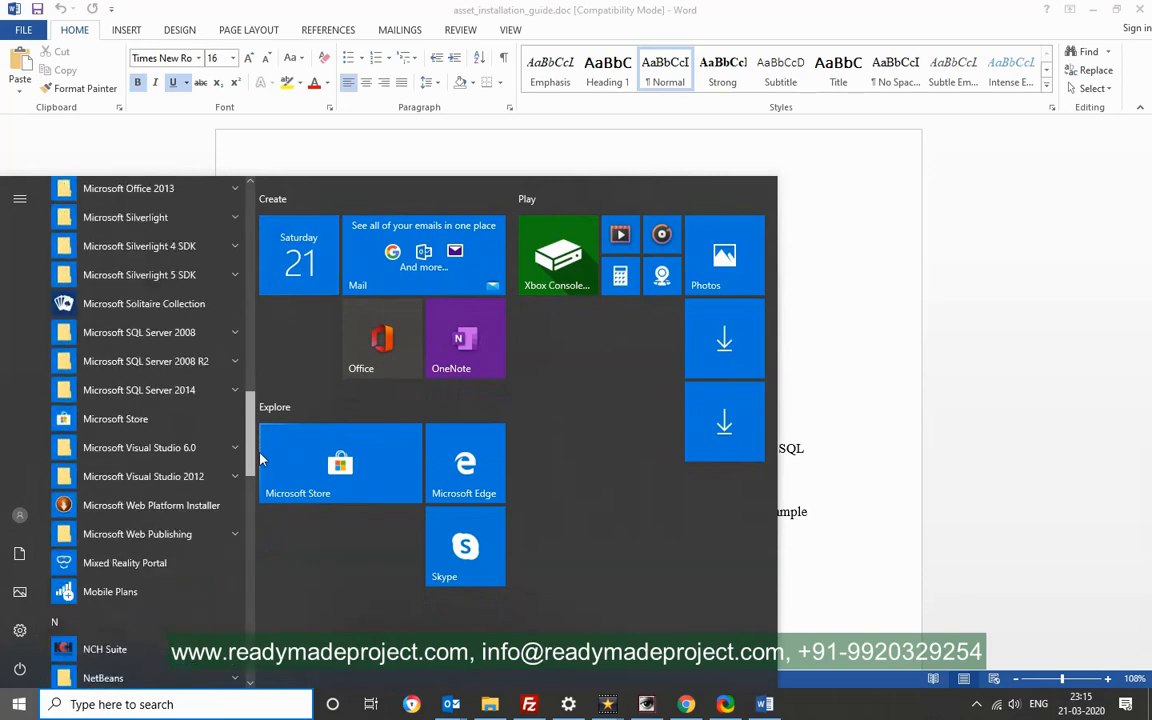
scroll(down, 3)
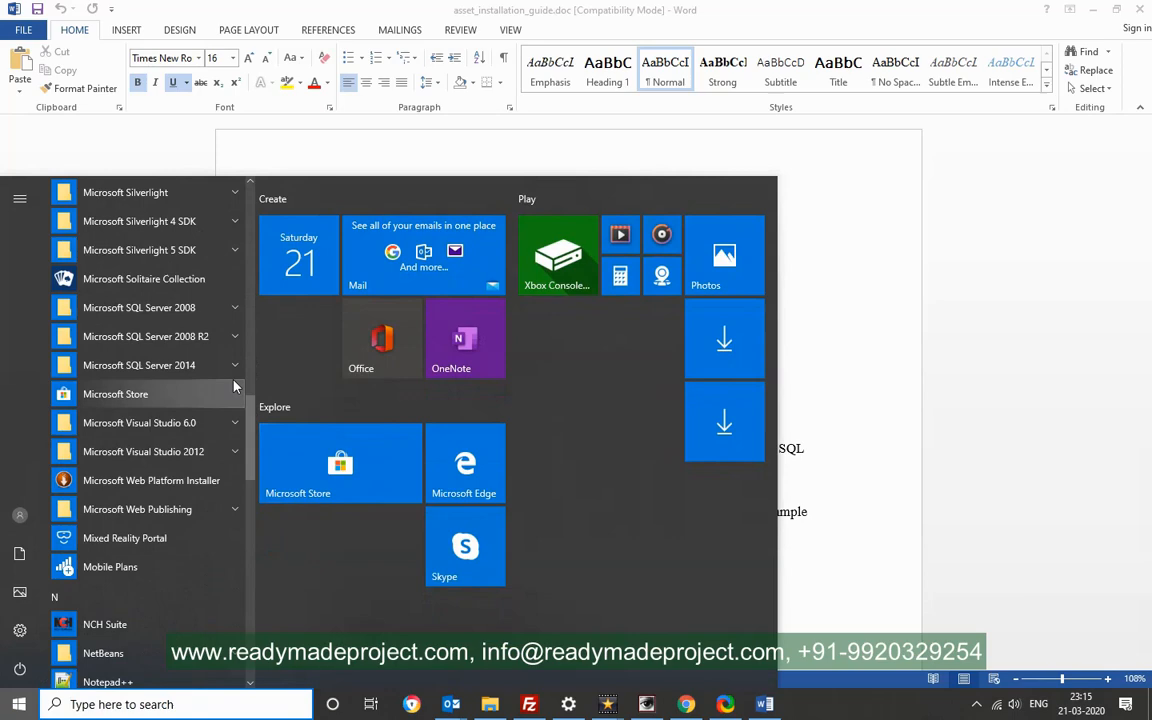
click(138, 365)
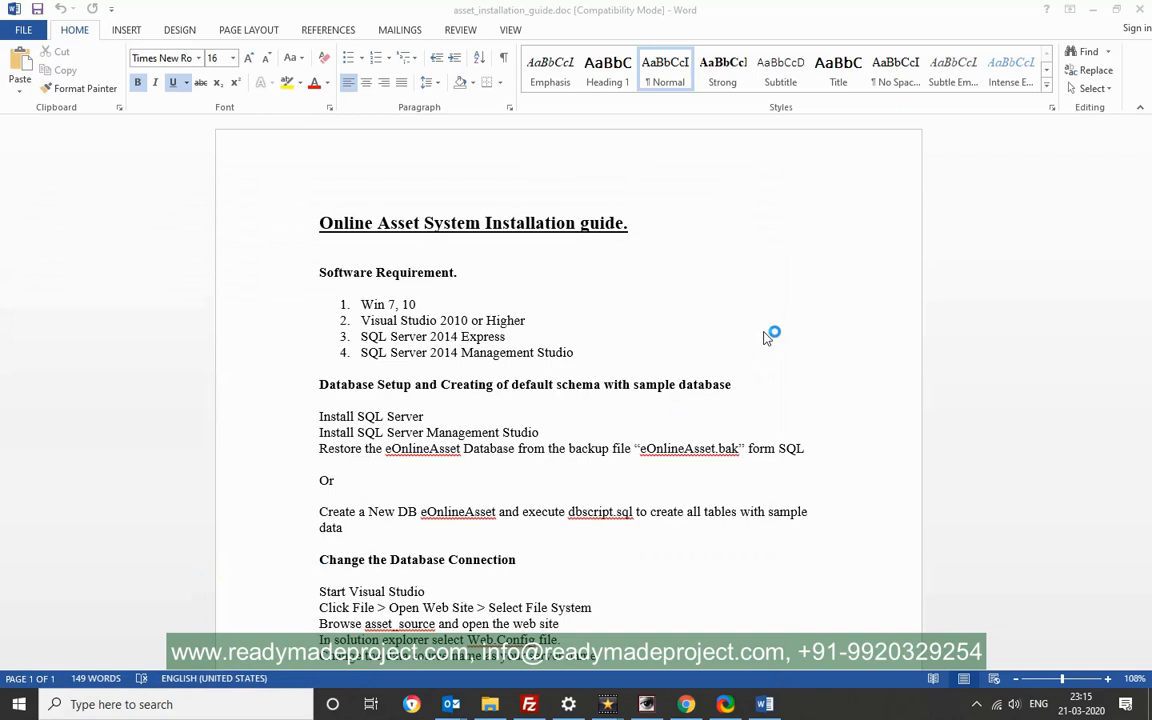
mouse_move(766, 337)
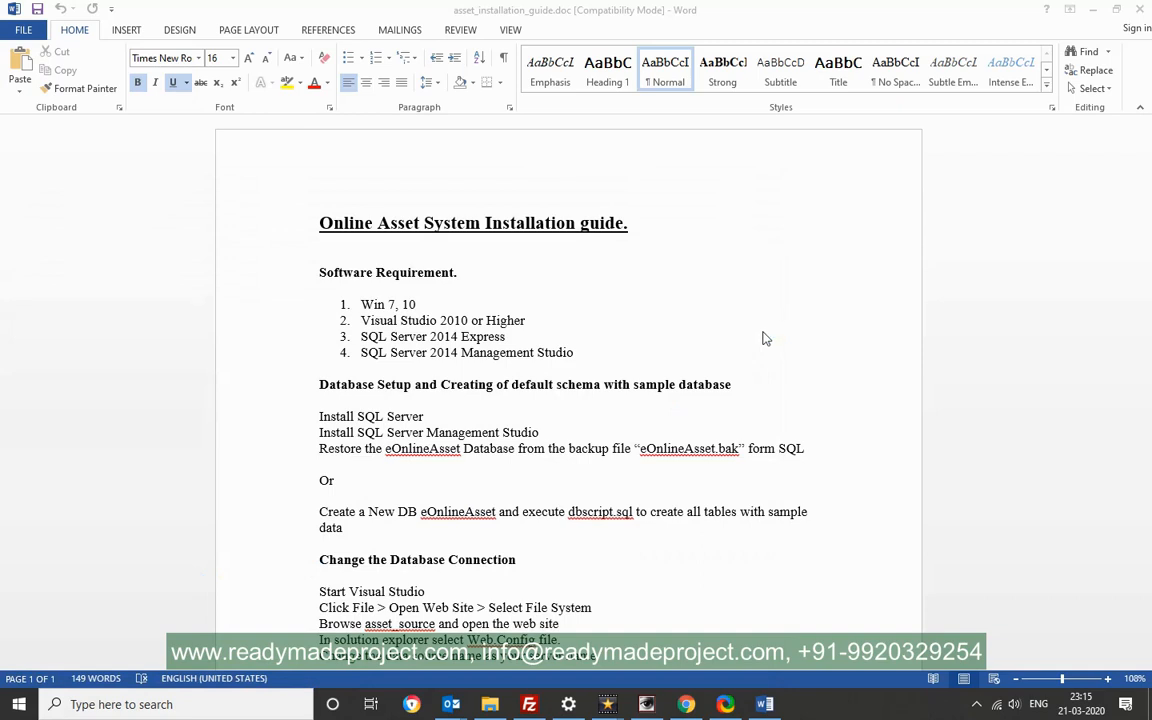
mouse_move(575, 461)
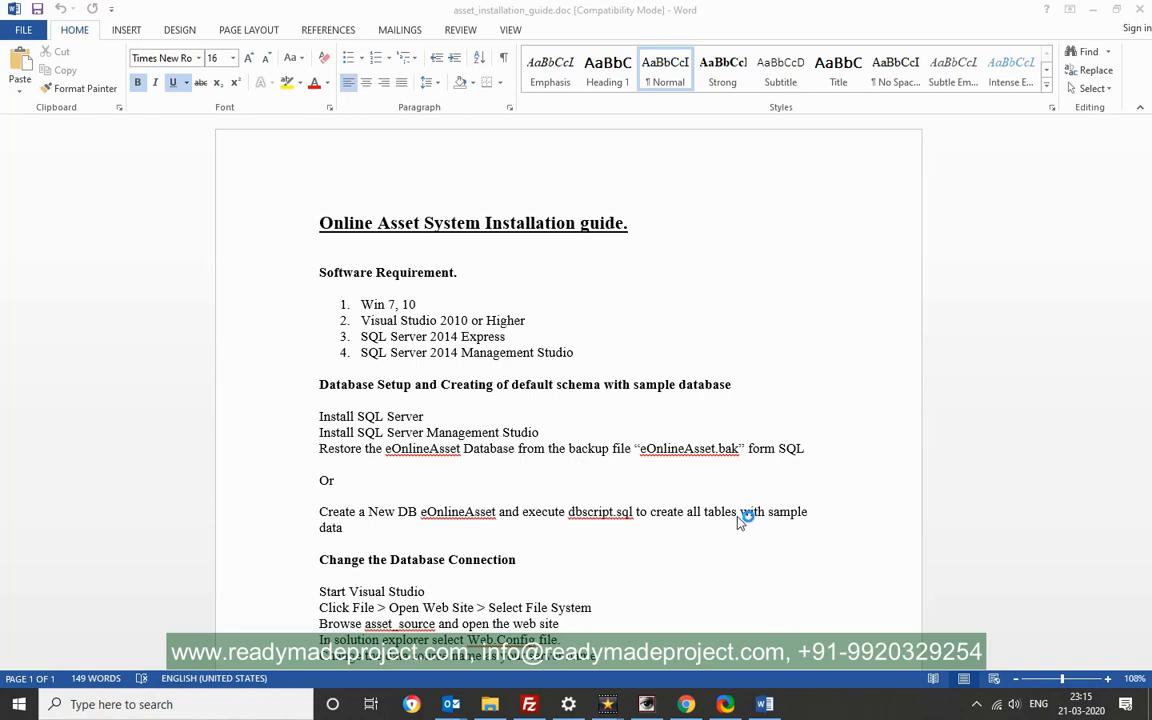
mouse_move(737, 522)
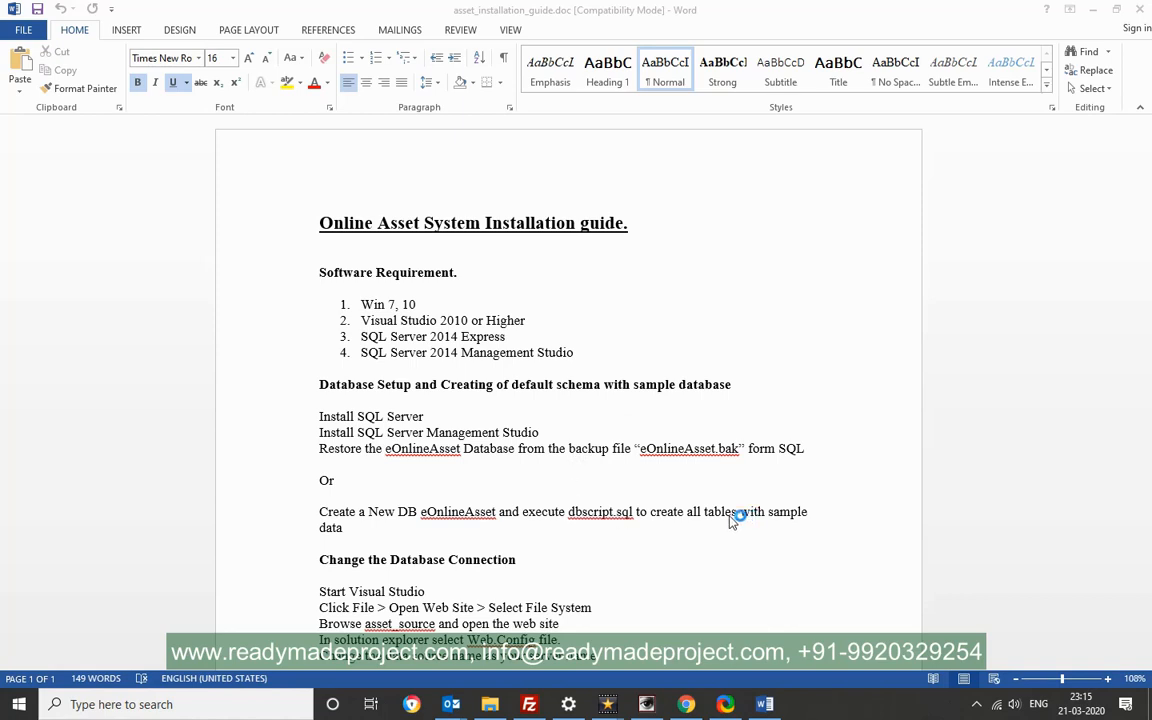
mouse_move(658, 456)
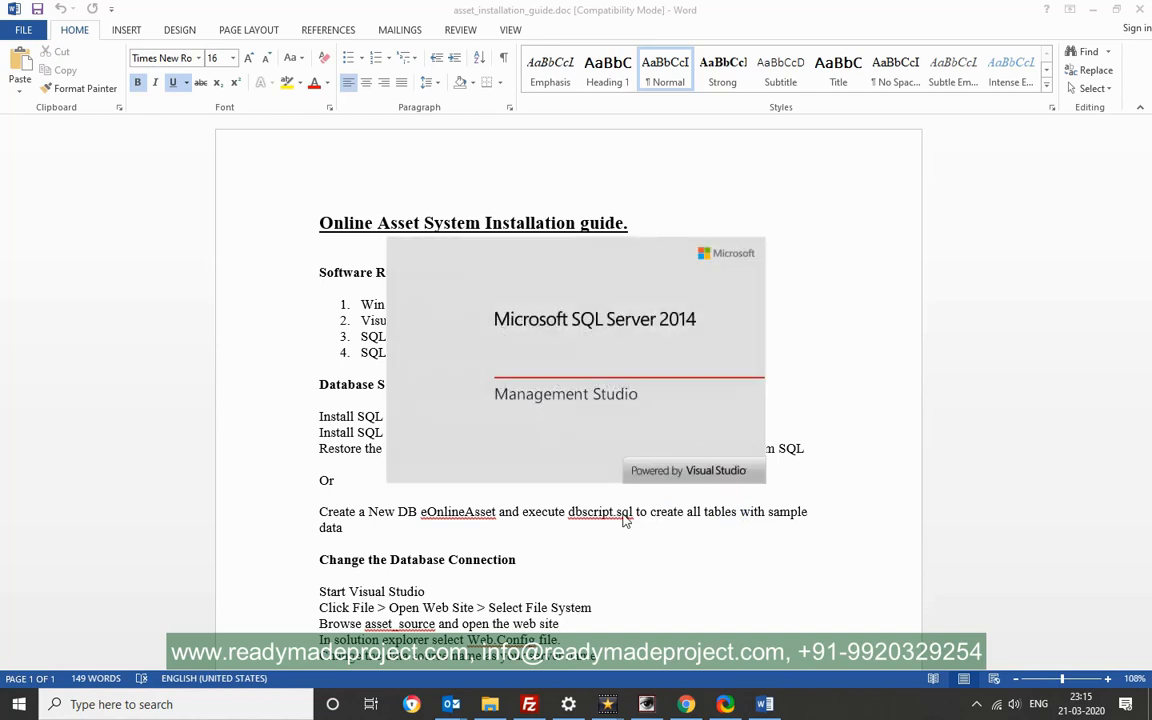
Browse into AssetFiles' db folder, select dbscript.sql and select the folder path
click(489, 704)
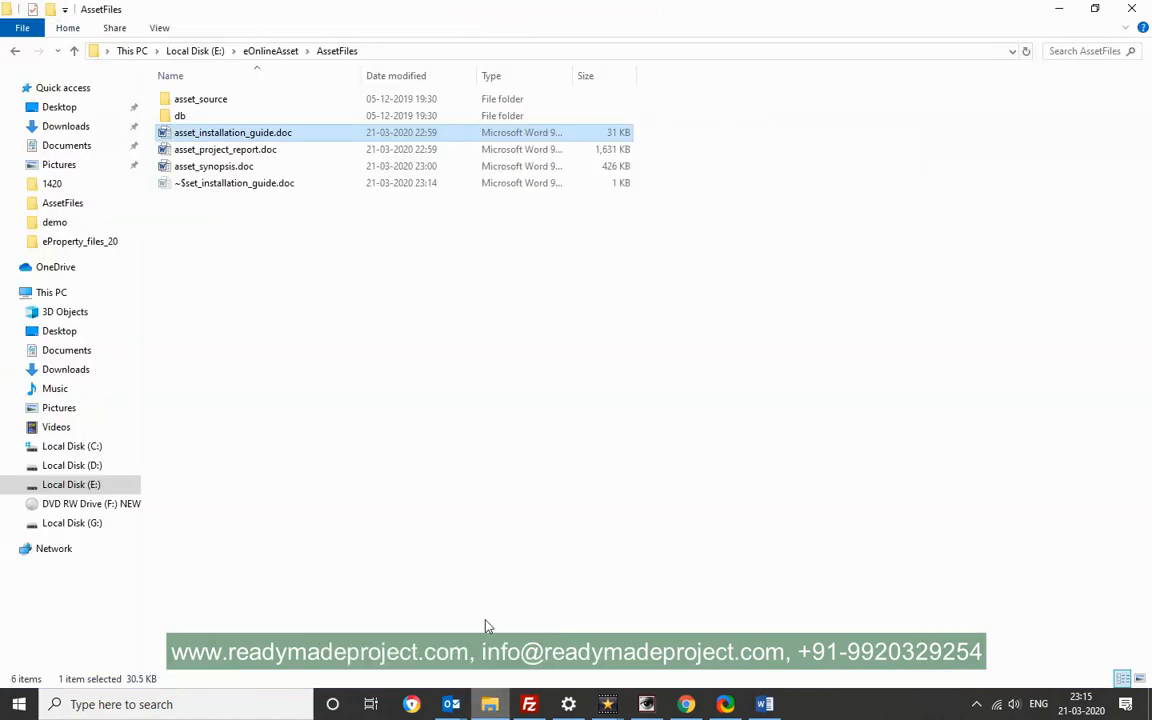
double_click(180, 115)
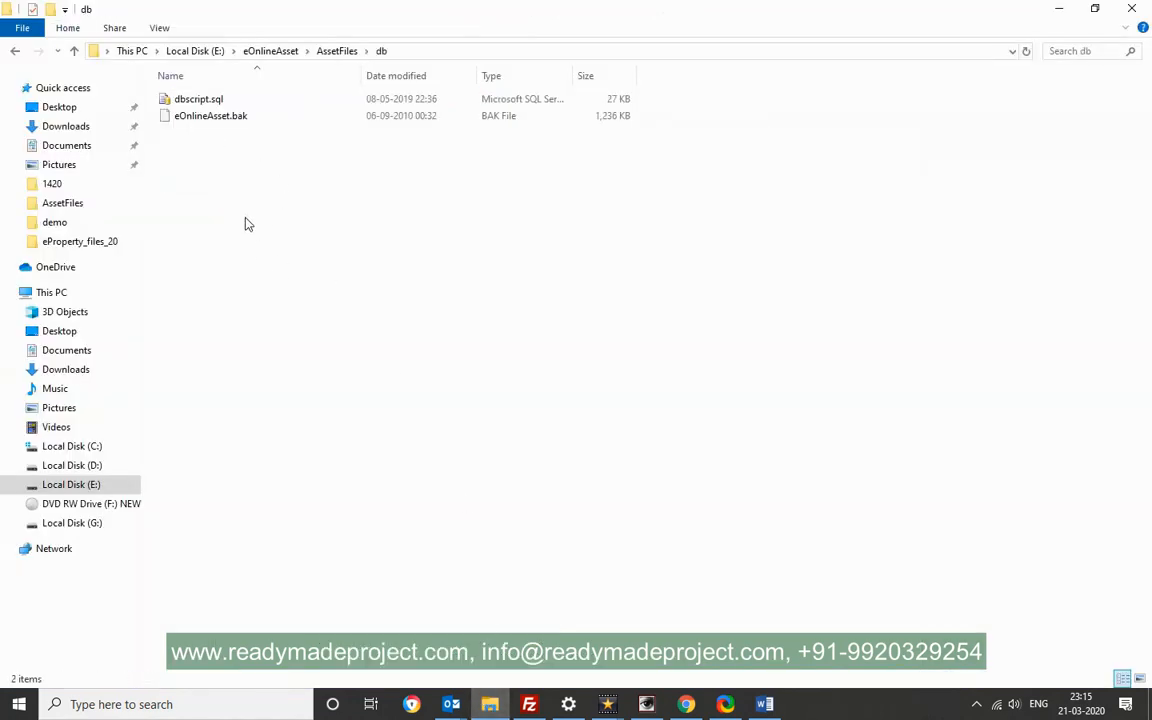
click(198, 98)
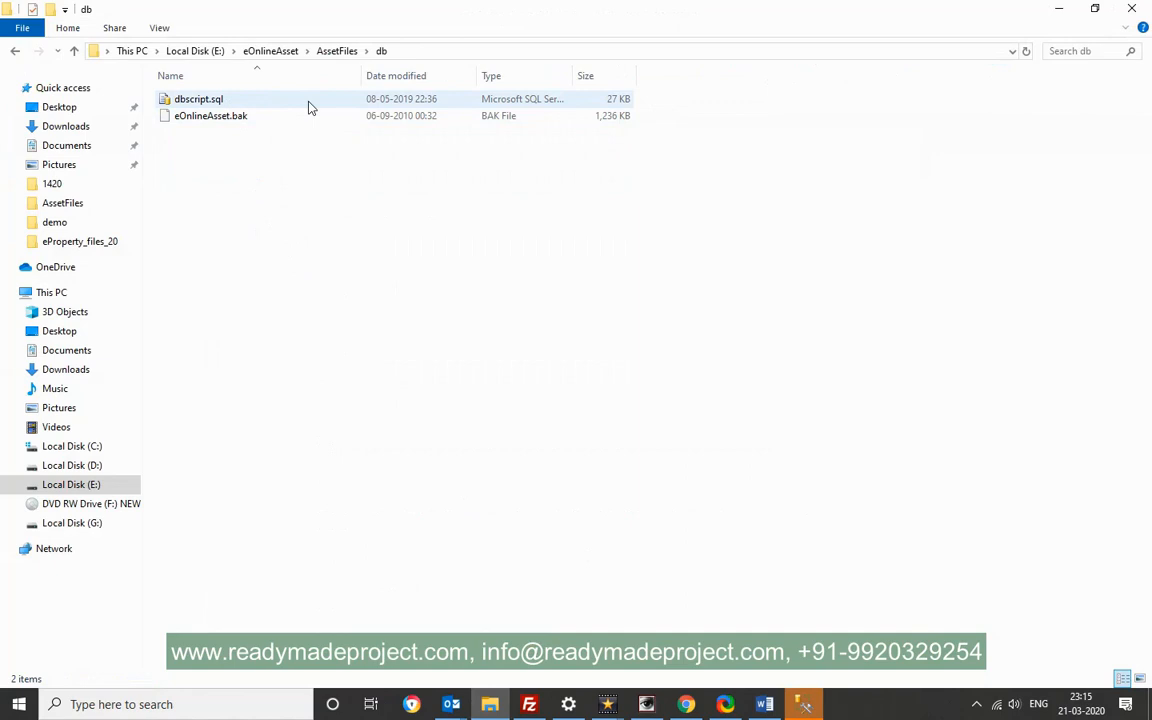
right_click(165, 51)
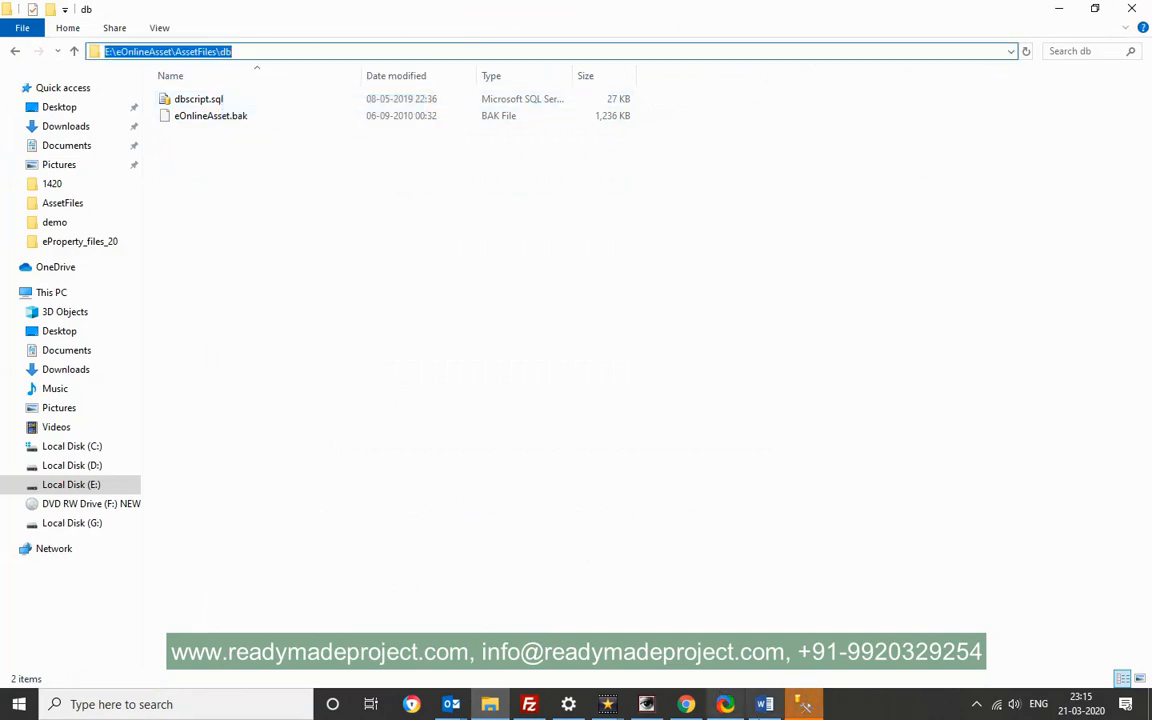
click(763, 704)
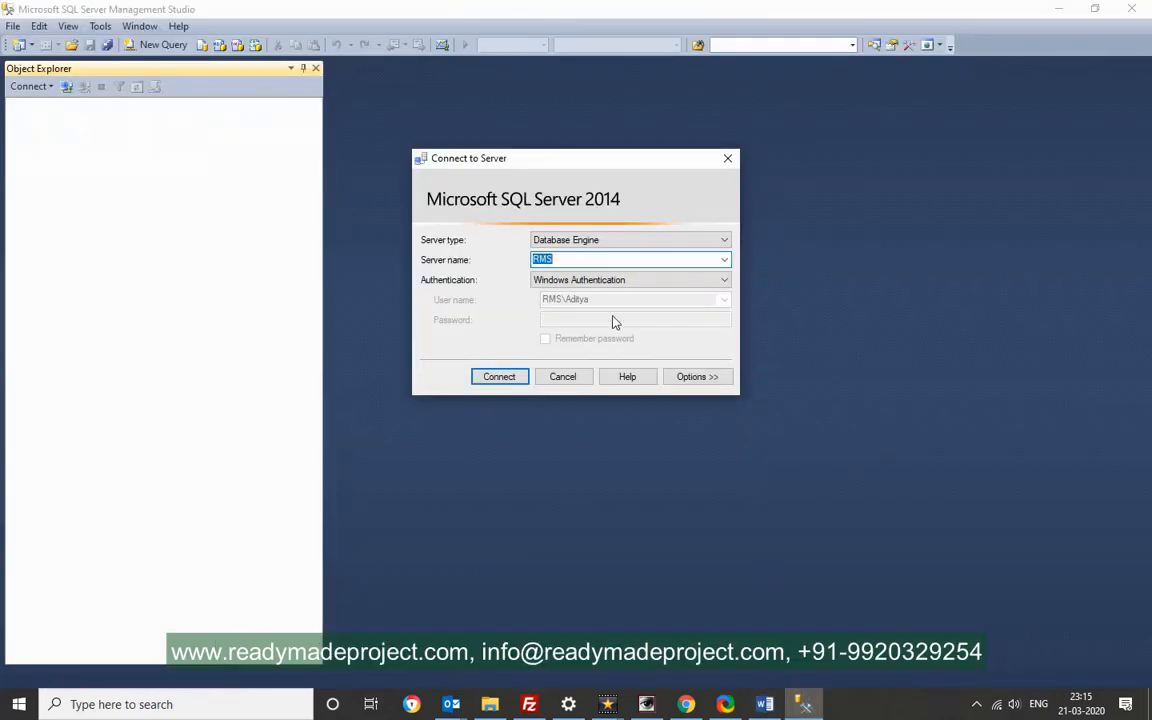
Connect Management Studio to the RMS server and bring Object Explorer forward
click(499, 376)
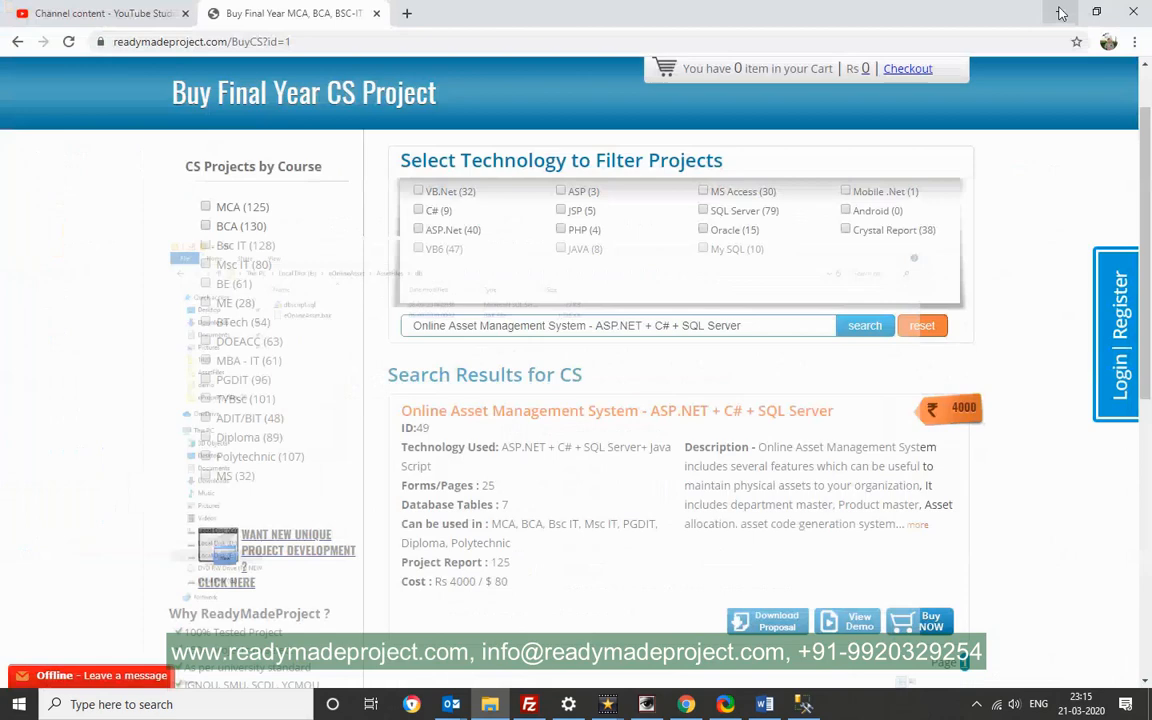
click(1061, 11)
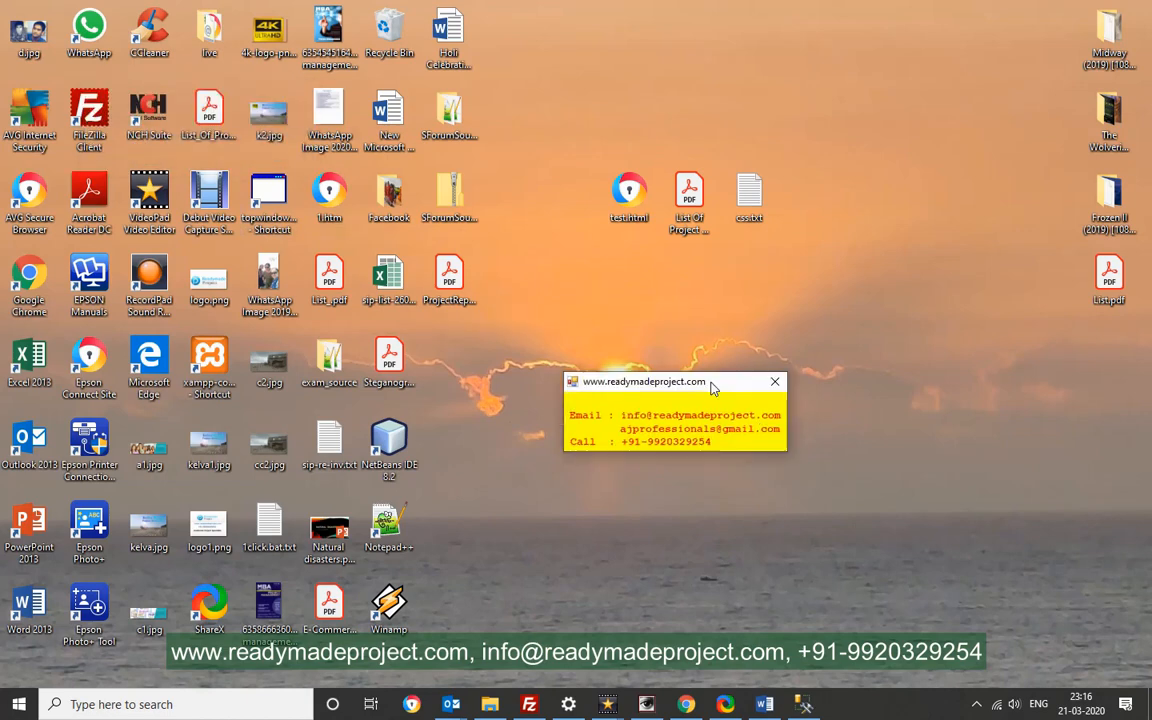
click(803, 704)
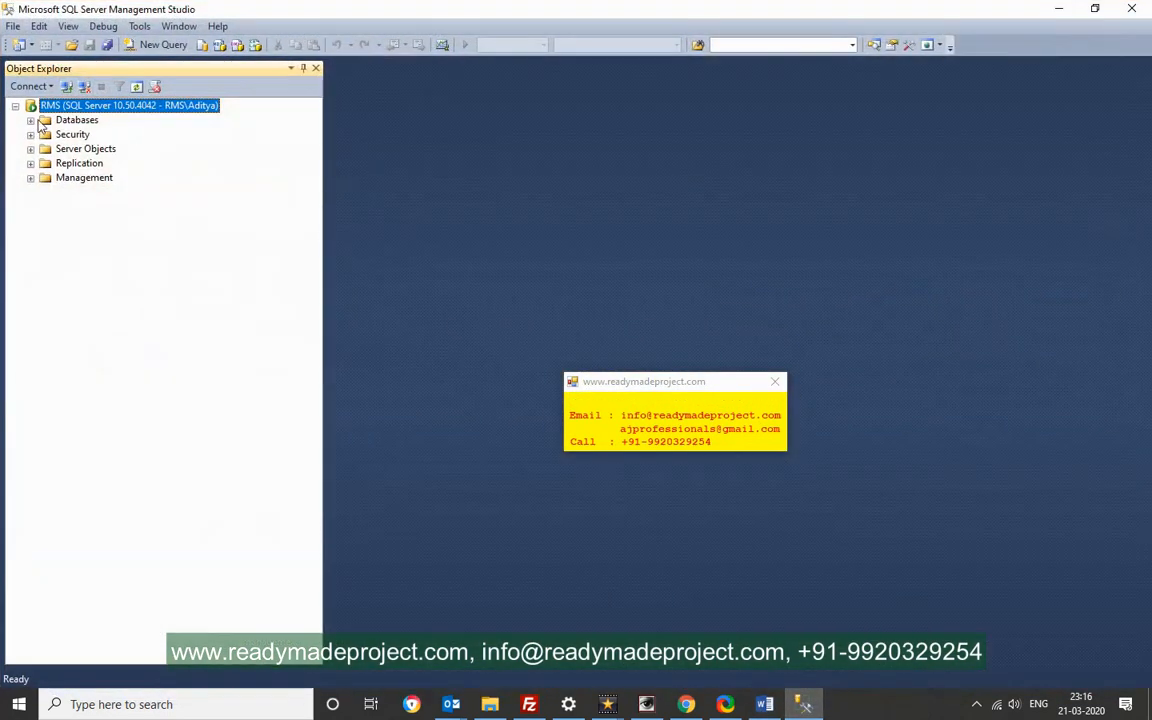
Add a database named 'eOnlineAsset' from the Databases folder's New Database dialog
right_click(77, 119)
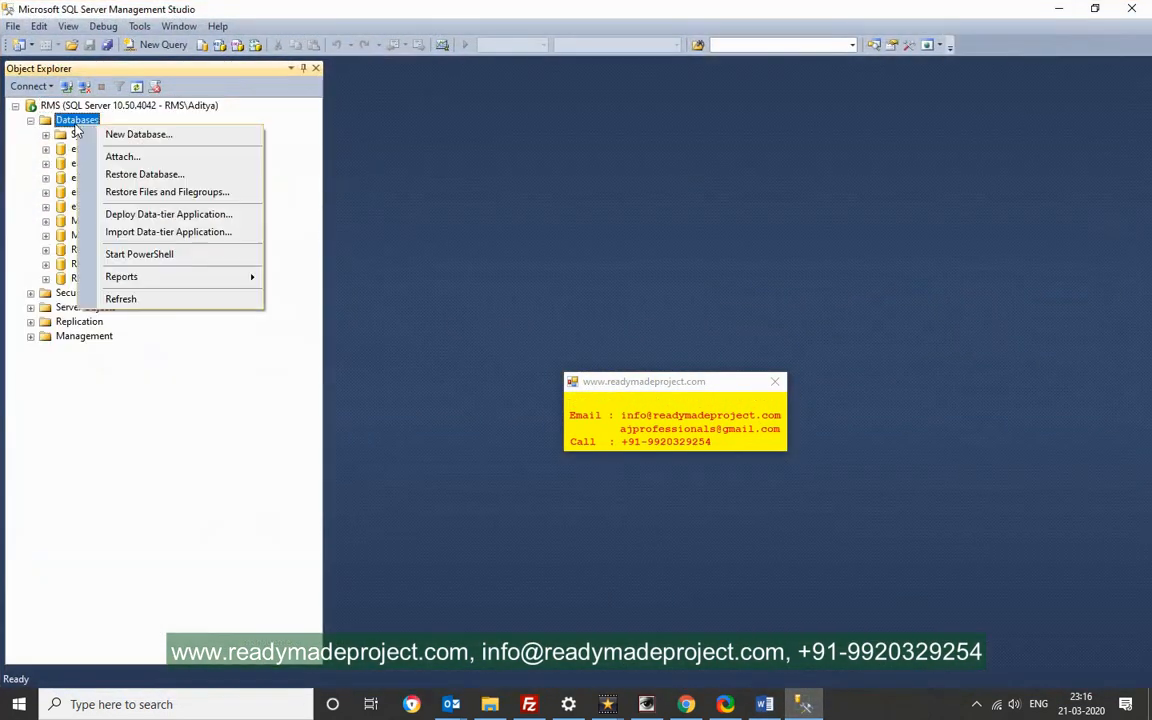
click(138, 134)
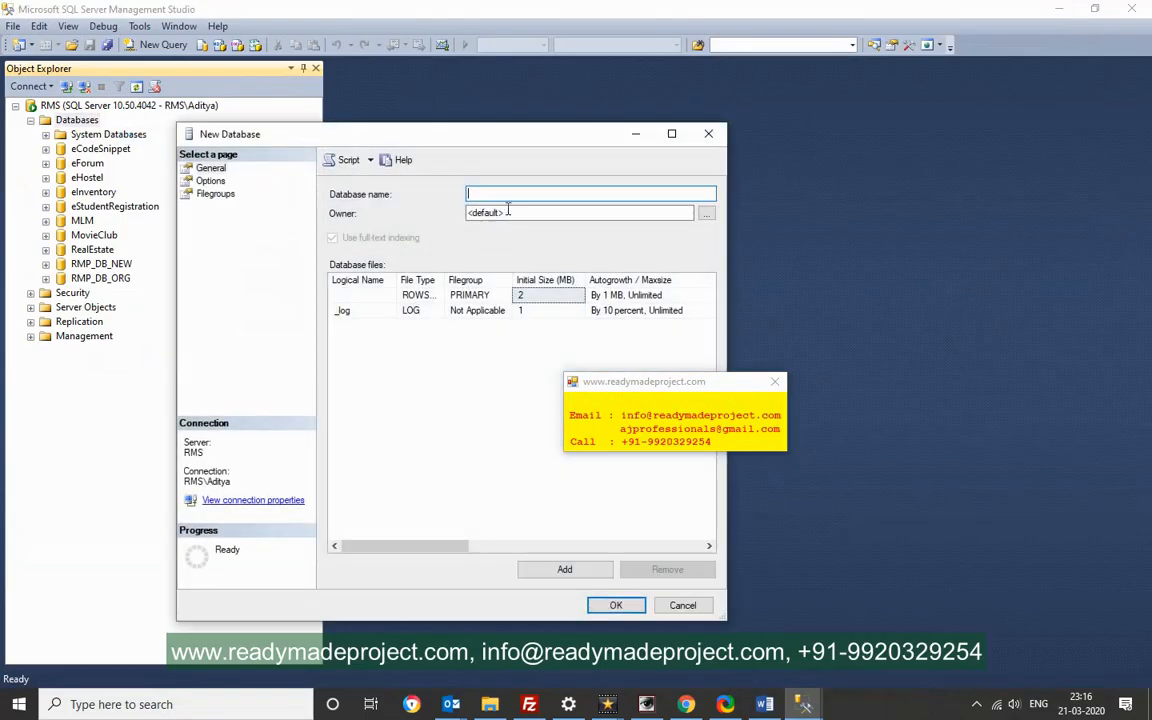
text(eOnlineAsset)
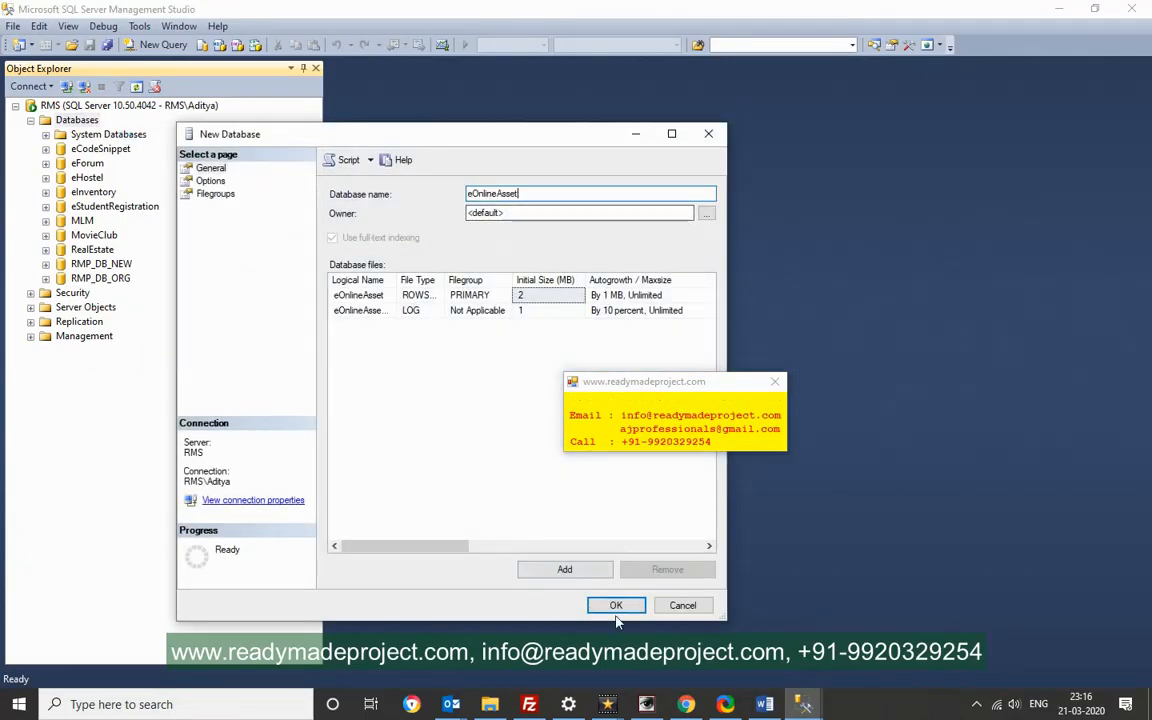
click(616, 605)
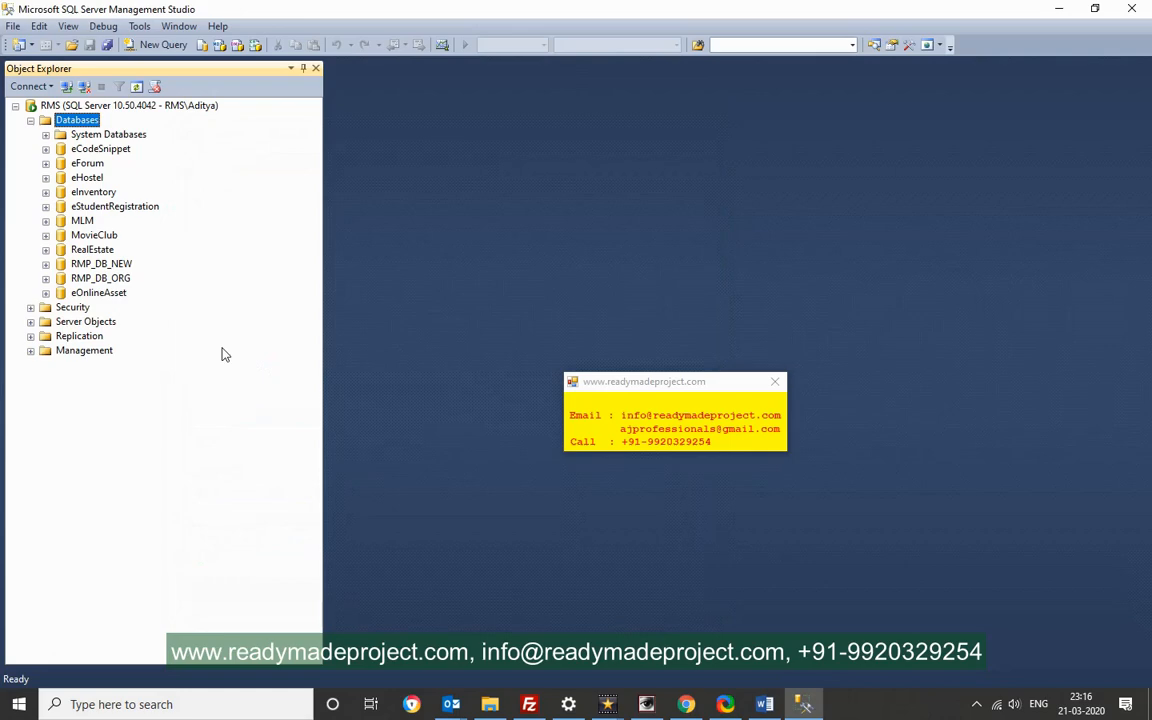
Start a new query on eOnlineAsset and load dbscript.sql from the db folder
right_click(98, 292)
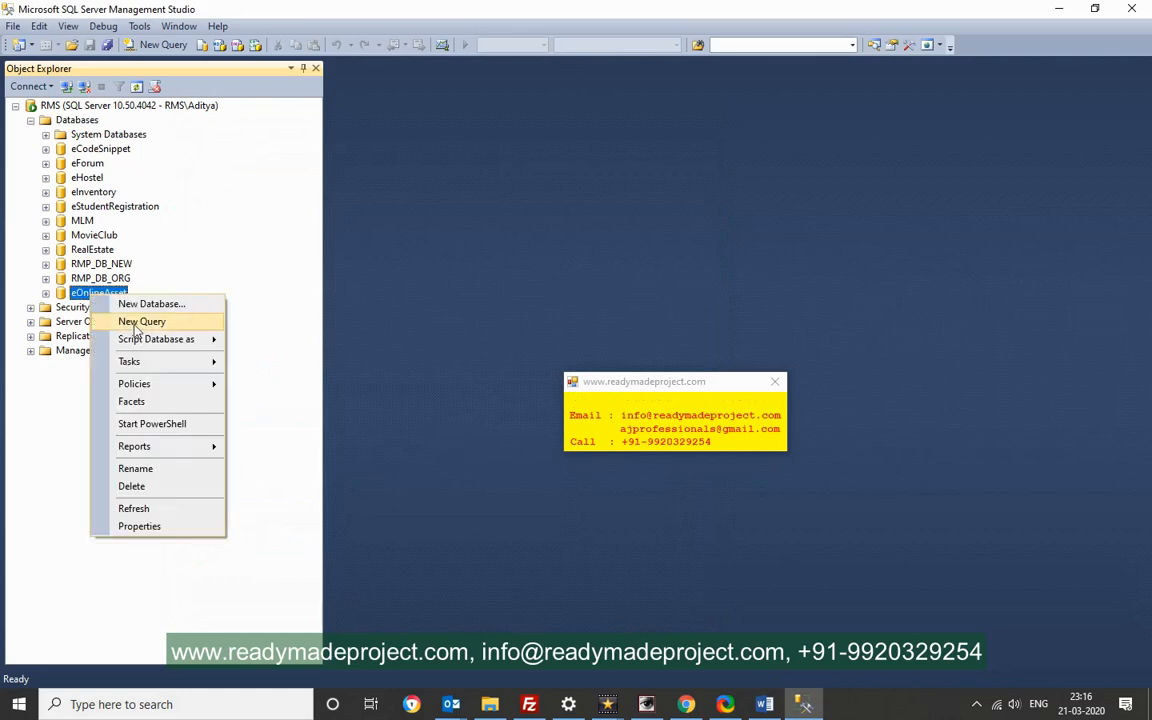
click(141, 321)
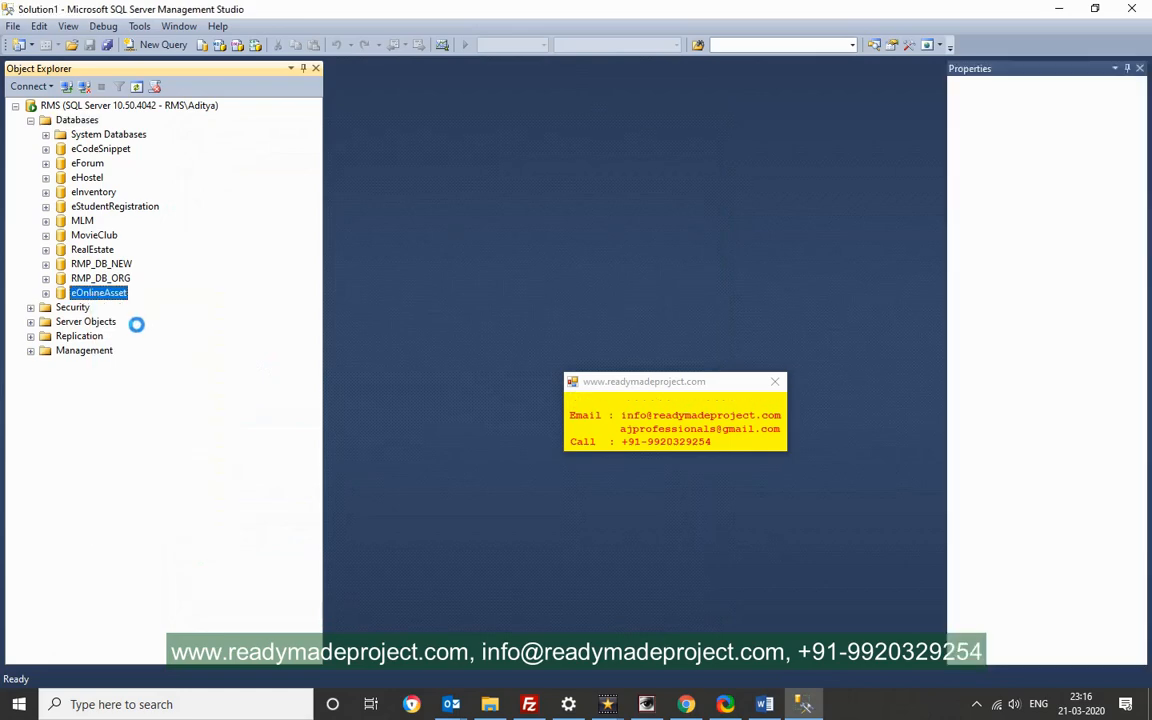
click(162, 44)
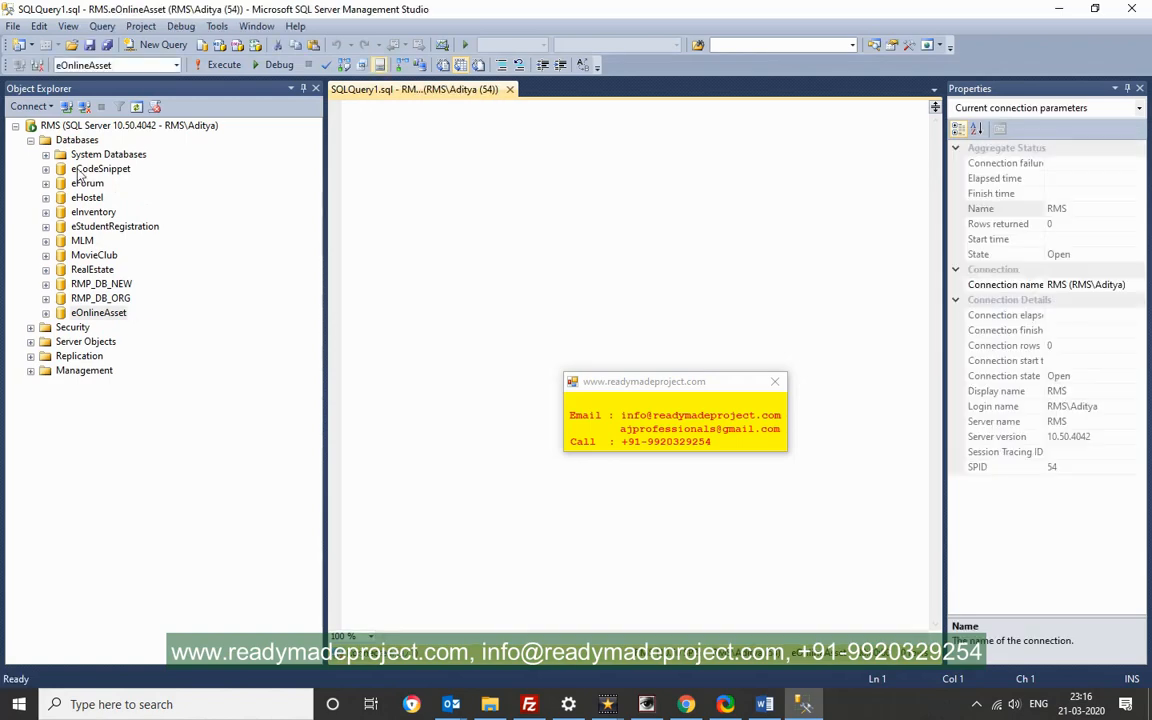
click(13, 26)
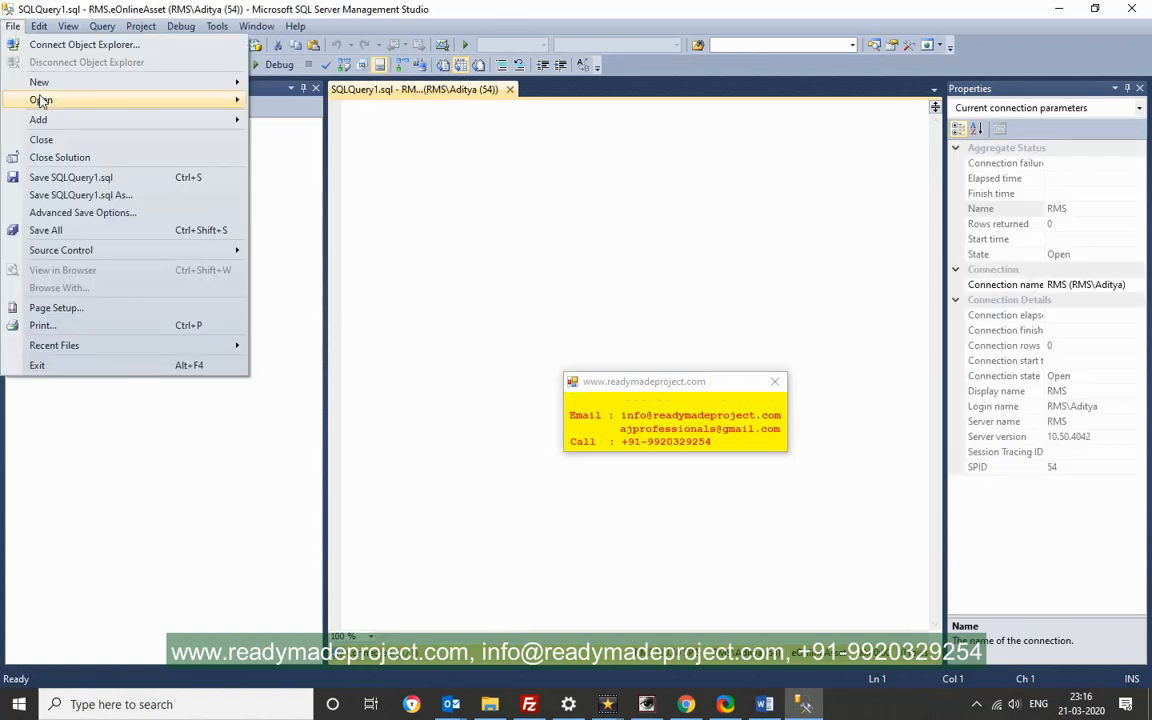
click(575, 316)
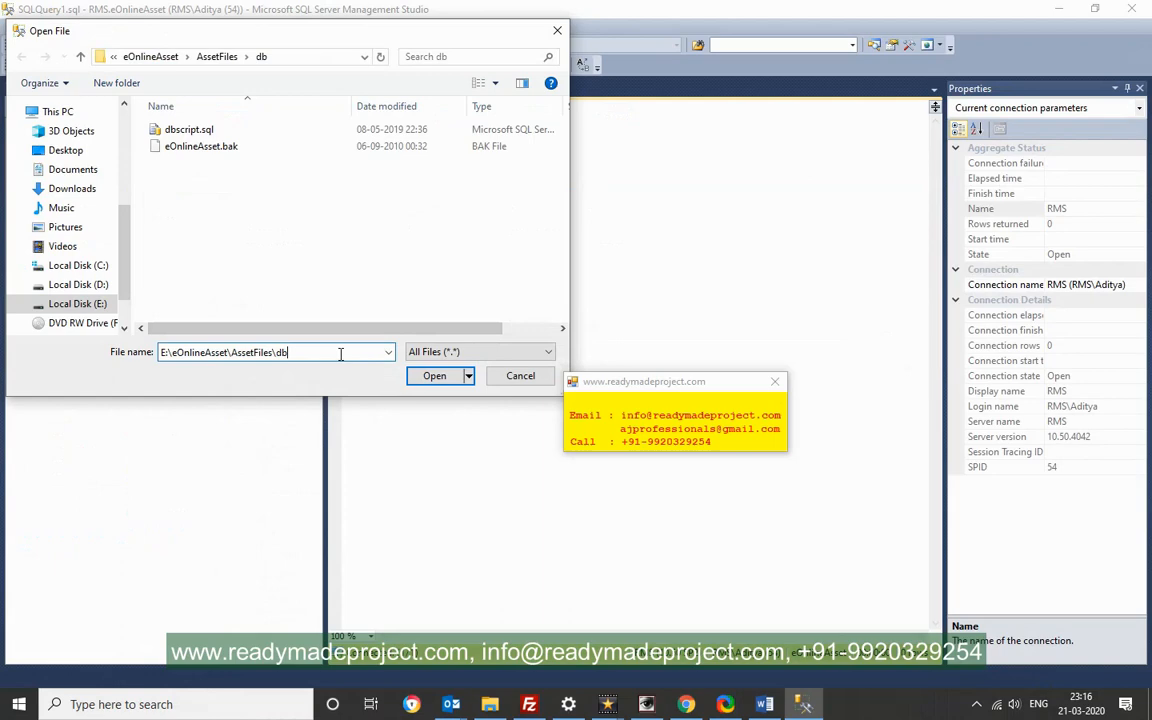
click(189, 129)
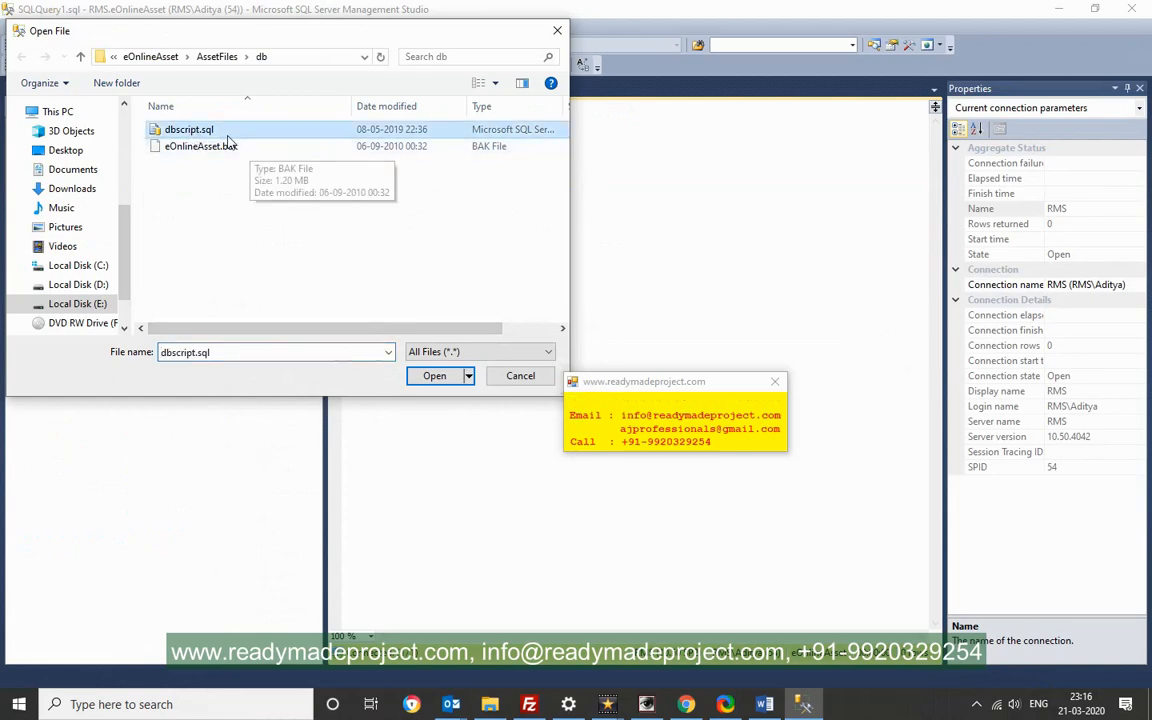
click(434, 375)
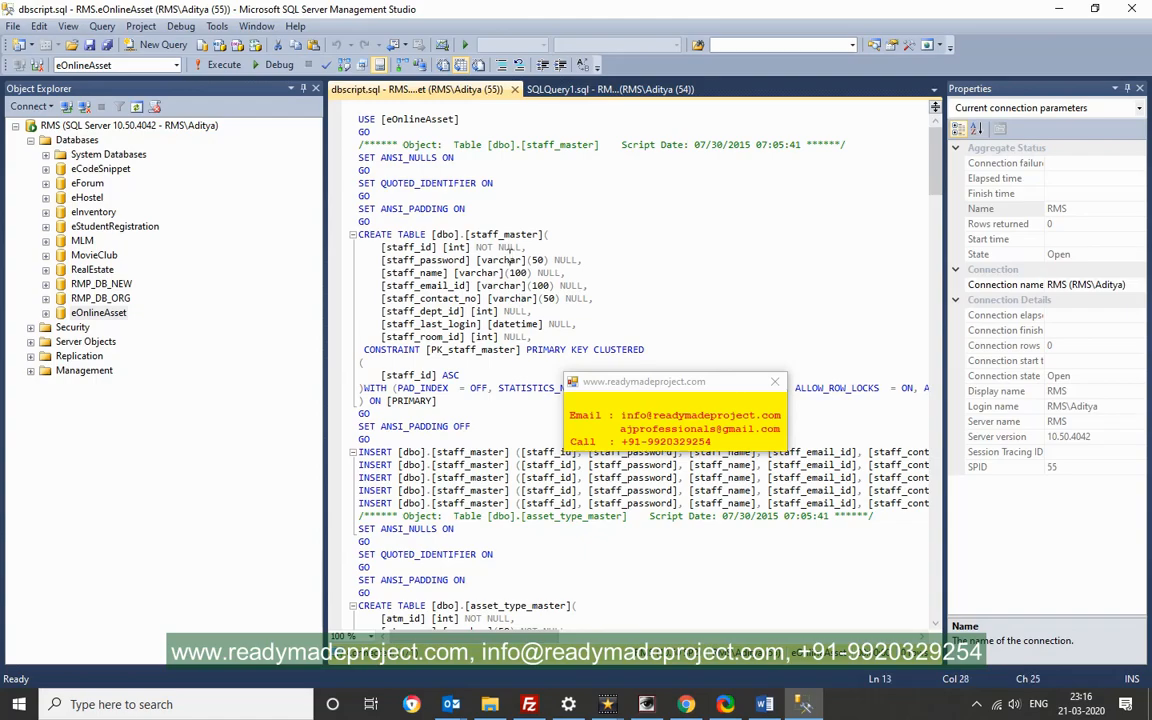
Execute dbscript.sql against eOnlineAsset to create and populate its tables
scroll(down, 3)
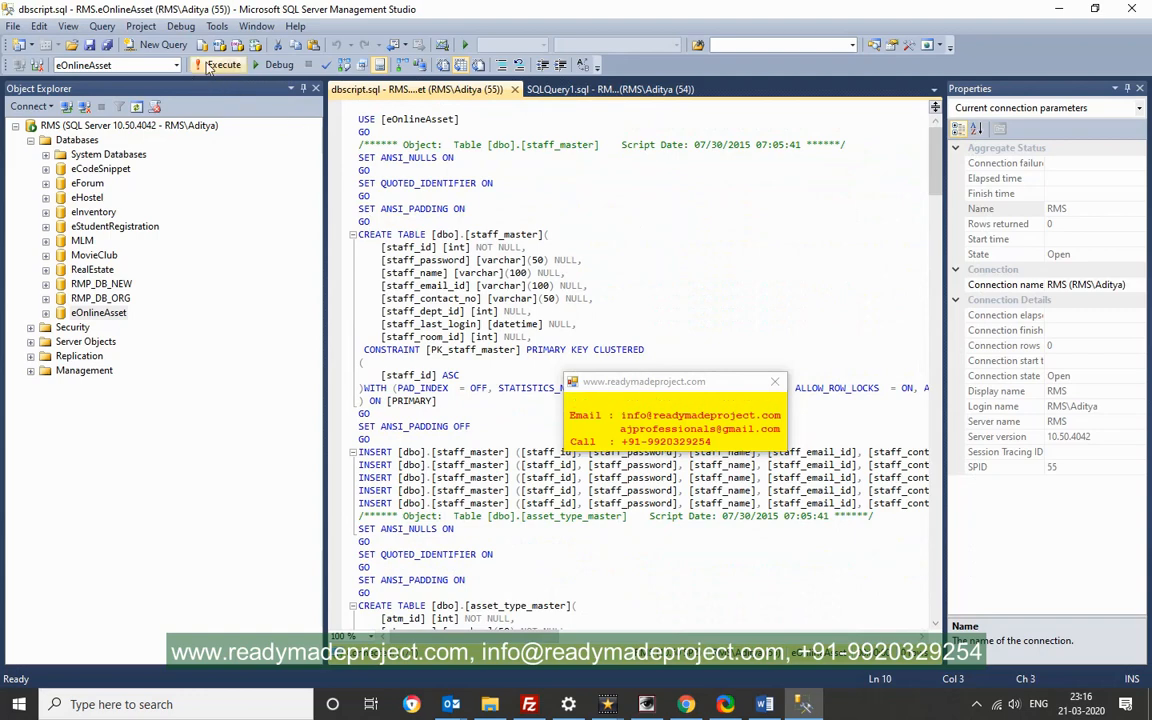
click(223, 64)
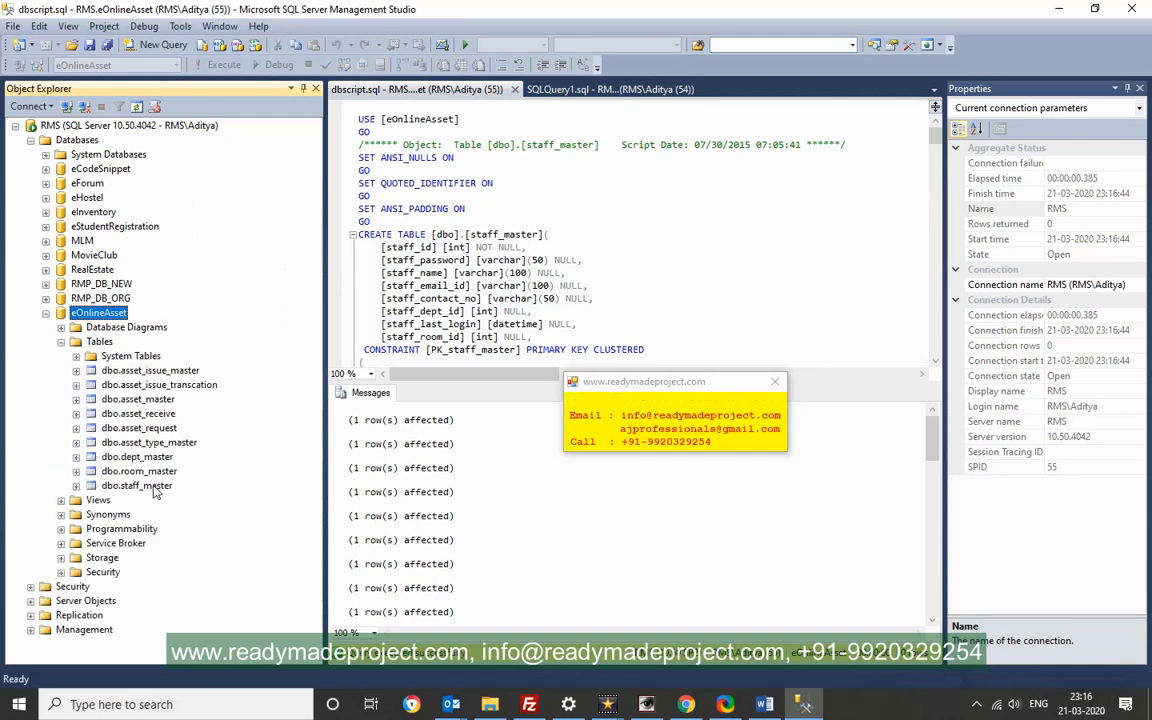
Select the top 1000 rows of dbo.staff_master to see its five staff records
click(137, 485)
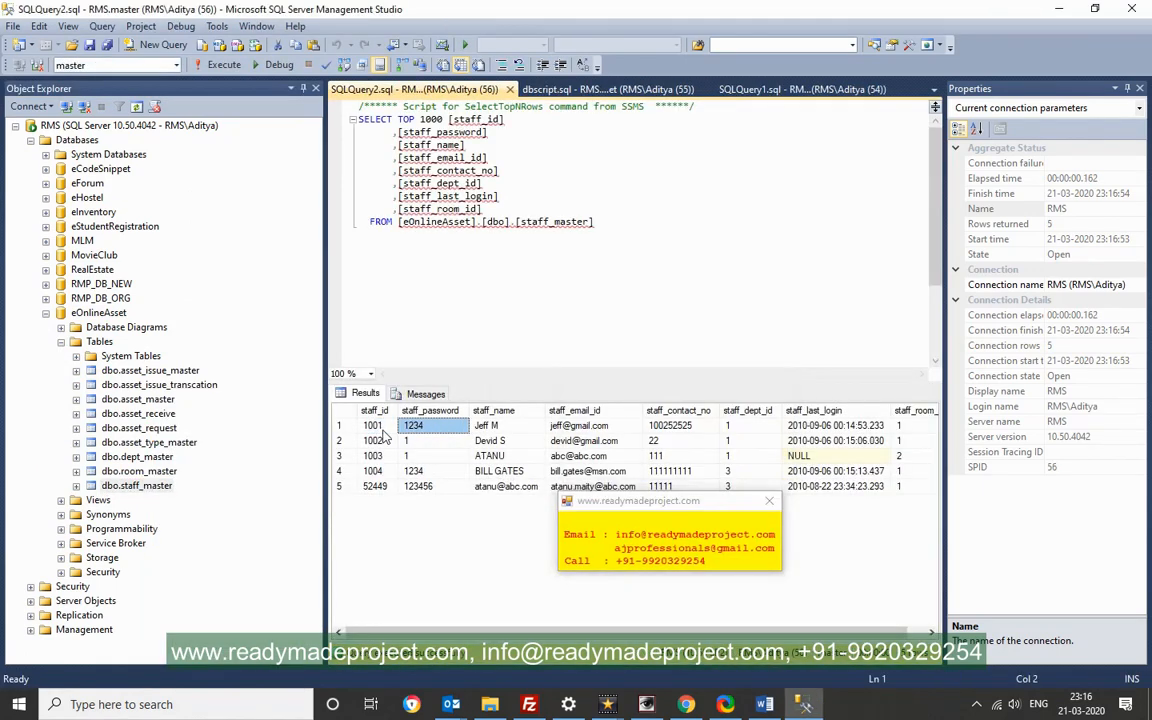
click(372, 425)
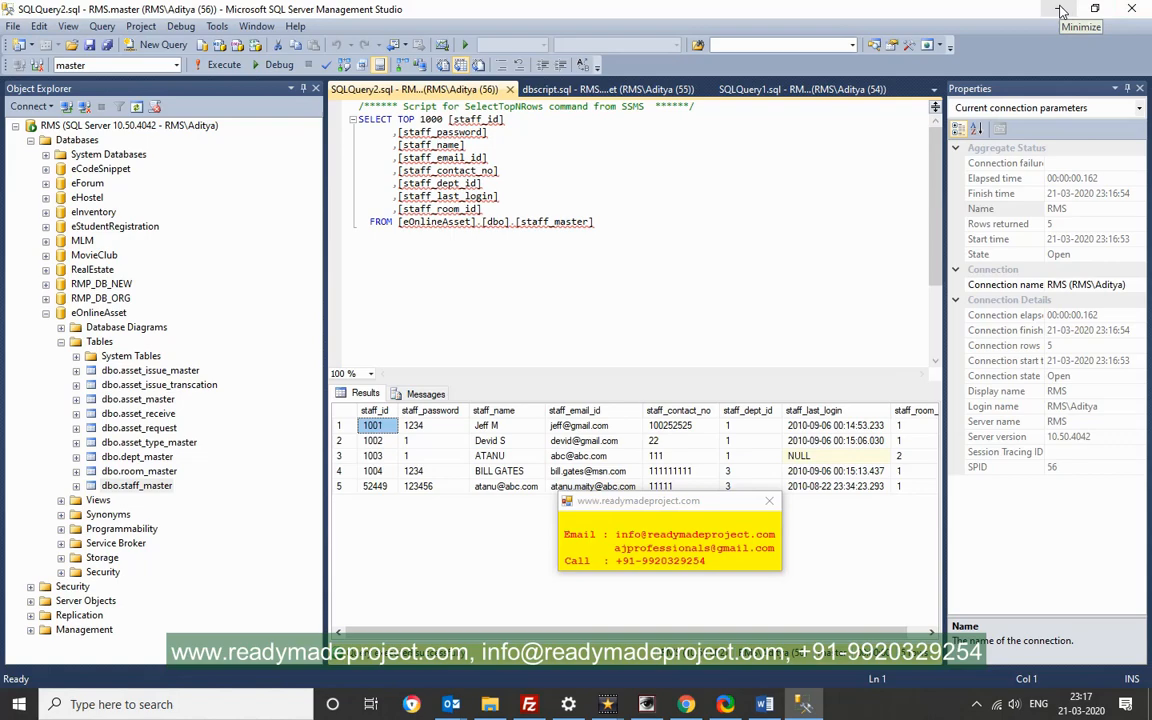
Minimize SSMS and start Microsoft Visual Studio 2012 from the Start menu
click(1061, 8)
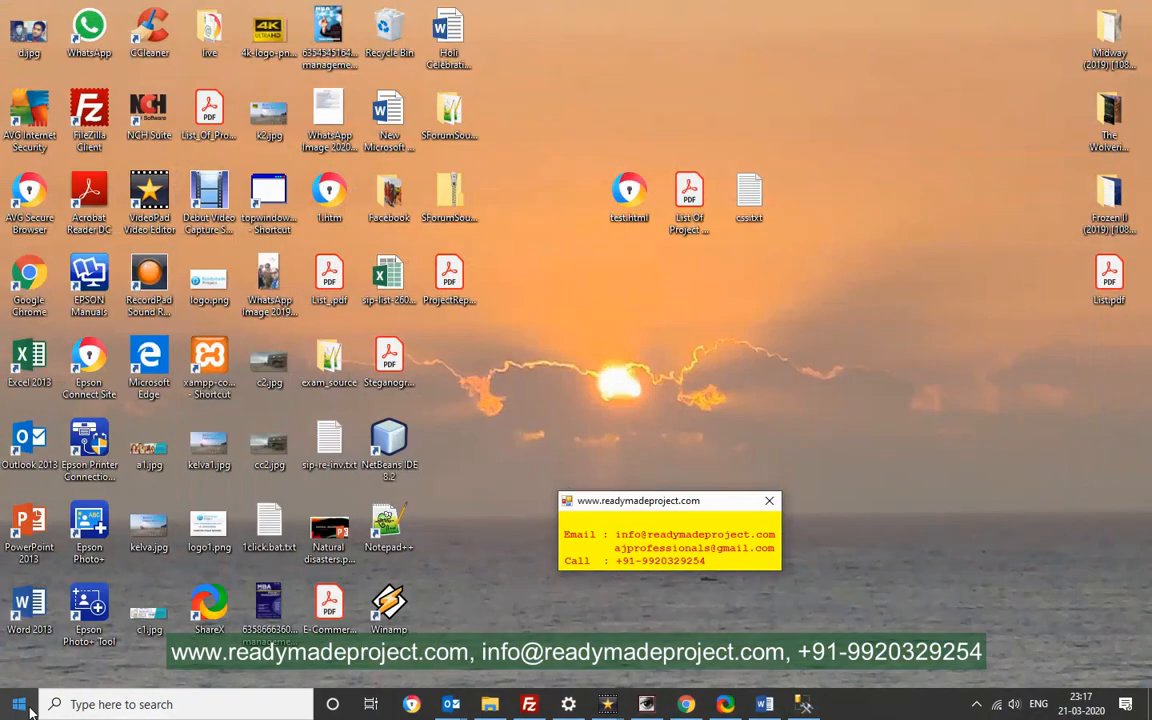
click(18, 704)
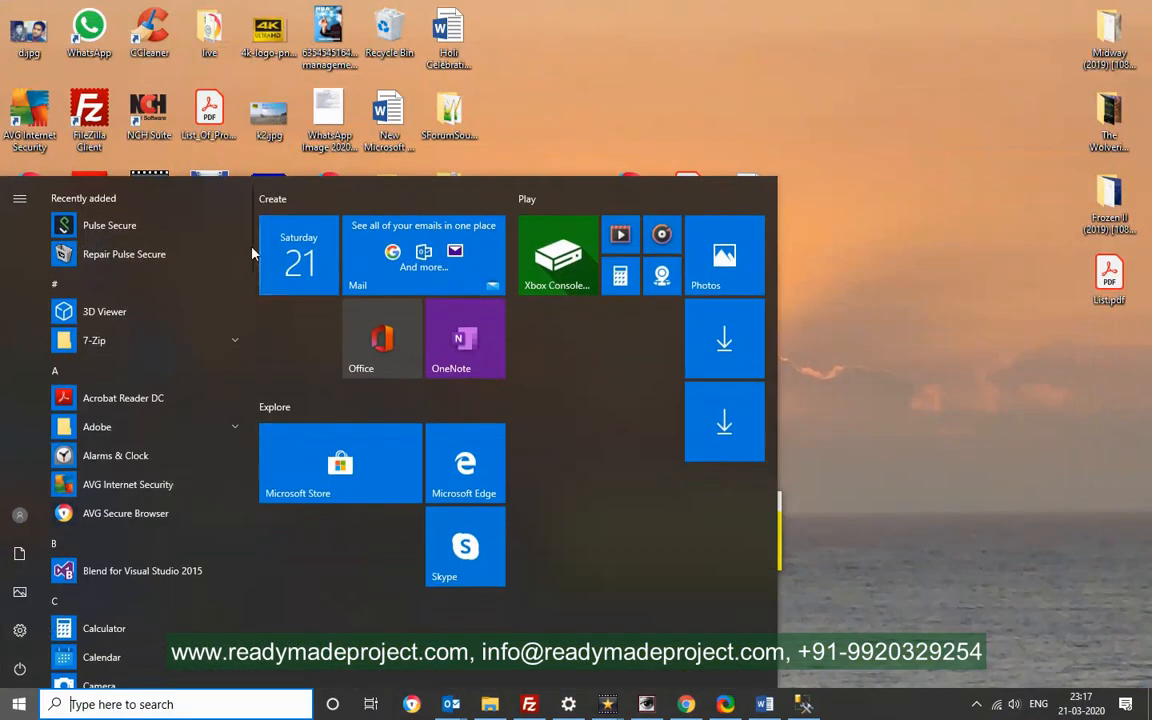
scroll(down, 3)
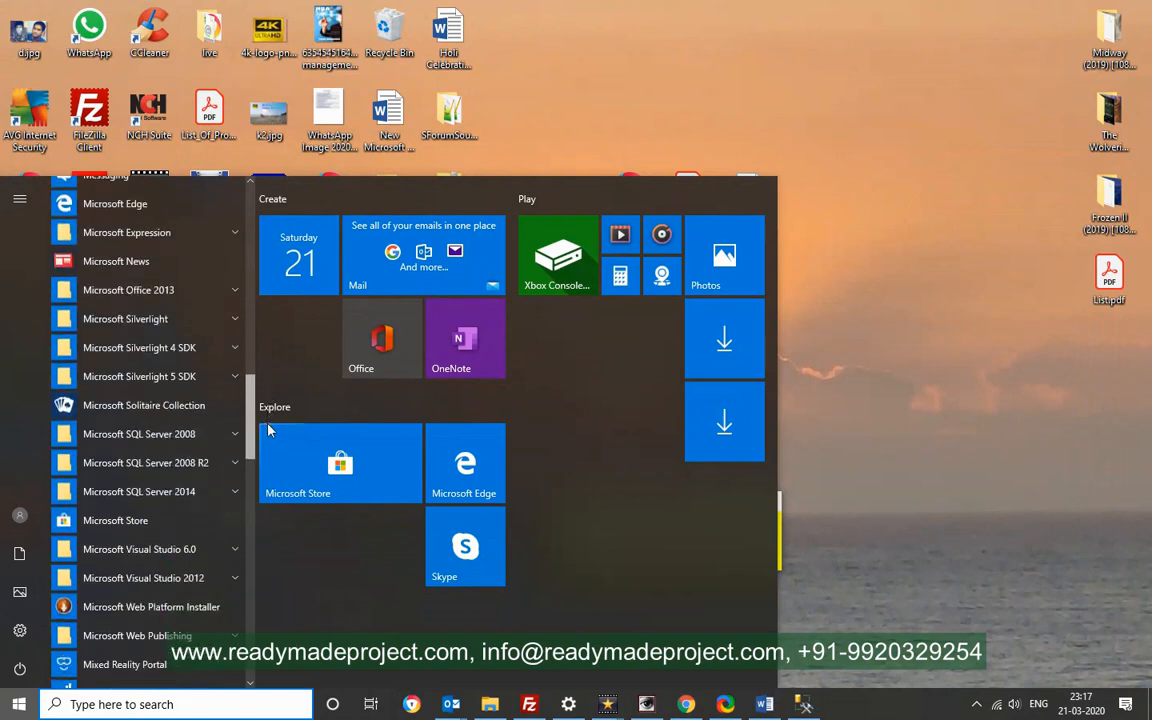
scroll(down, 3)
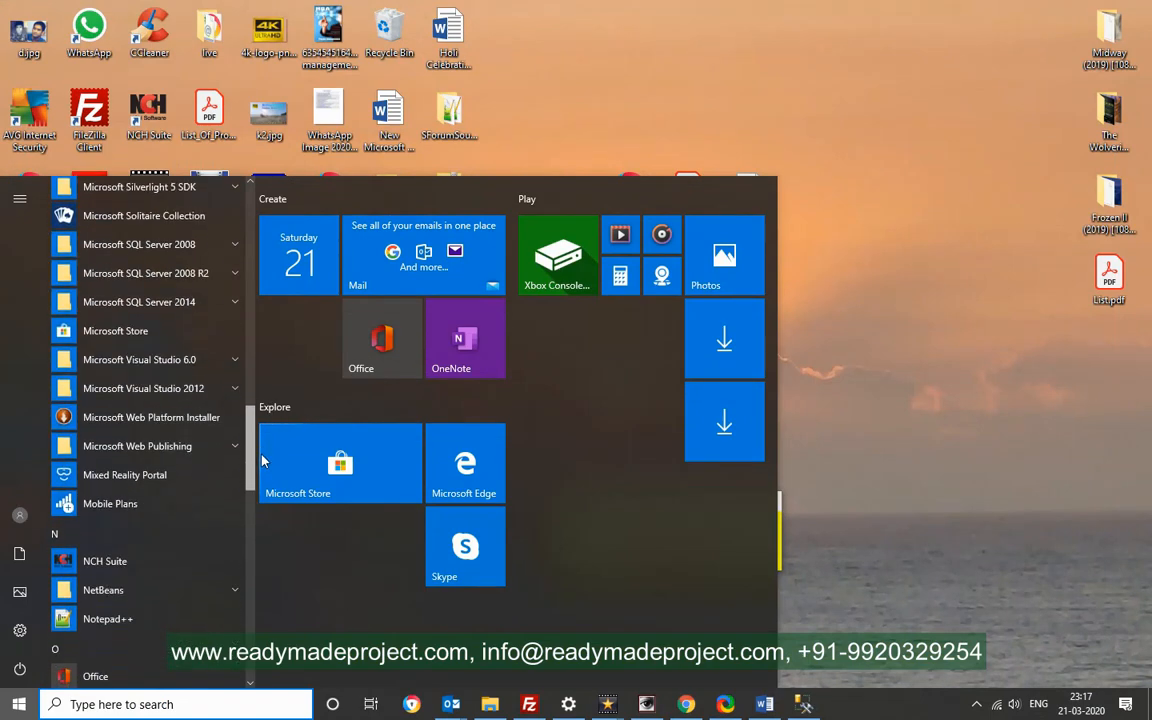
click(143, 234)
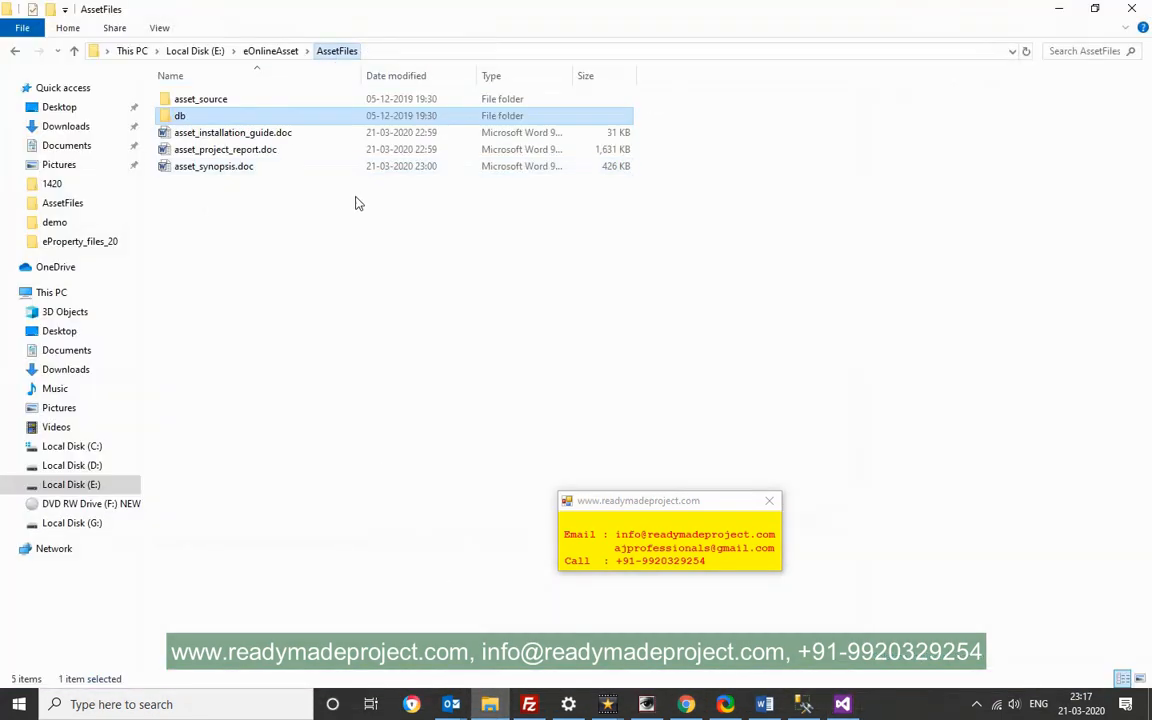
double_click(200, 98)
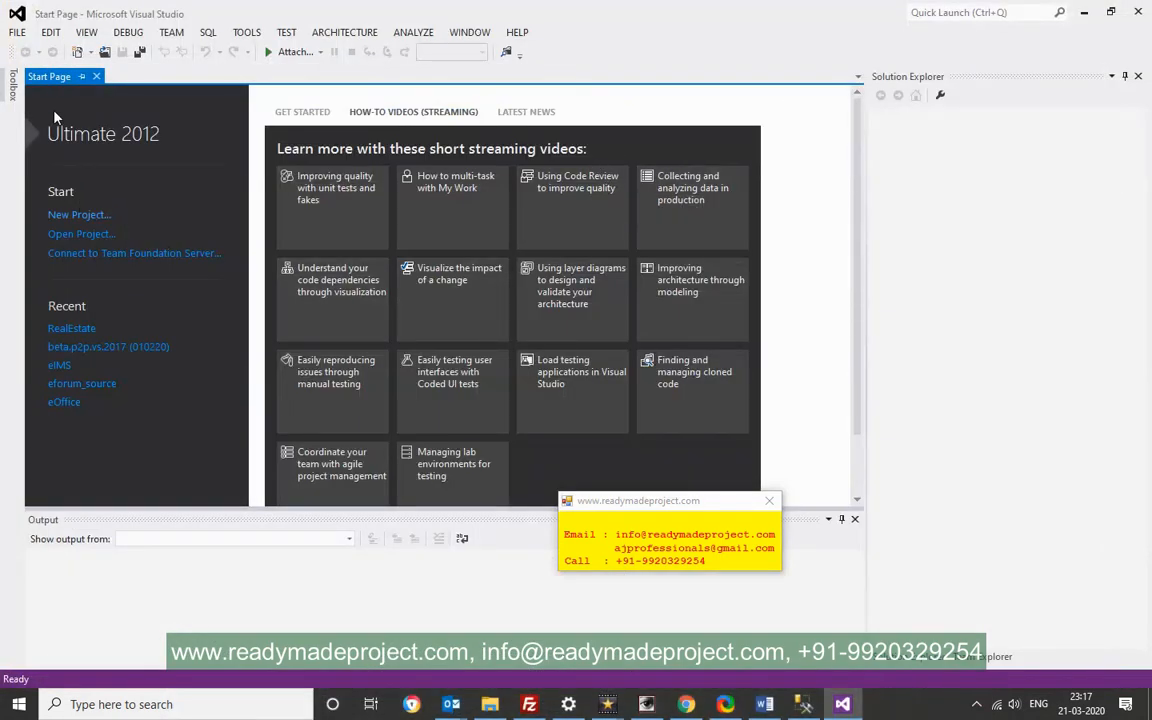
Open the asset_source folder as a web site, close the Output window, and select Web.Config
click(16, 32)
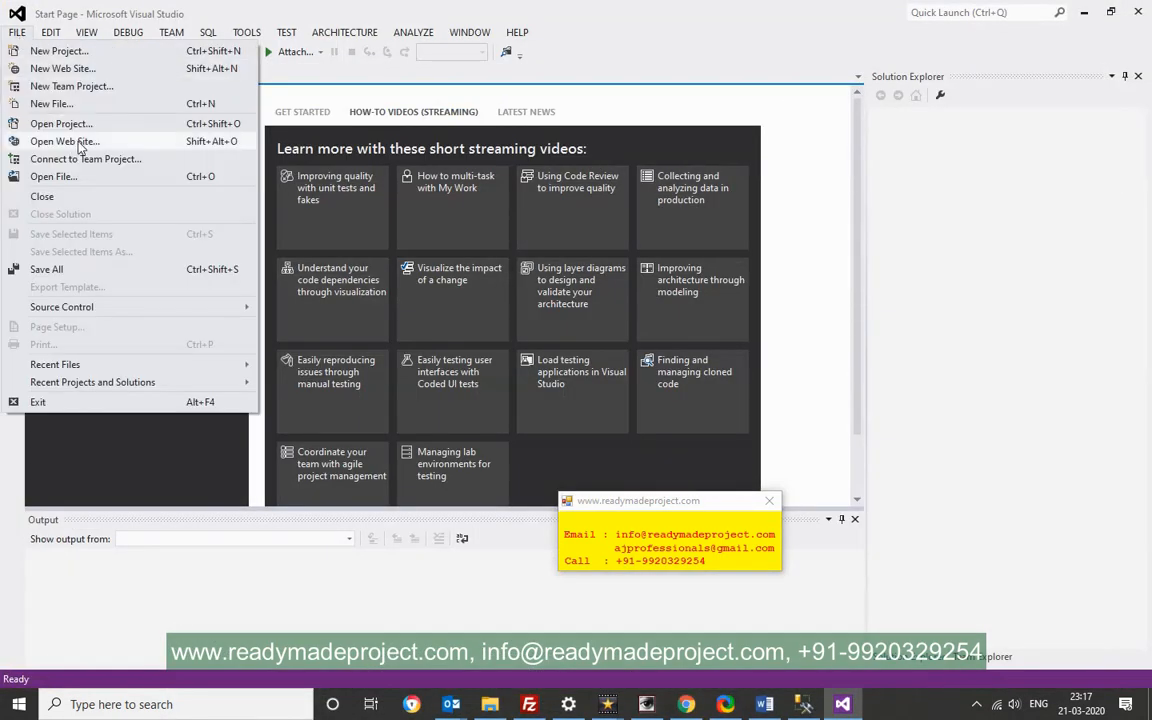
click(63, 141)
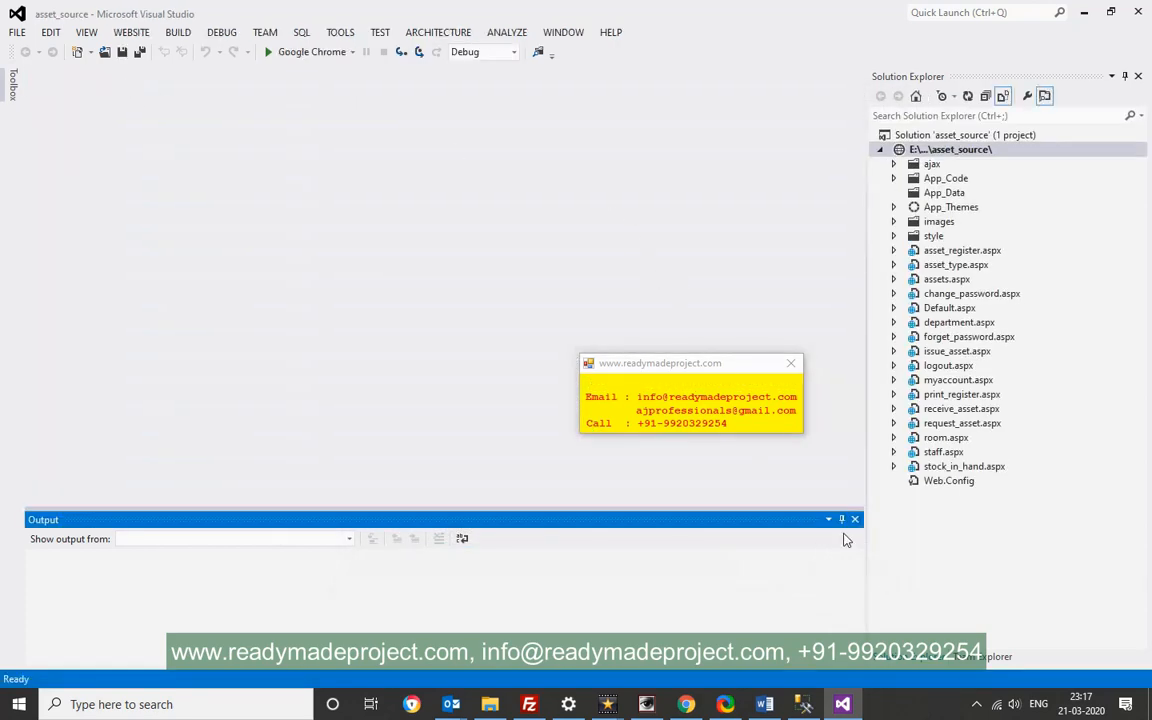
click(855, 519)
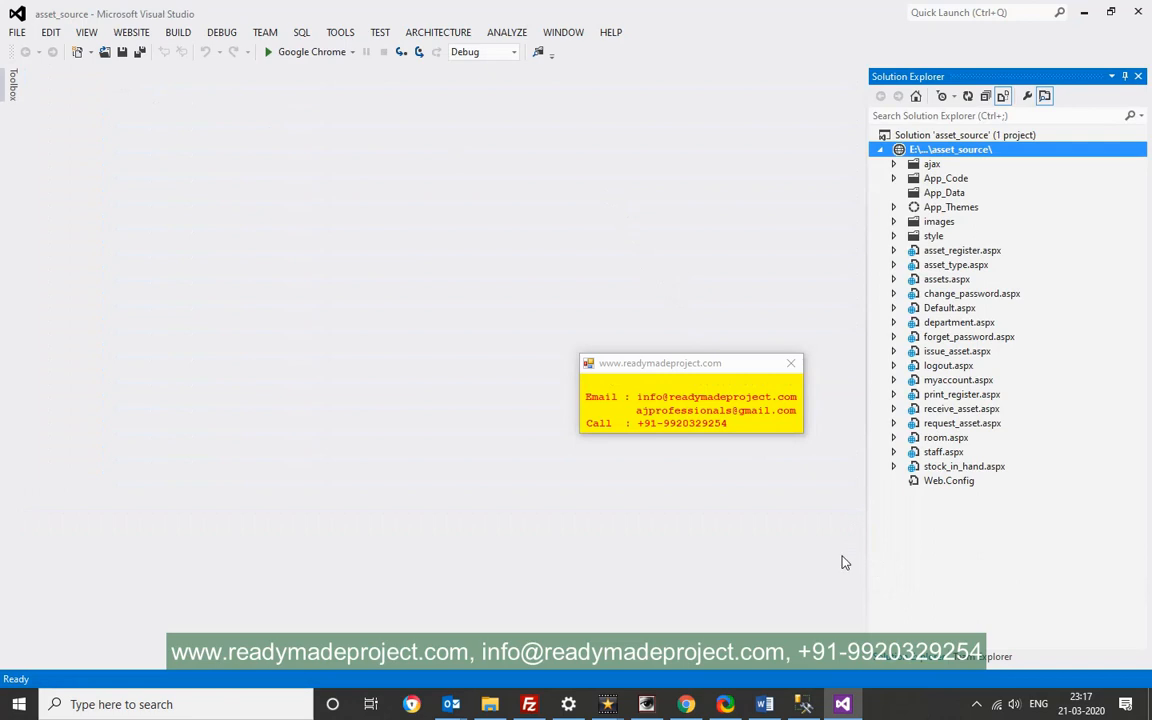
click(948, 481)
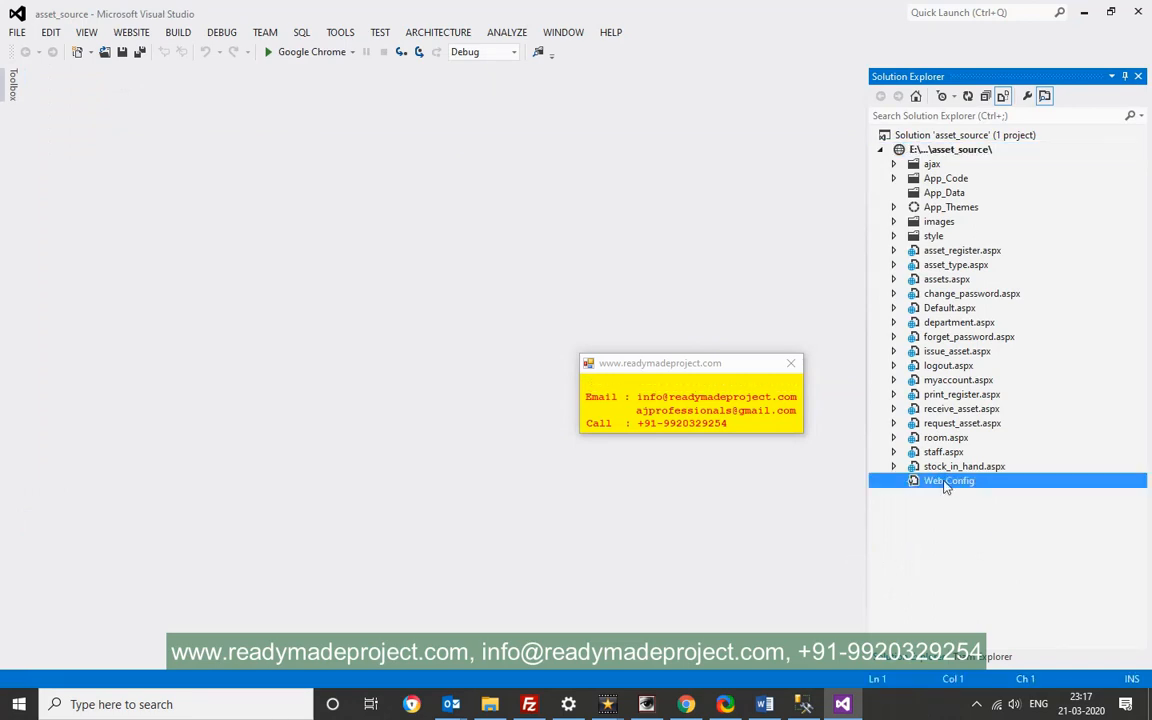
Edit Web.Config's connection settings, add the 'Aditya' credit, save, and select Default.aspx
double_click(948, 480)
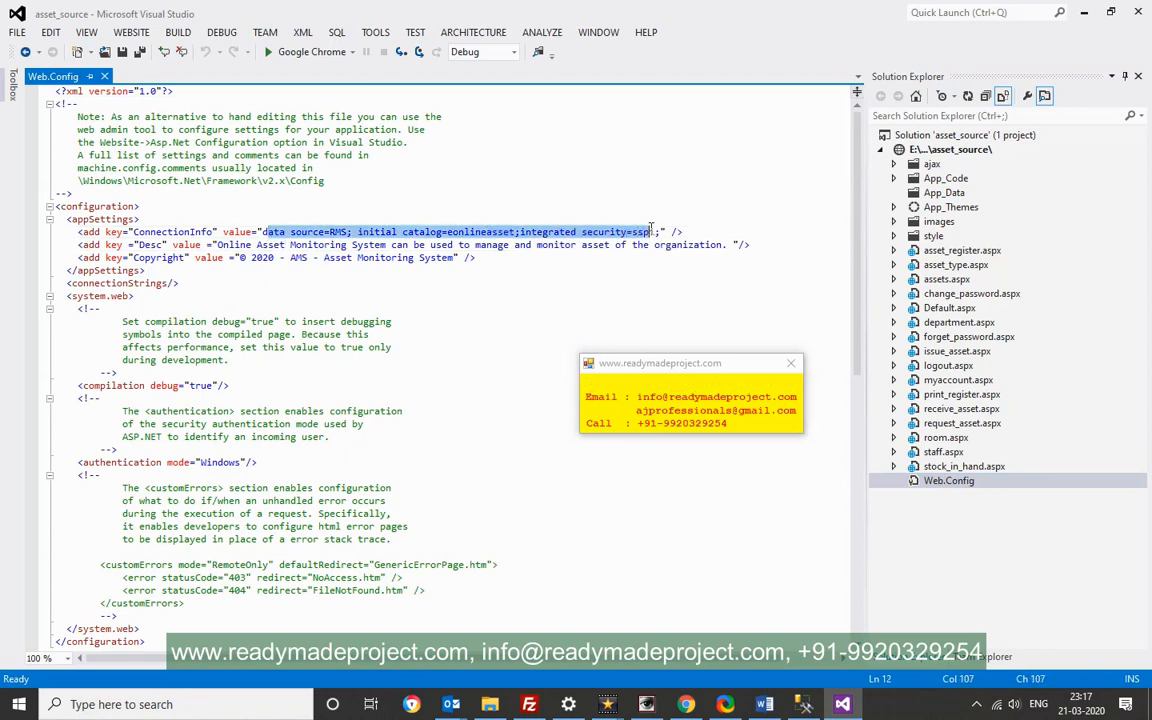
double_click(481, 231)
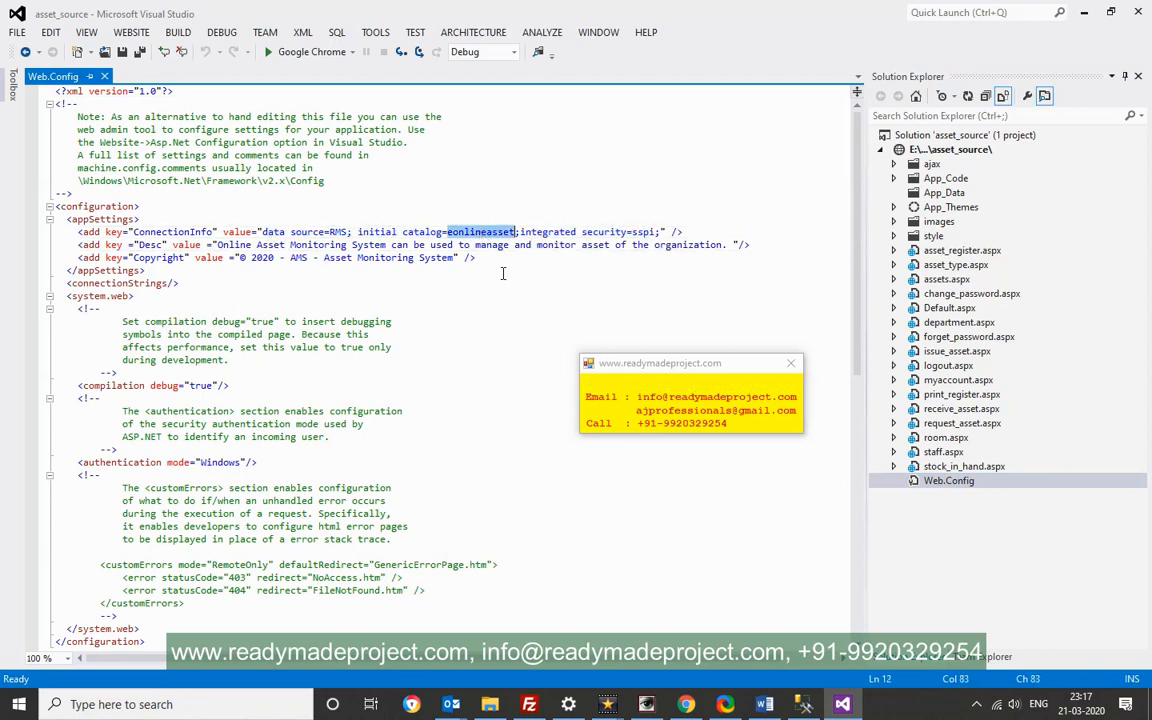
mouse_move(496, 247)
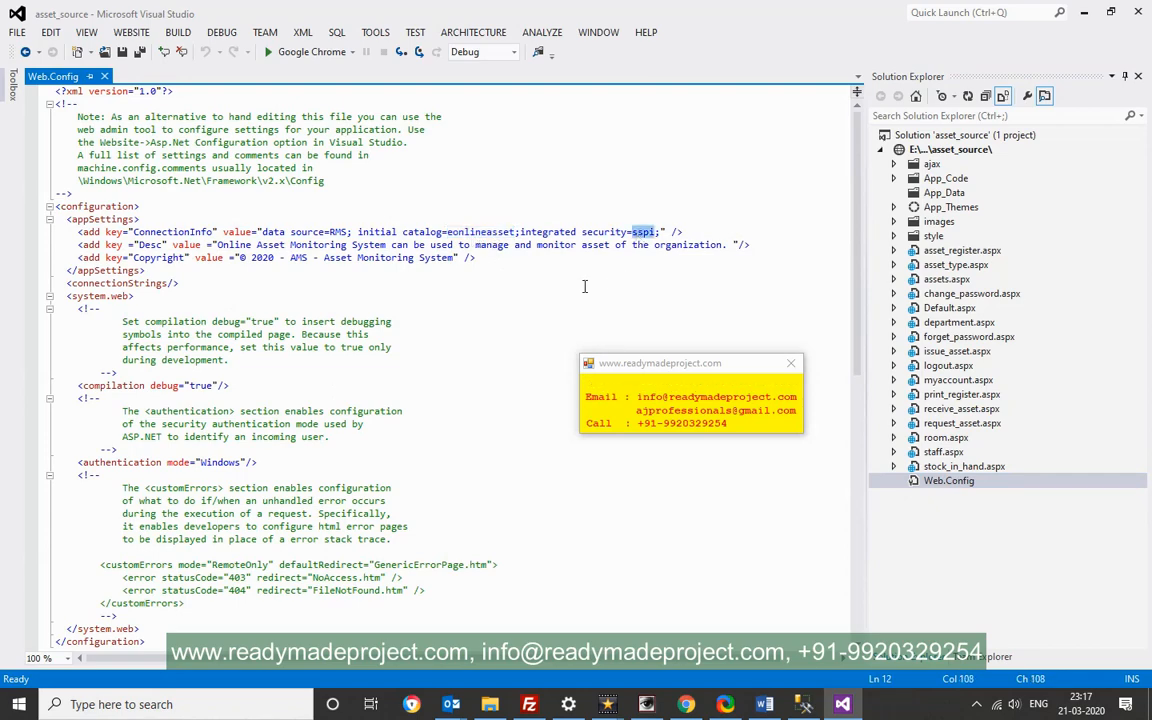
double_click(337, 231)
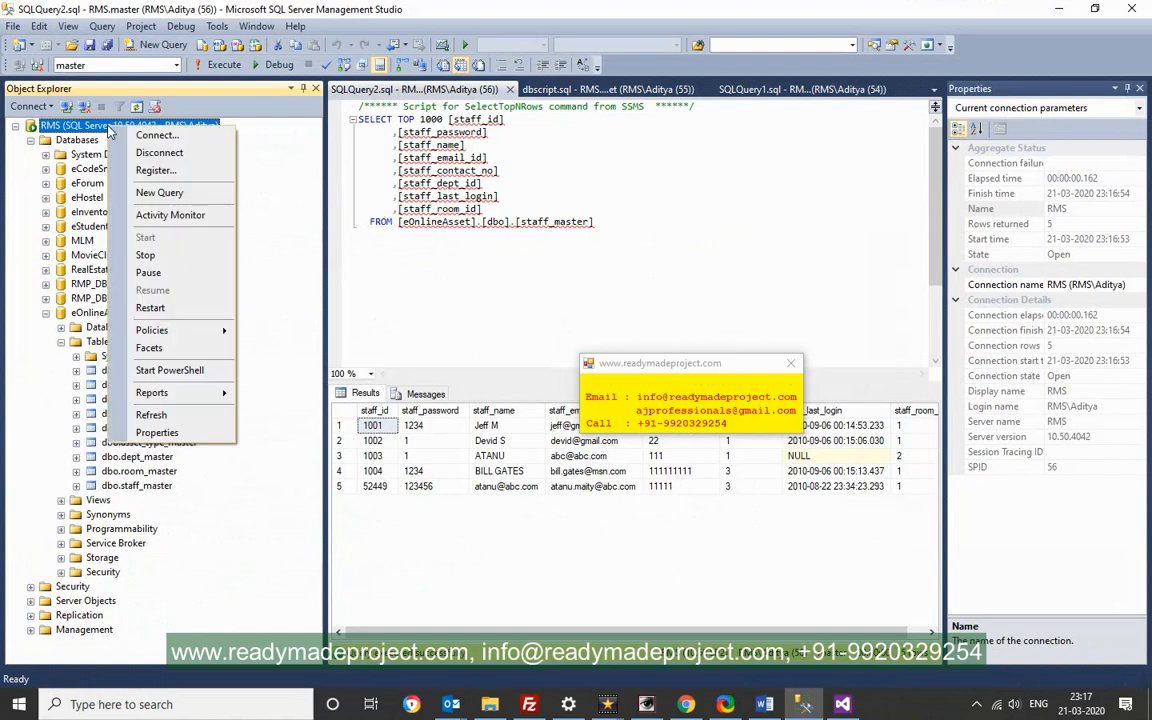
click(157, 433)
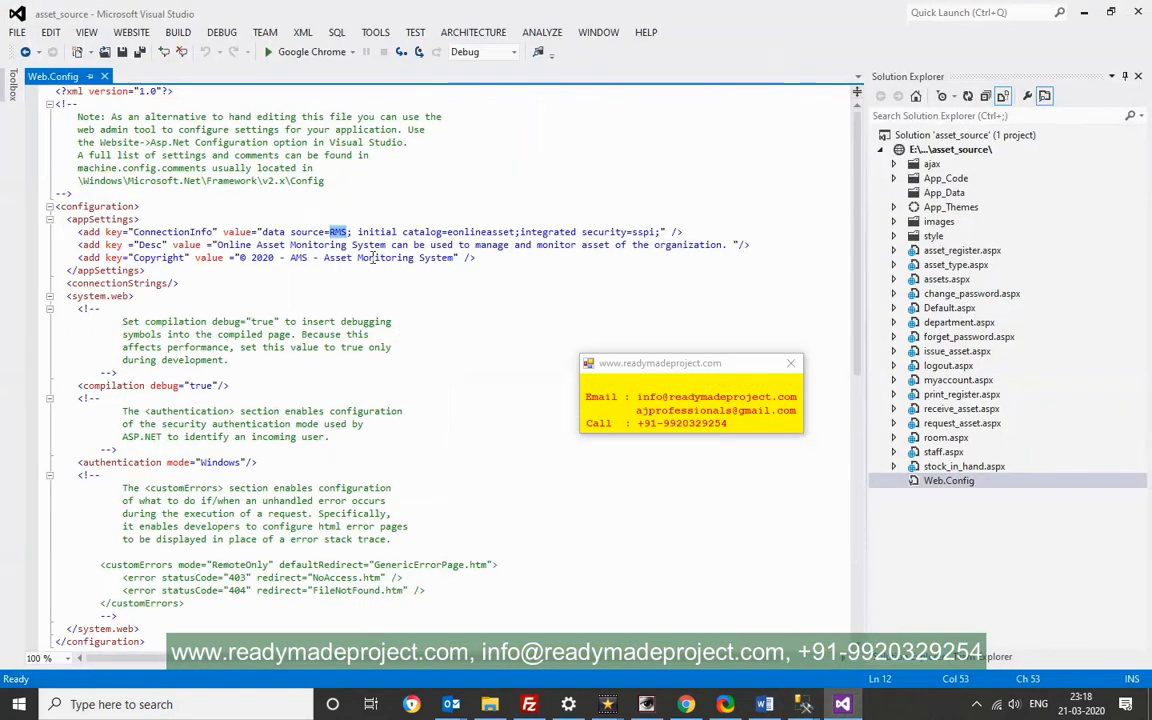
right_click(335, 231)
text(, Developed by )
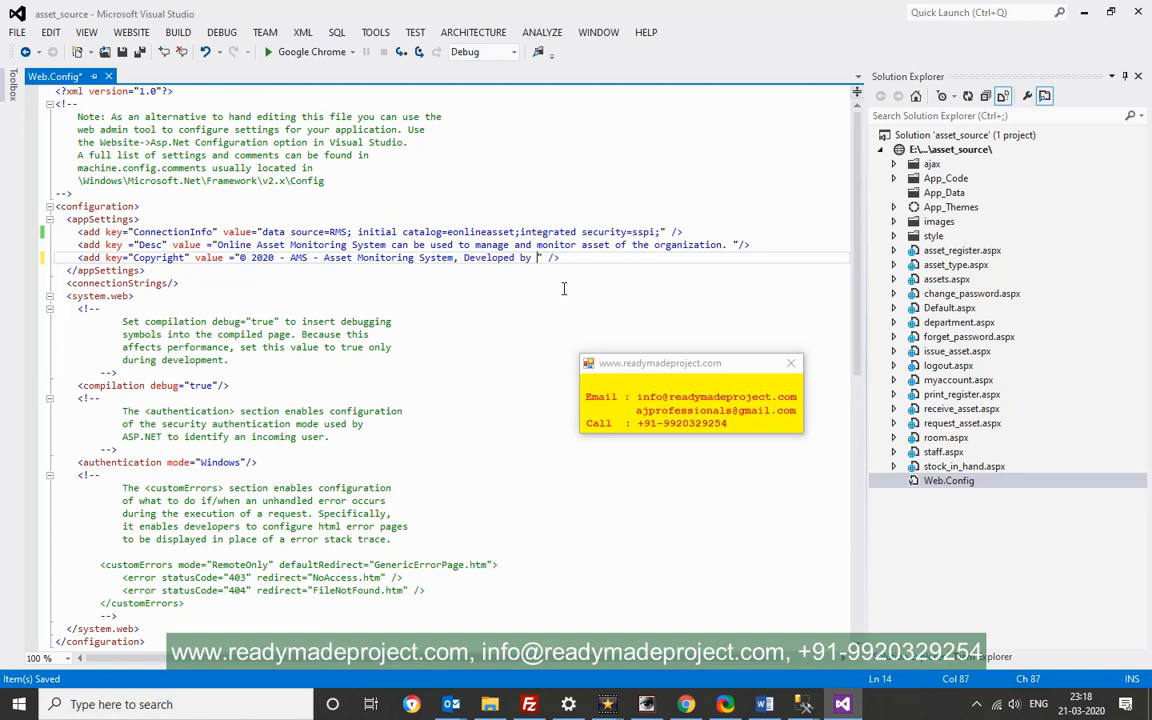
text(Aditya M)
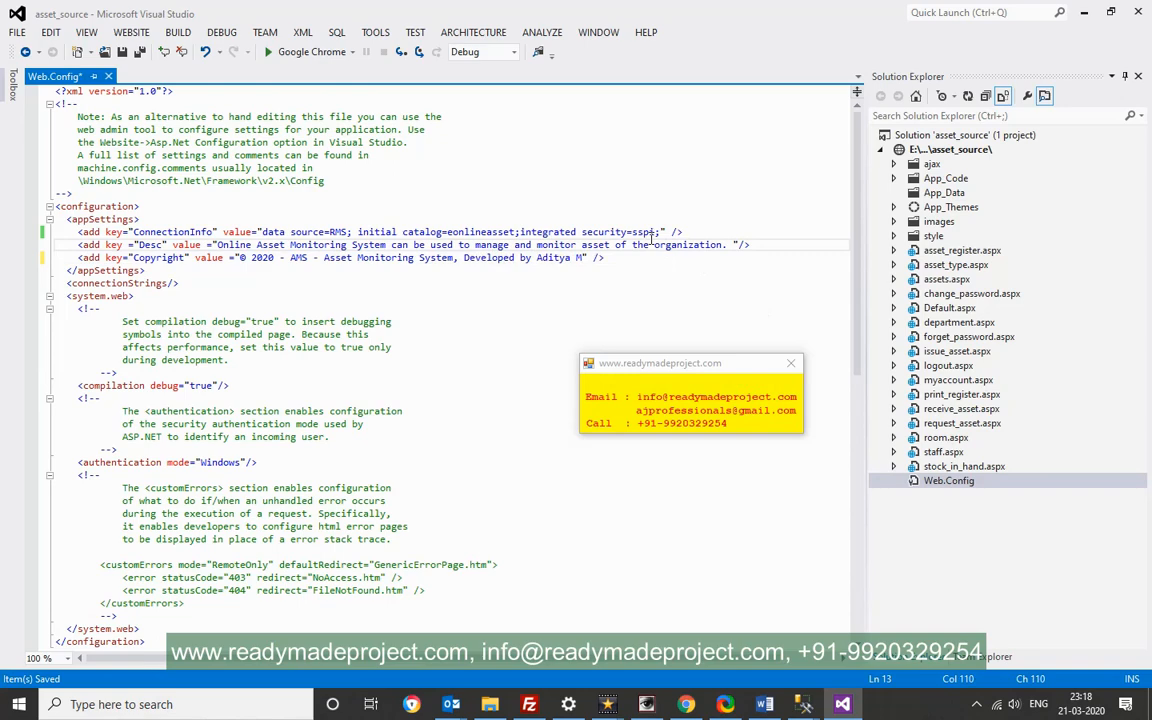
click(300, 155)
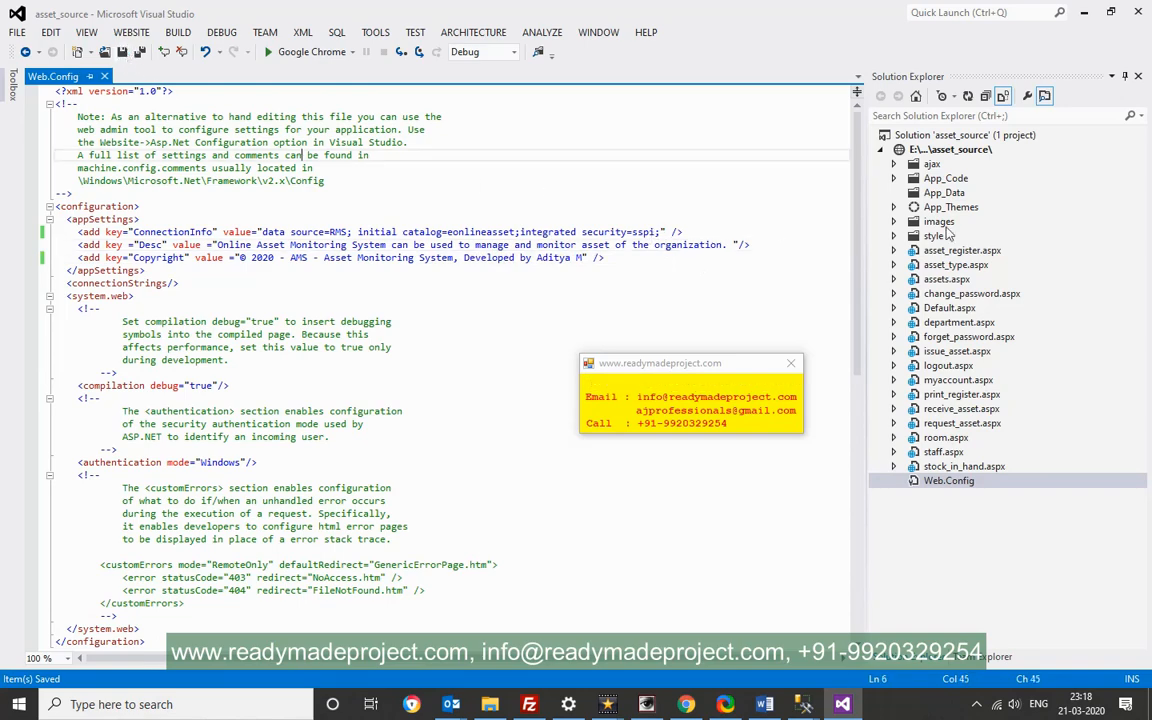
click(949, 307)
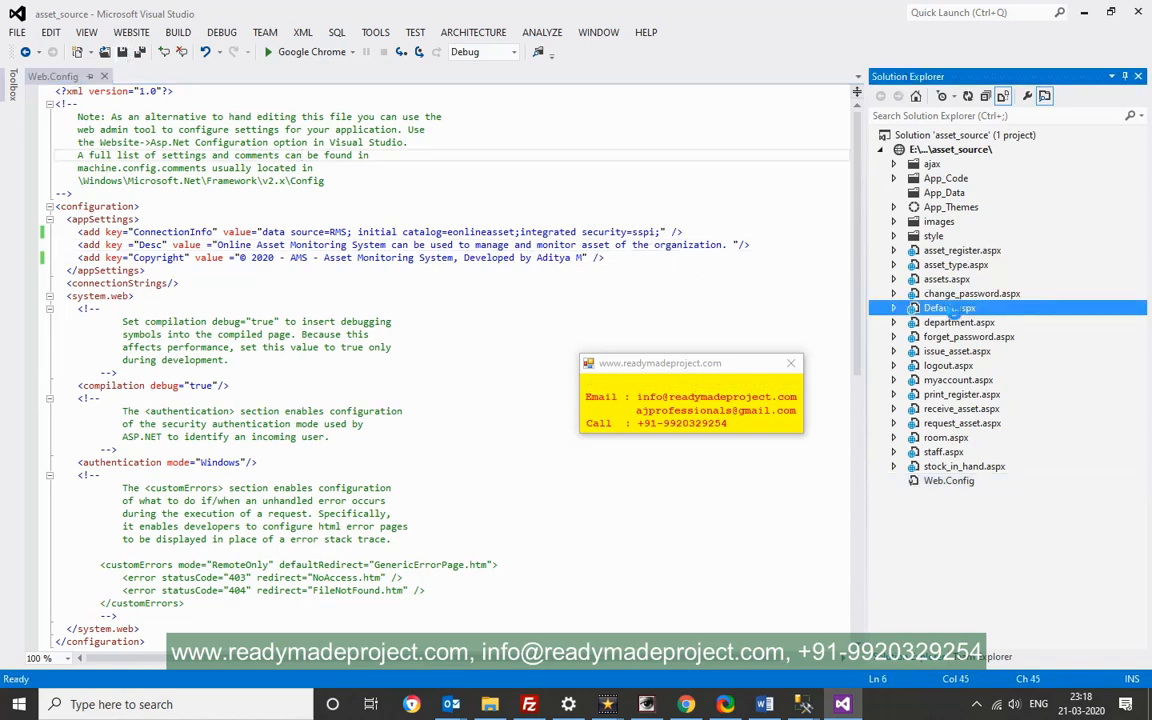
Set Default.aspx as the start page and run the site in Google Chrome
right_click(947, 307)
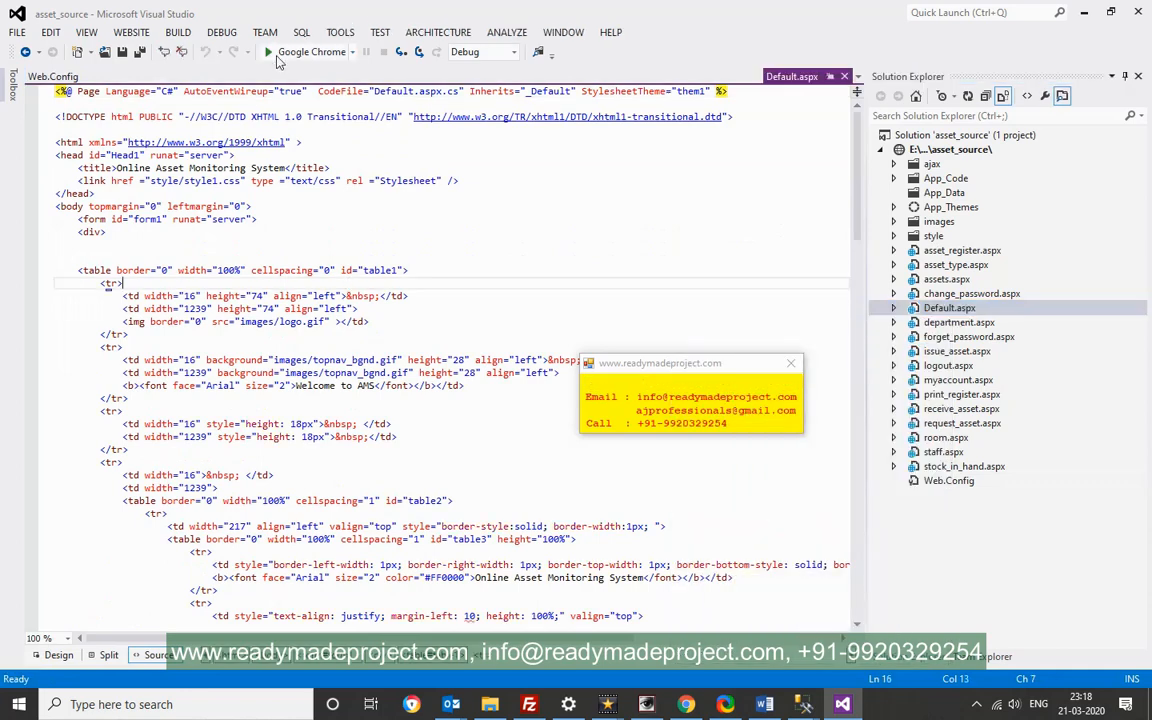
click(267, 52)
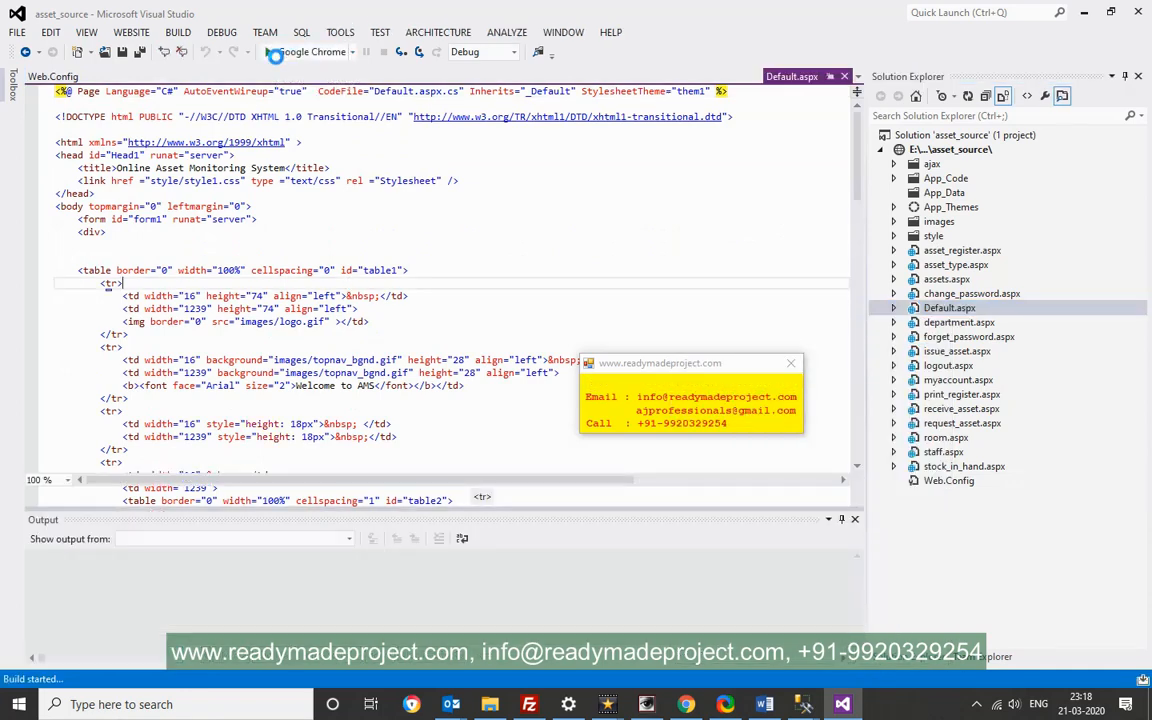
click(267, 52)
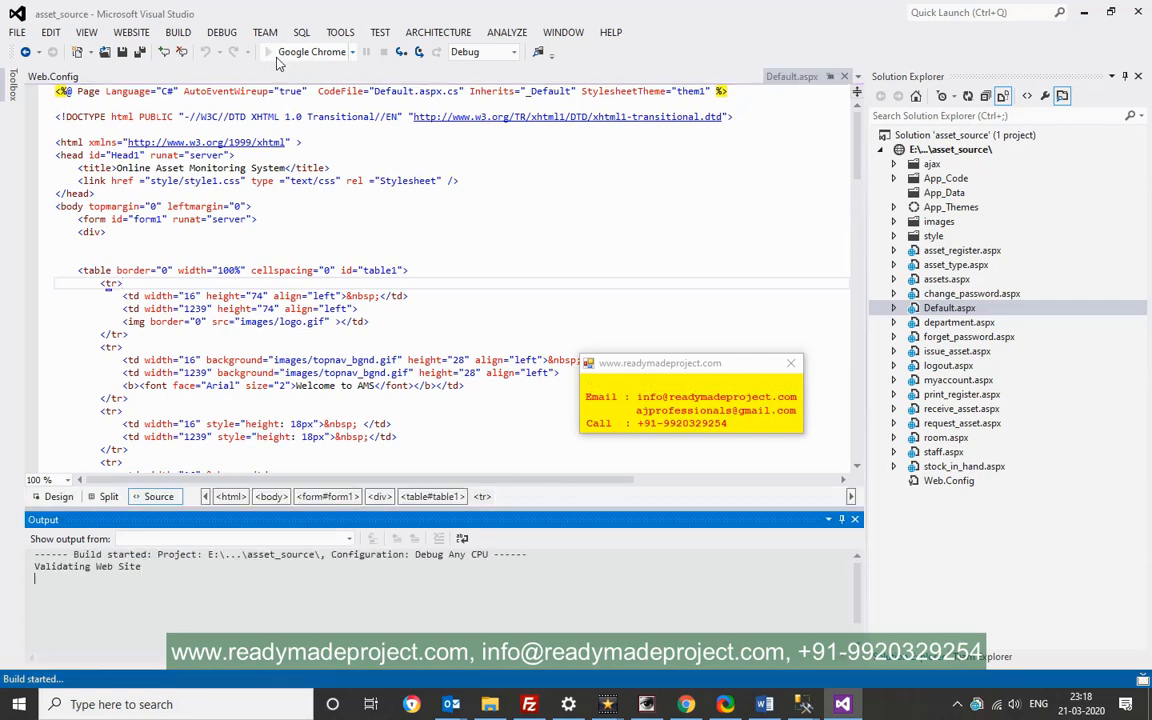
click(267, 51)
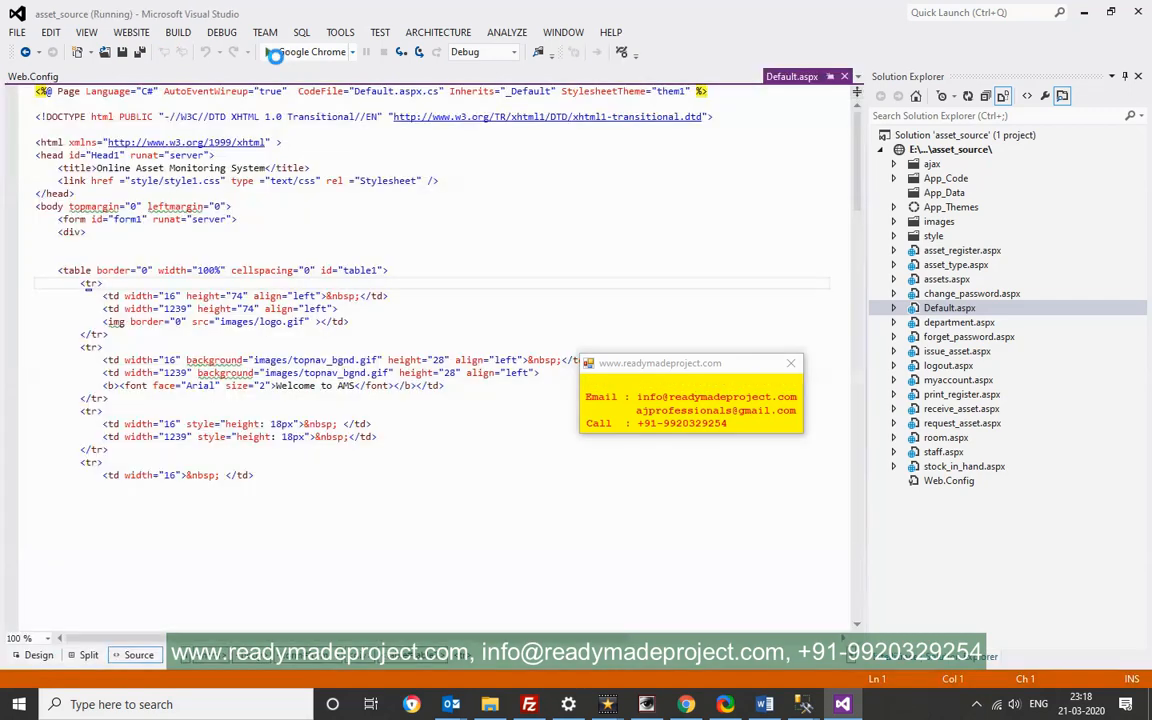
click(291, 52)
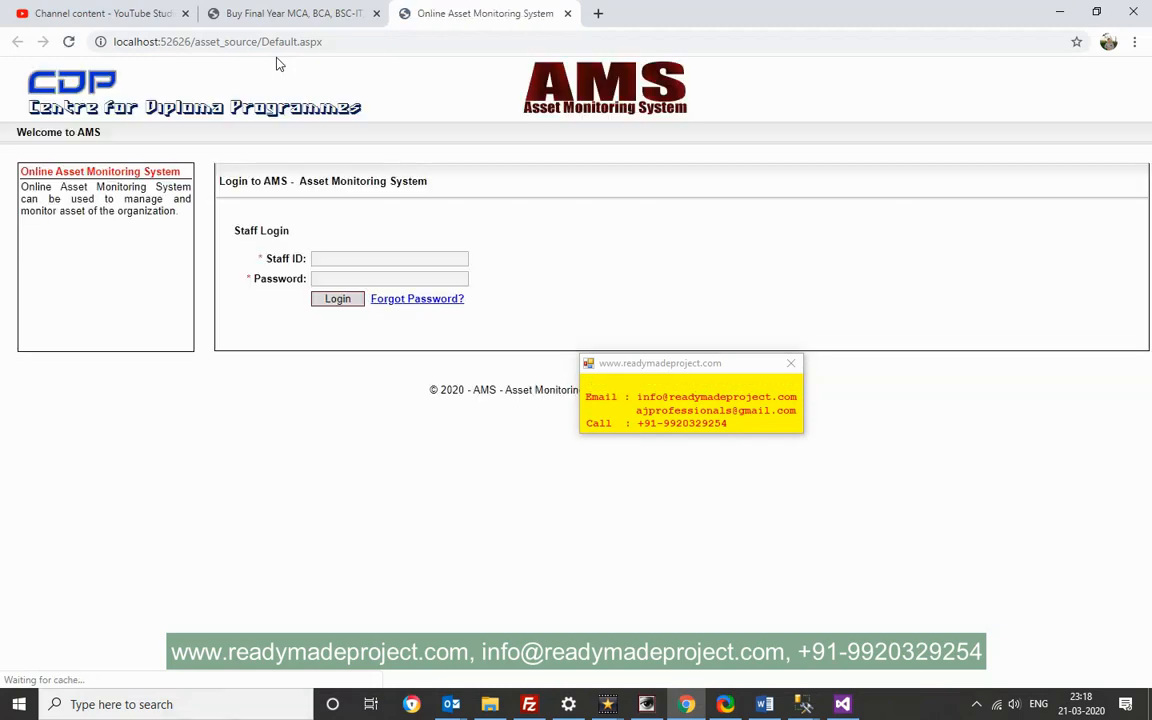
Look up login details in the guide, log in as staff 1001, dismiss the password alert
click(390, 258)
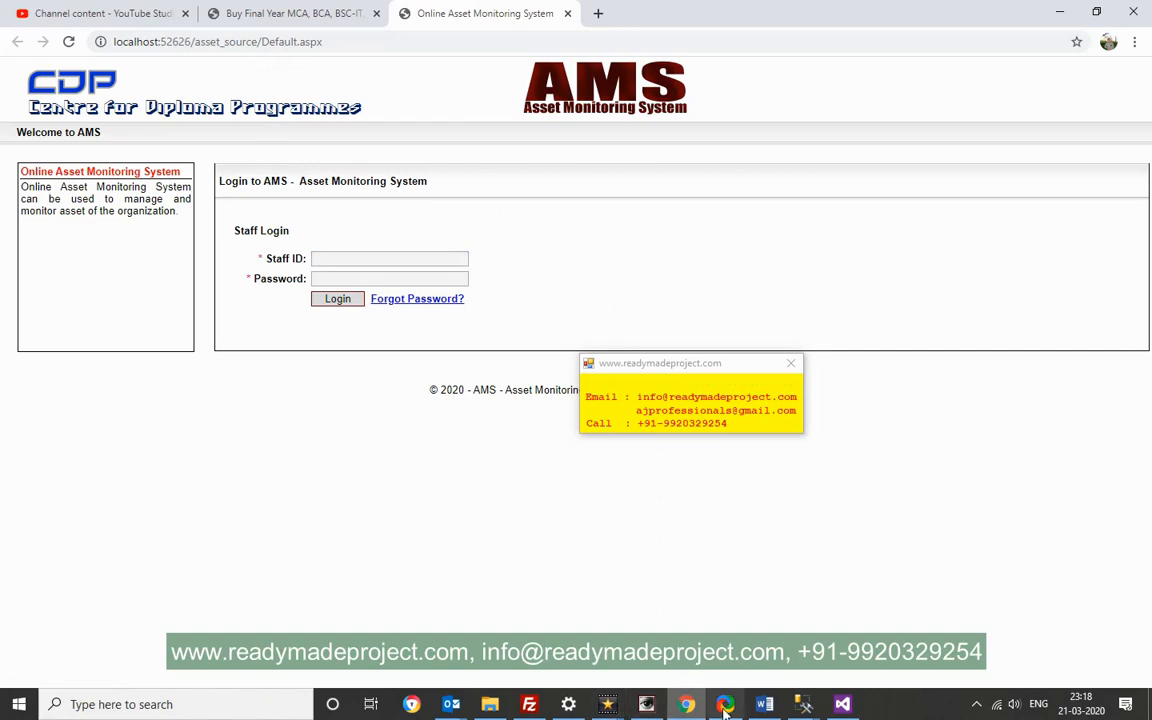
click(764, 704)
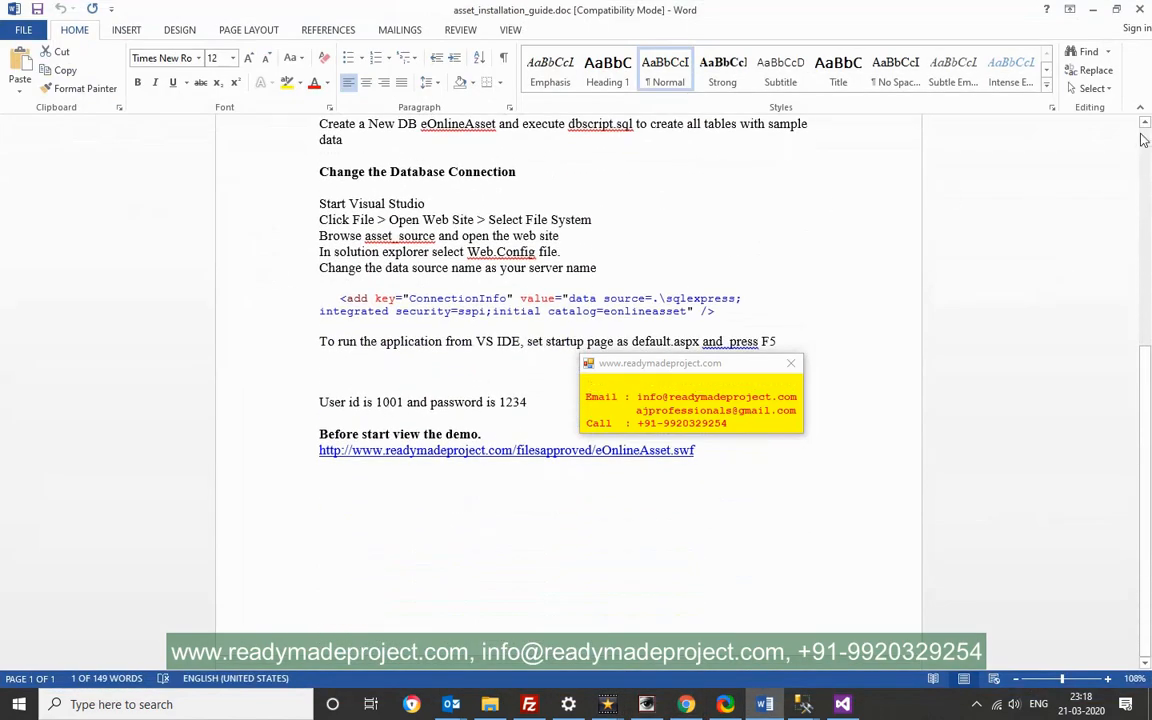
click(685, 704)
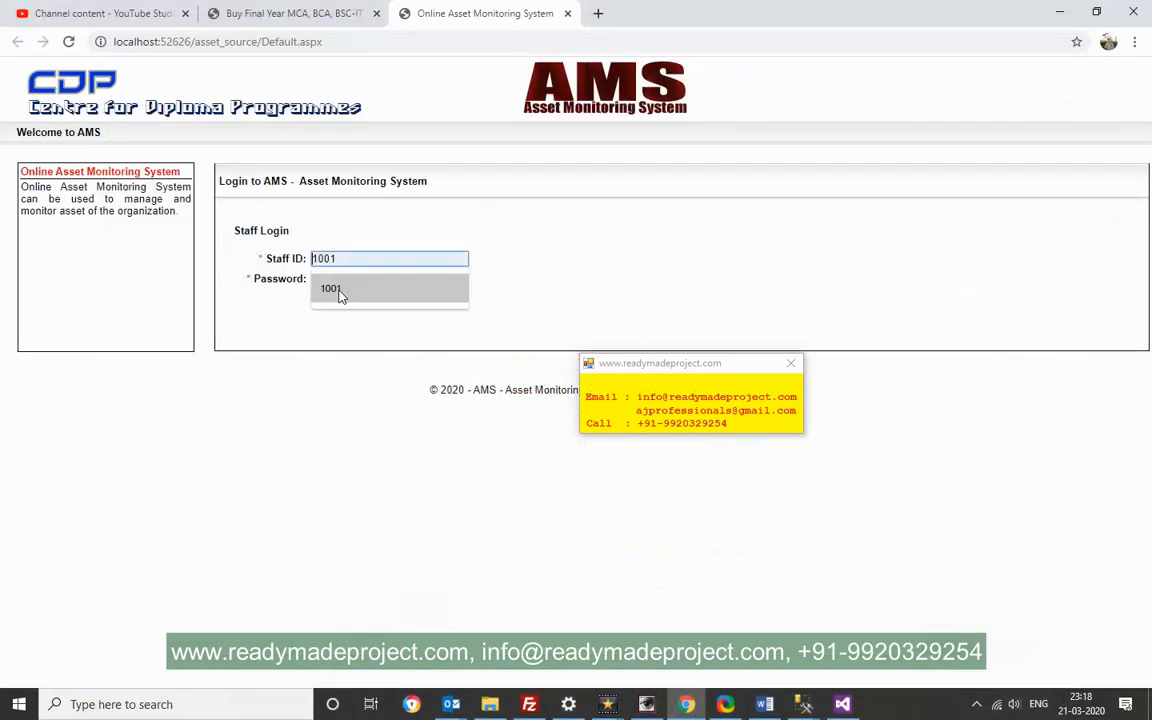
text(1001)
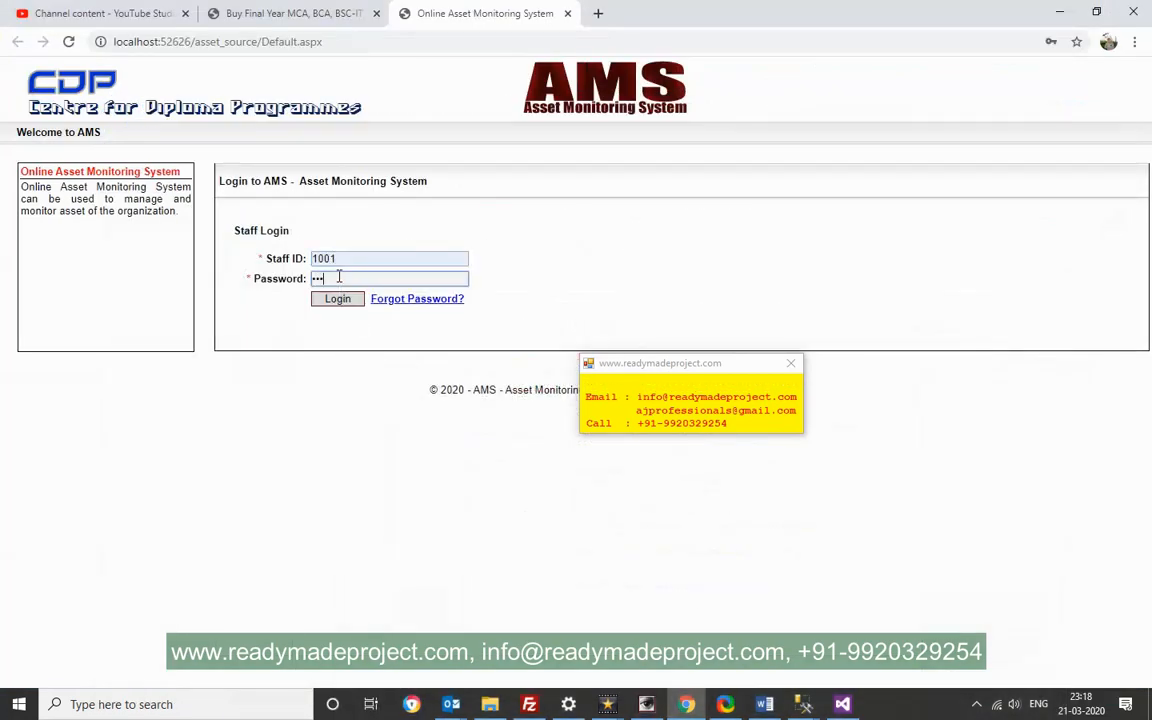
click(337, 298)
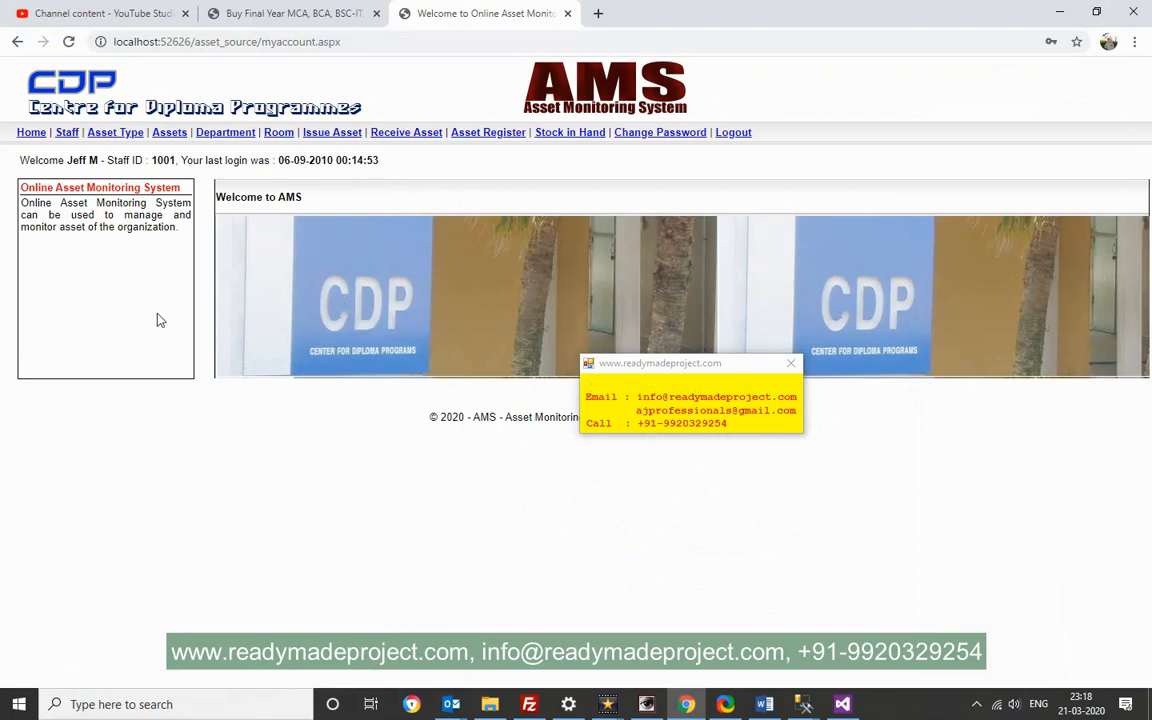
mouse_move(320, 302)
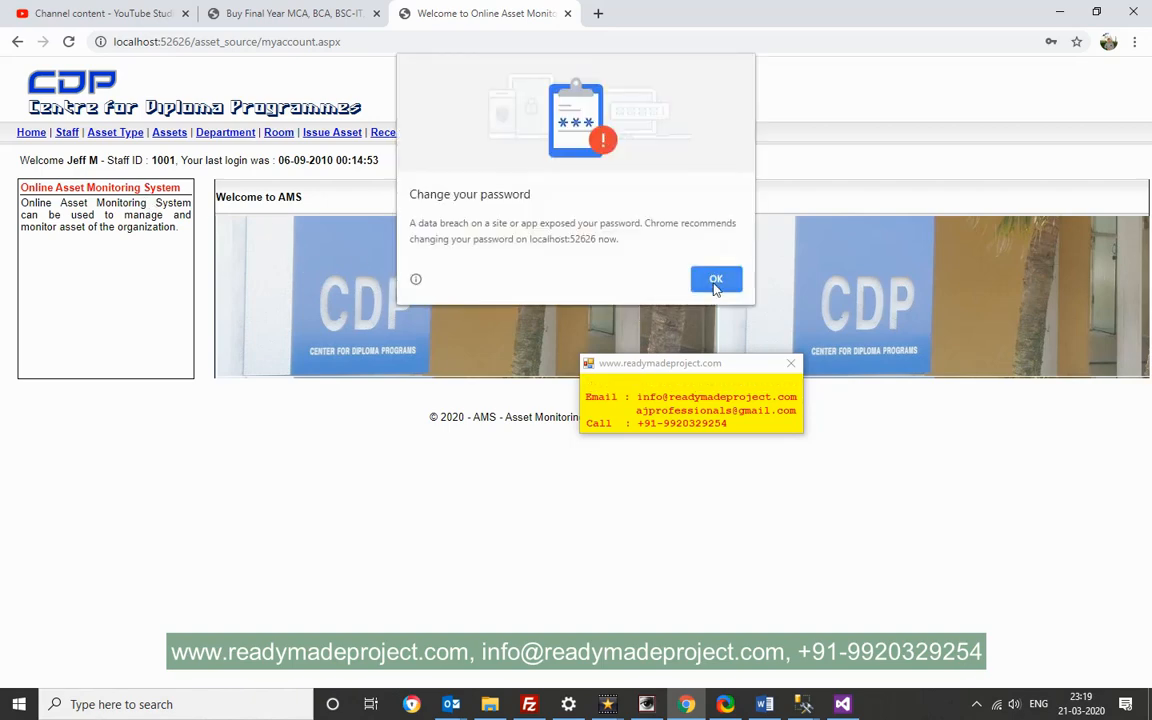
click(716, 278)
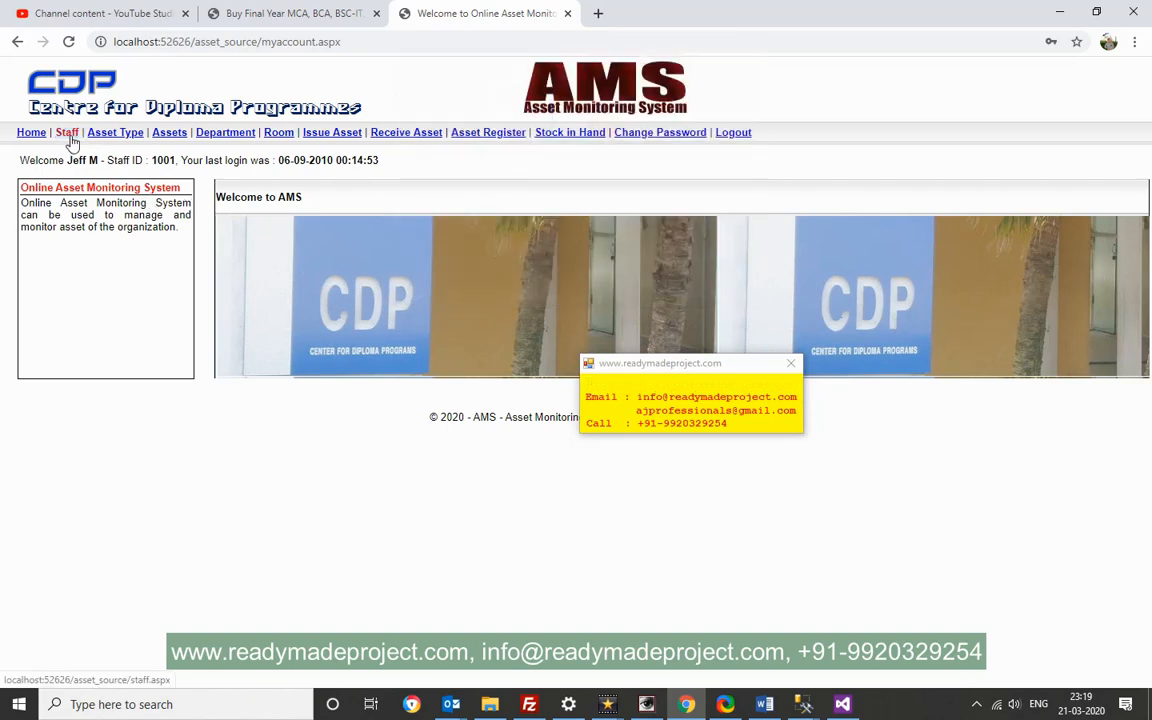
mouse_move(114, 132)
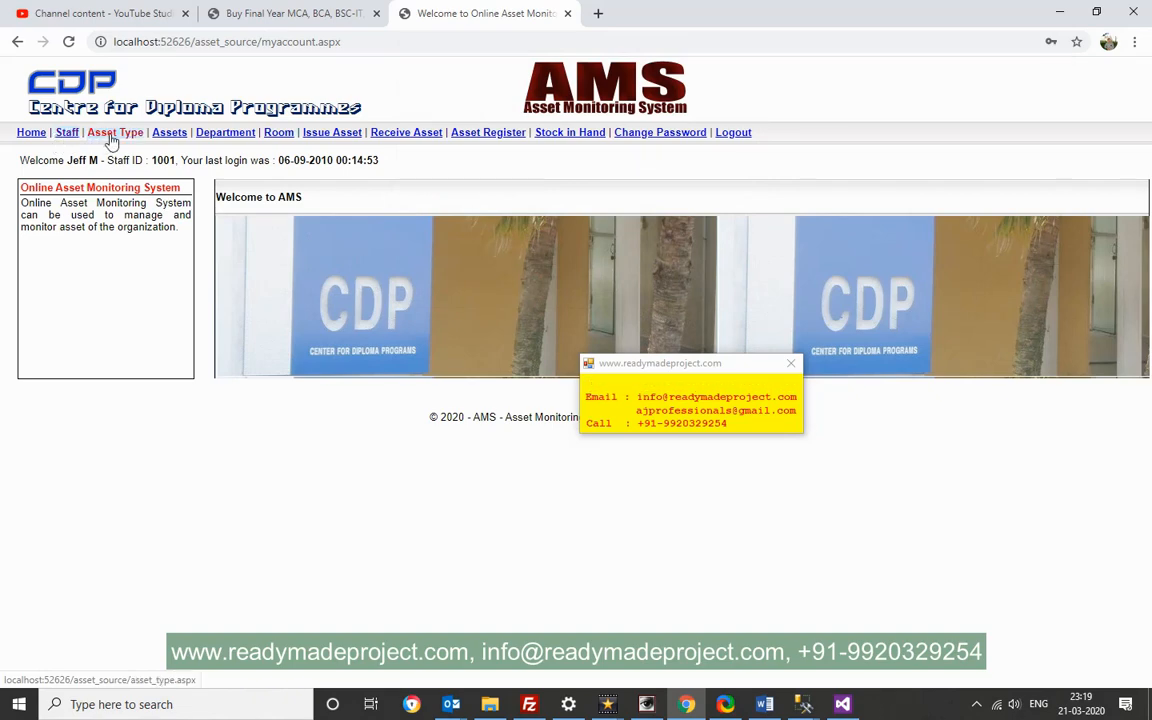
Add LAPTOP as a new asset type
click(114, 132)
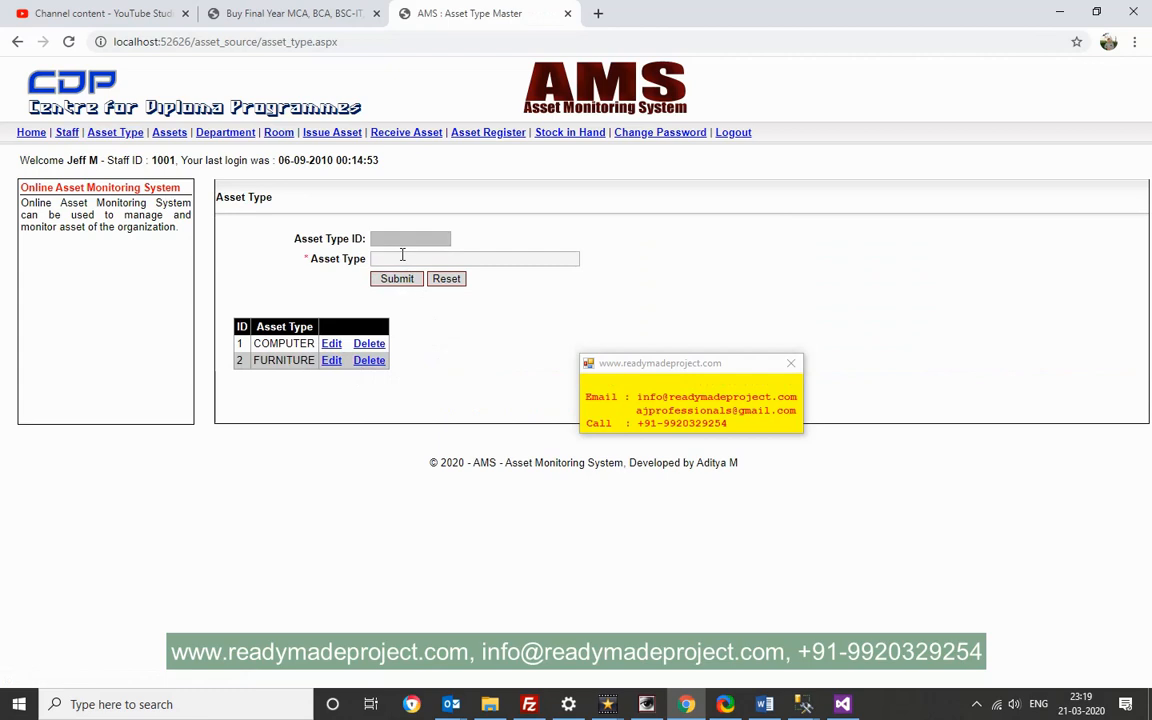
text(LAPTOP)
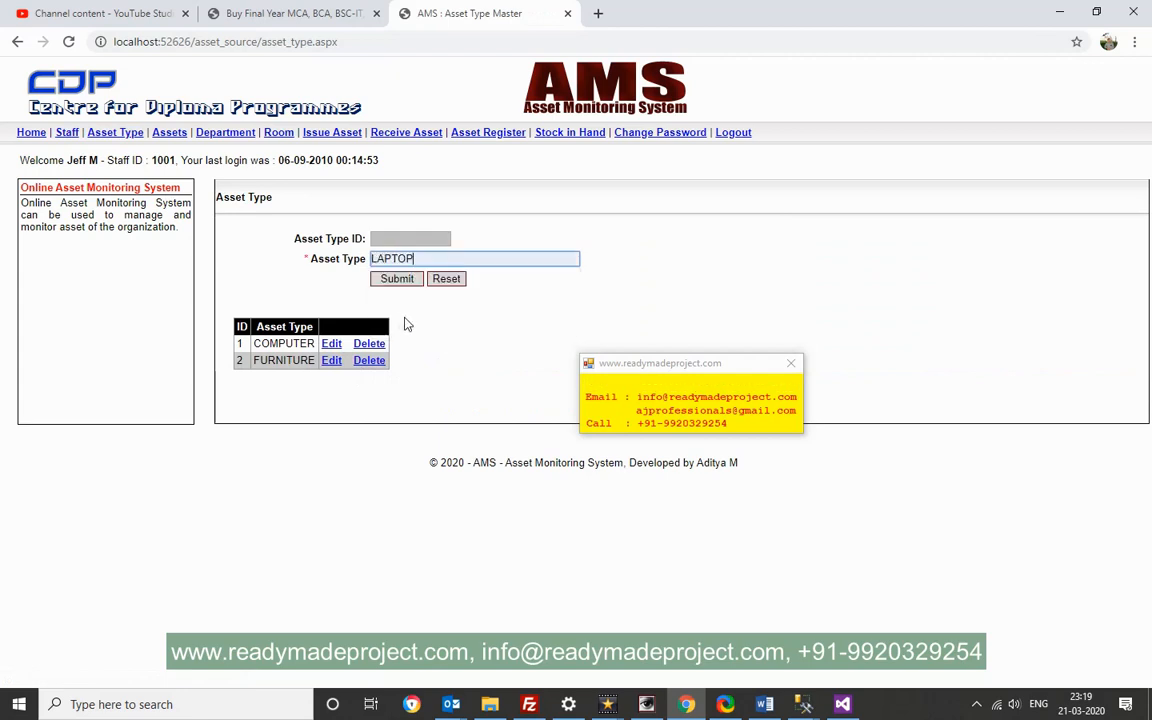
click(396, 278)
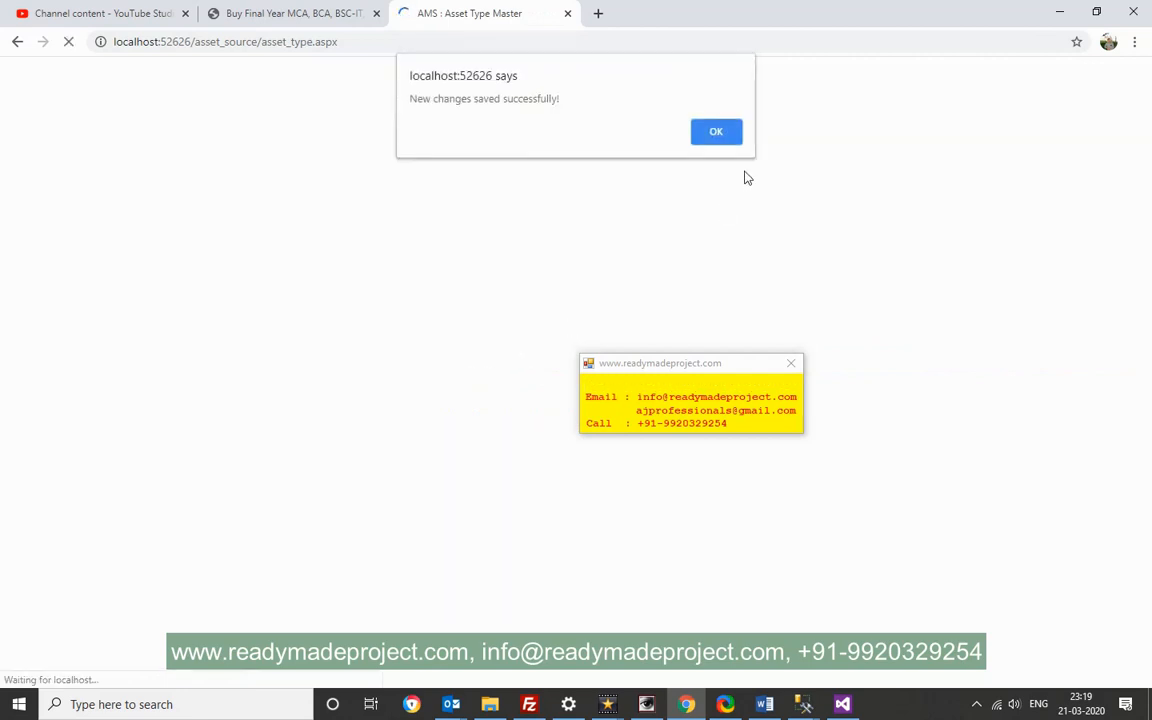
click(716, 131)
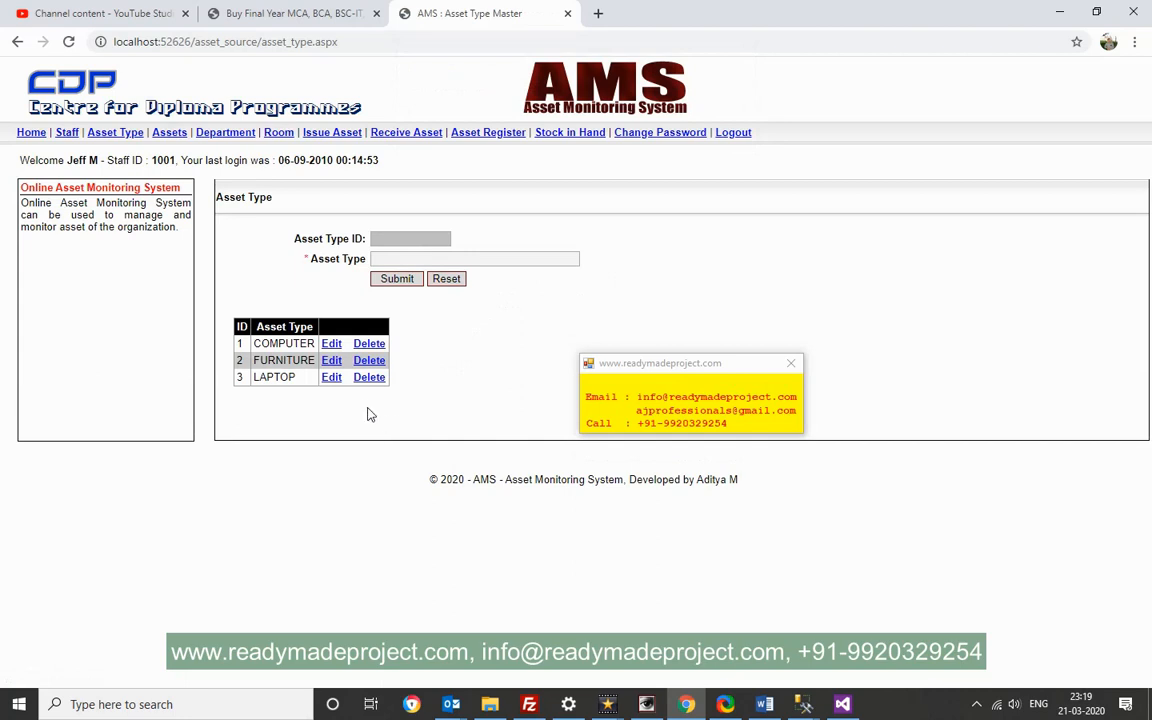
Rename the LAPTOP asset type to MINI LAPTOP
click(331, 377)
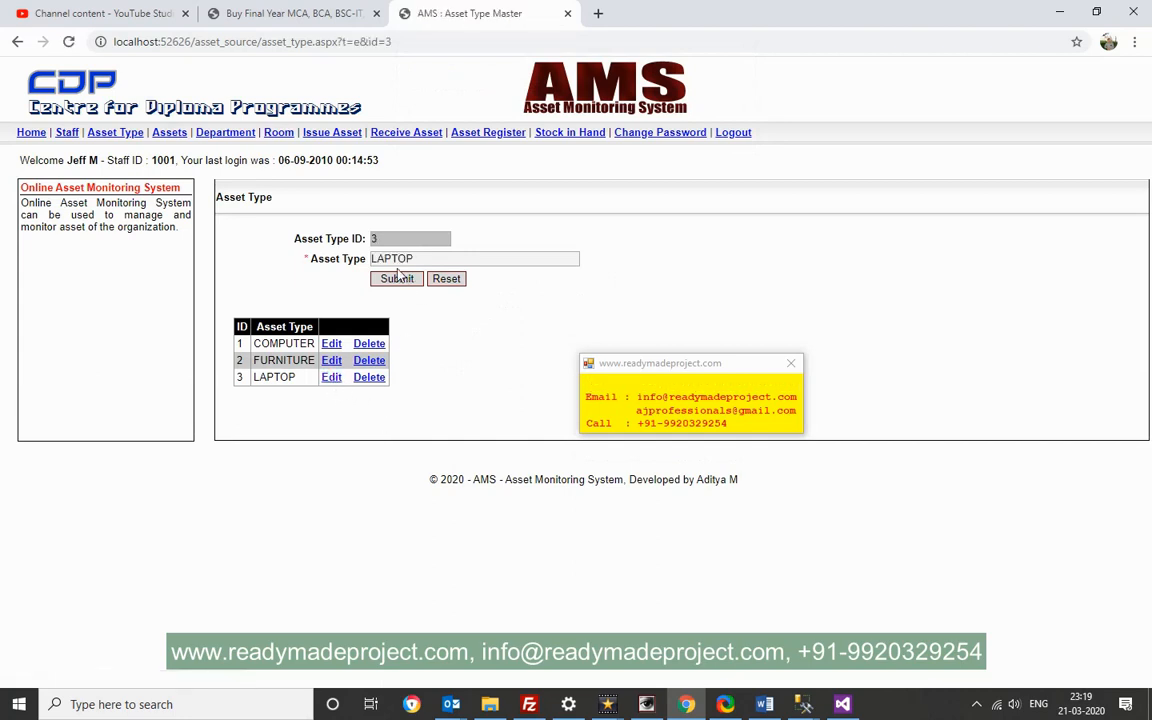
text(MI)
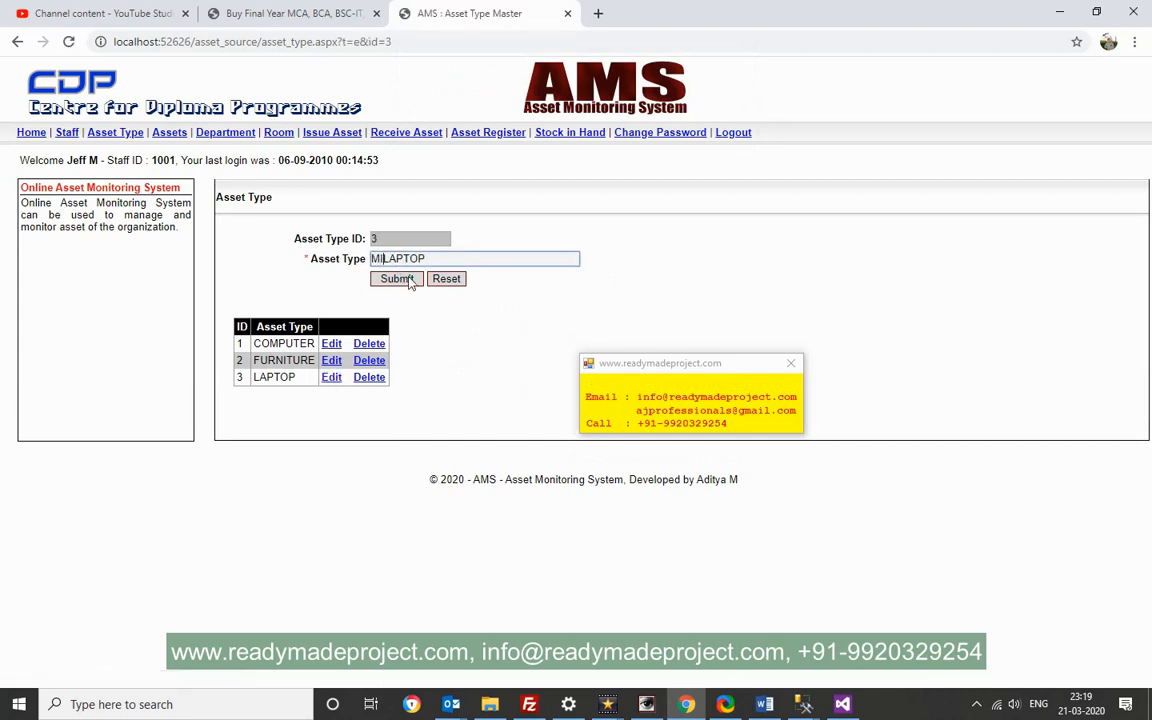
click(396, 278)
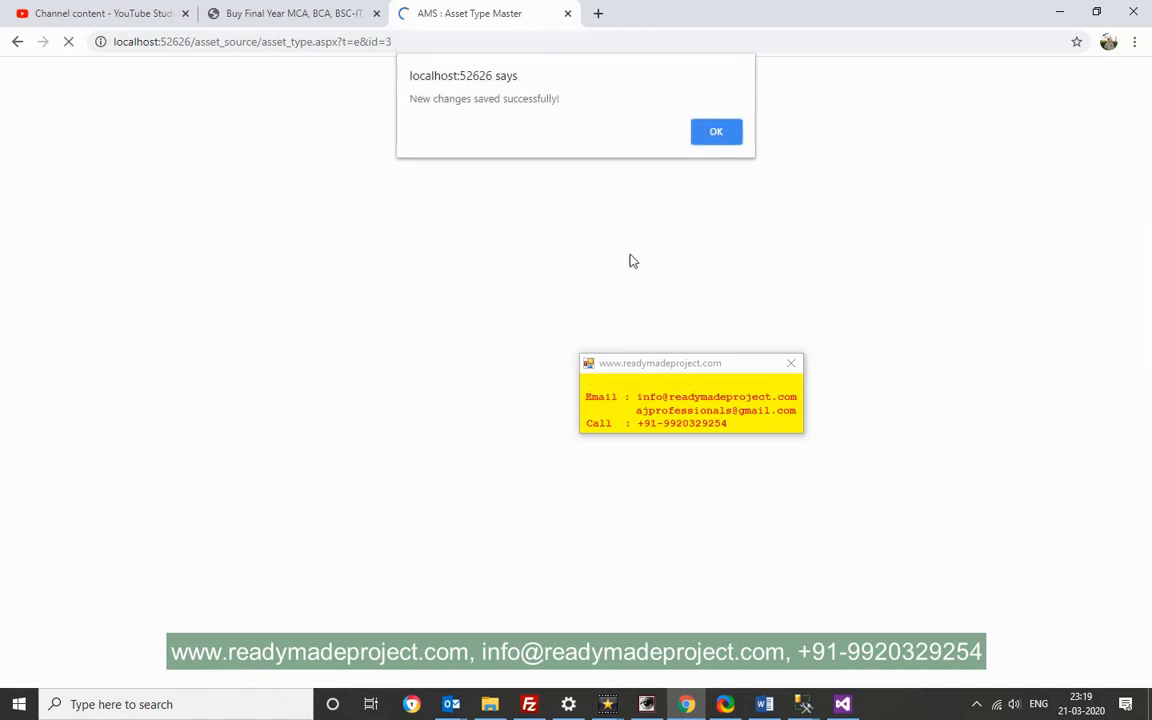
click(716, 131)
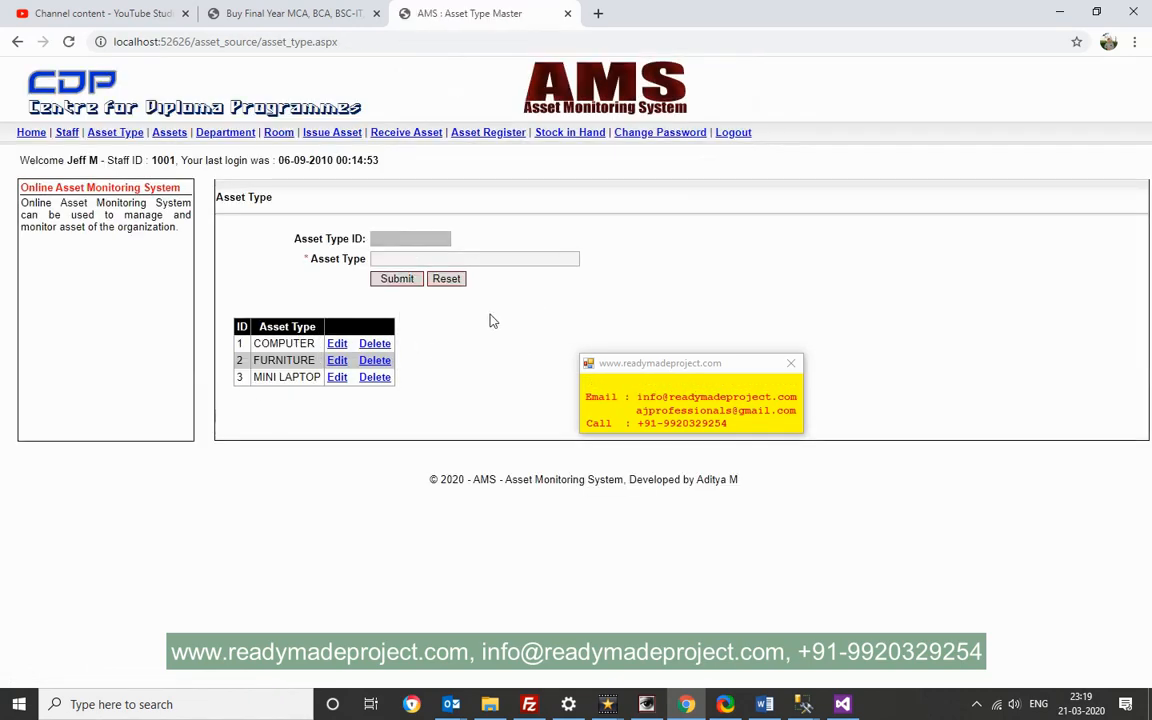
Add TAB as another asset type
click(475, 258)
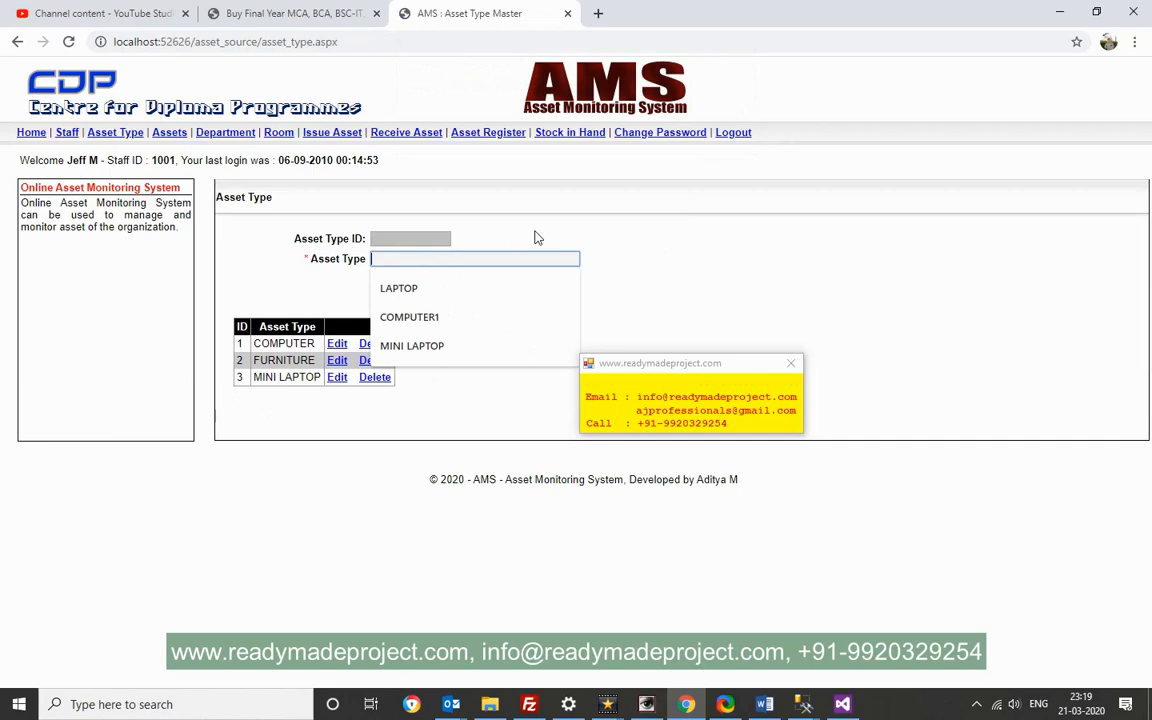
text(TAB)
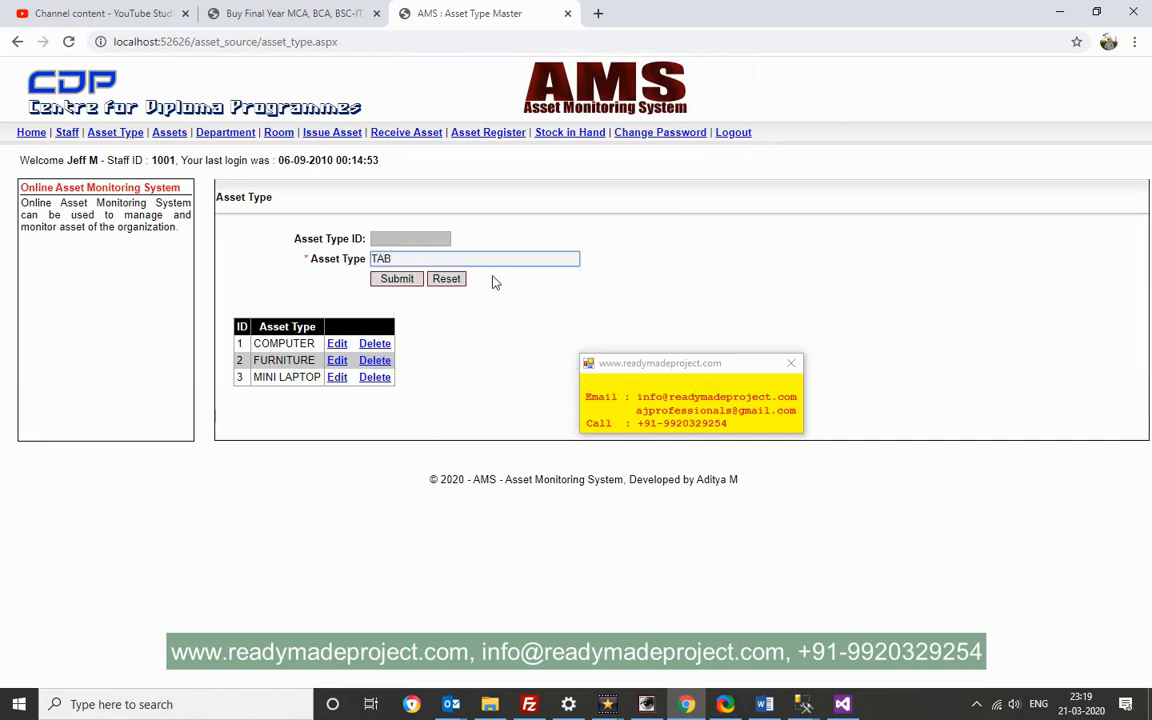
click(396, 278)
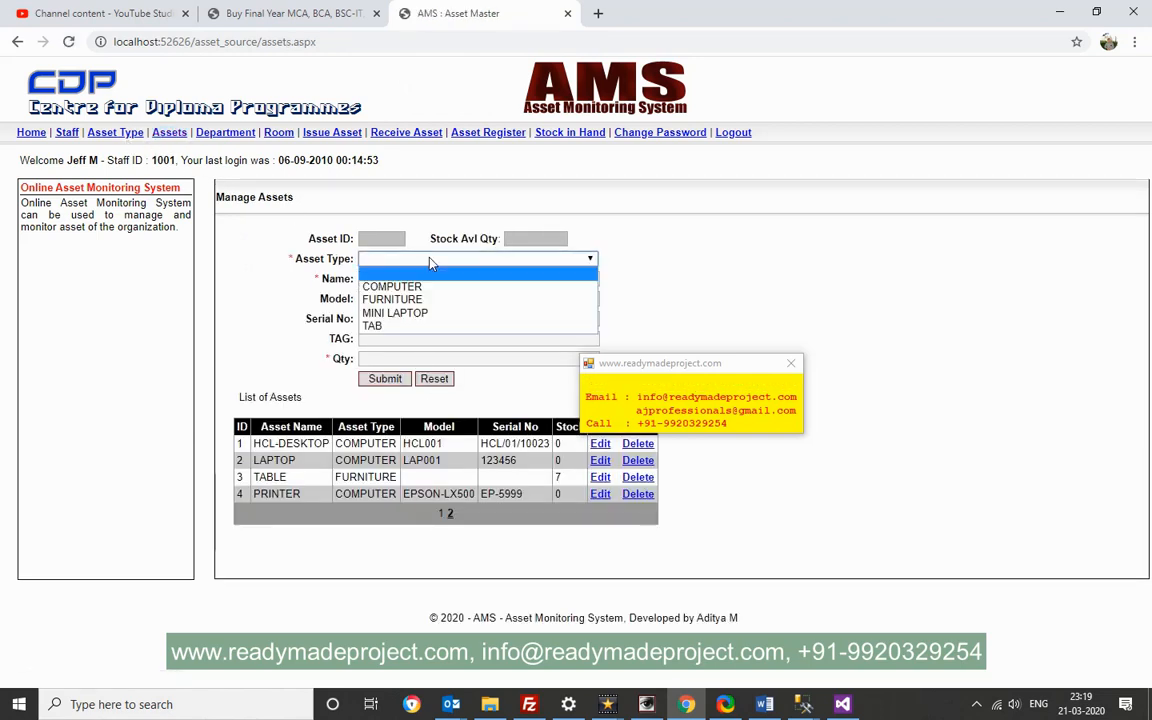
Enter the IBM LAPTOP asset: type MINI LAPTOP, model TOUCHPAD 31, serial IBM1001
click(395, 313)
text(IBM)
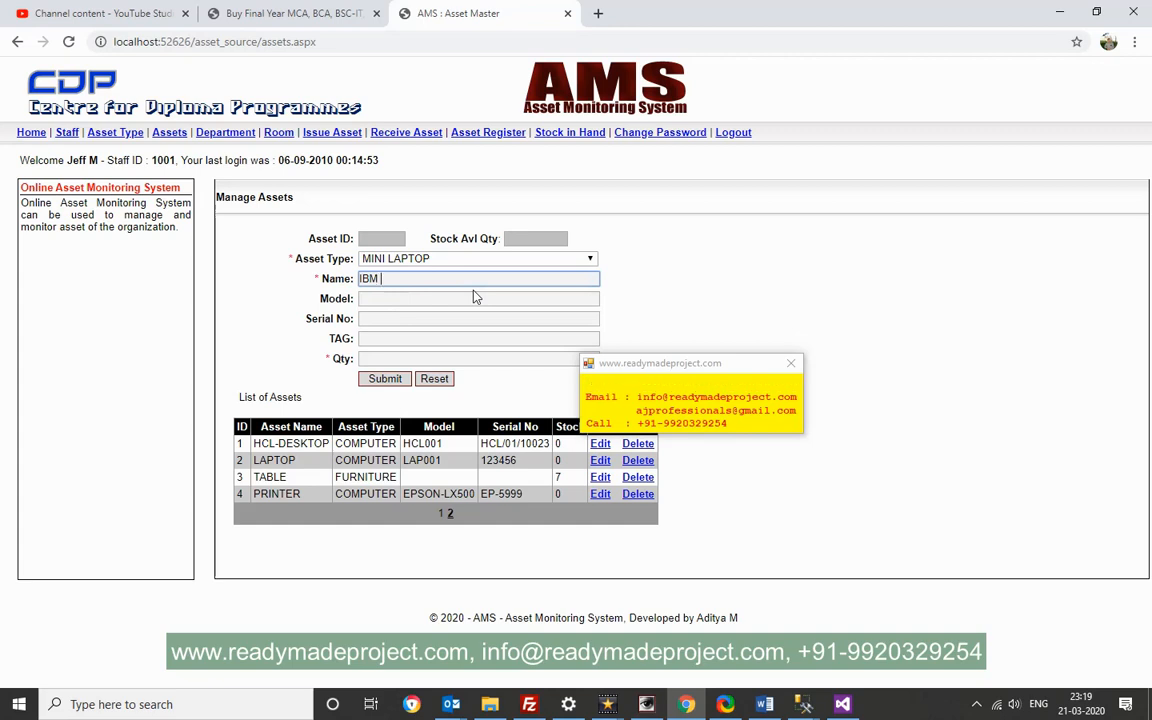
text(LAPTOP)
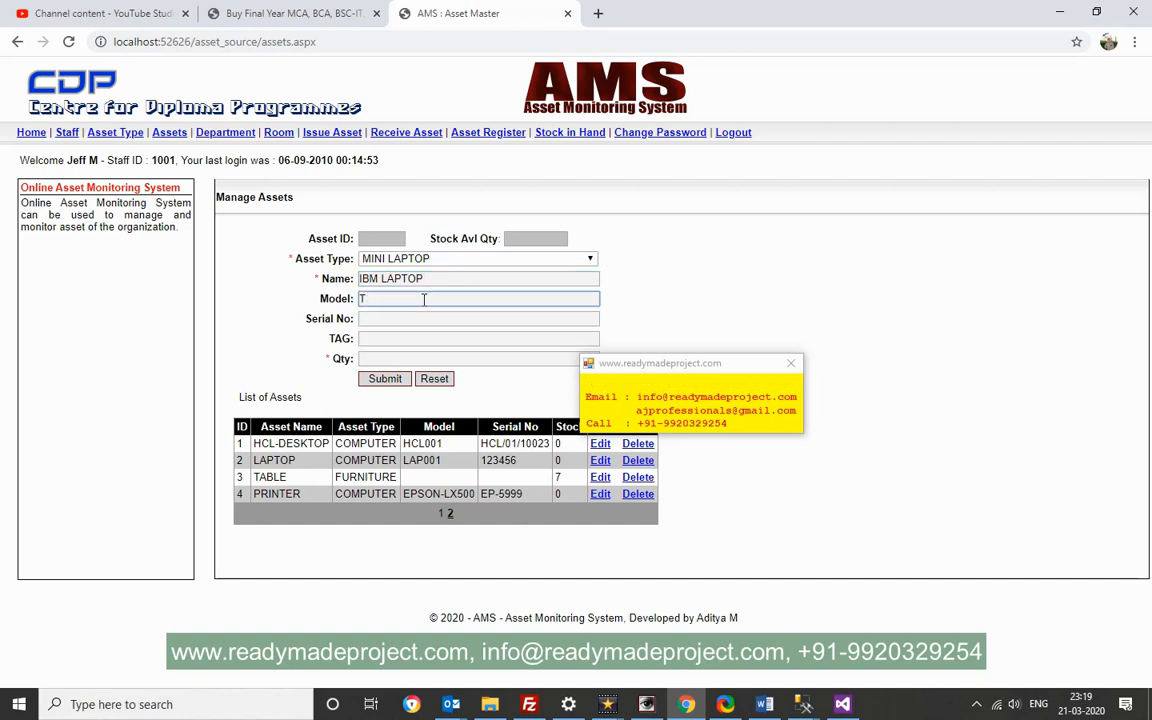
text(OUCHPAD)
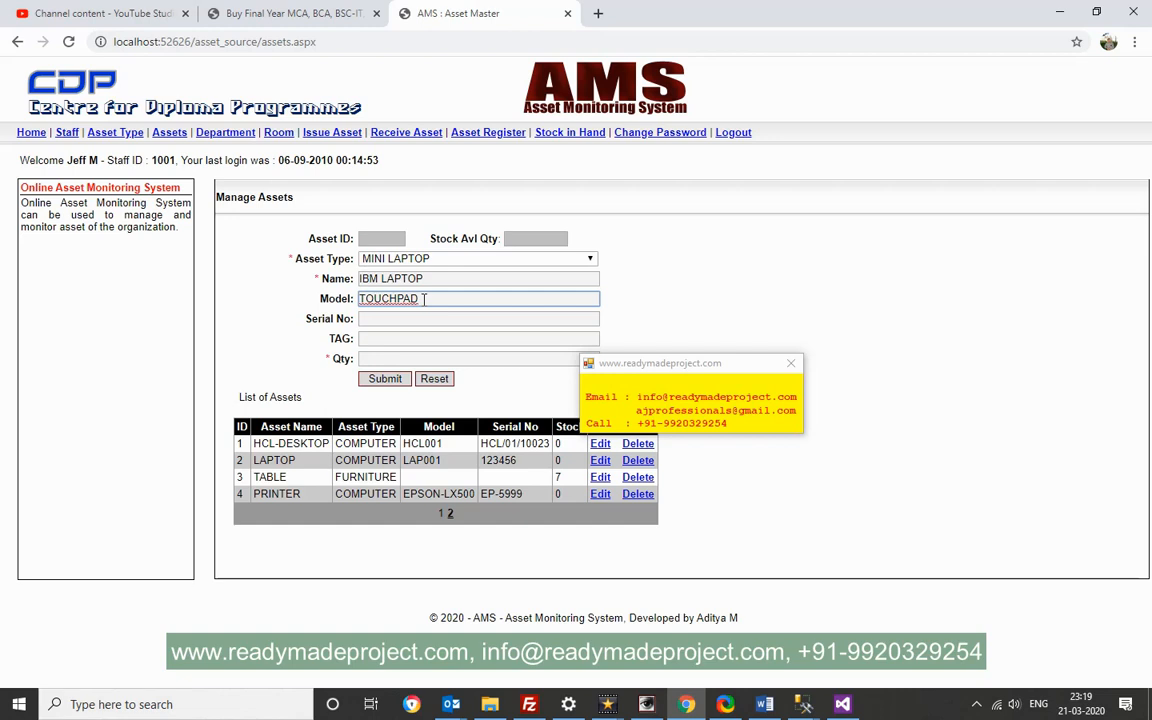
text(31)
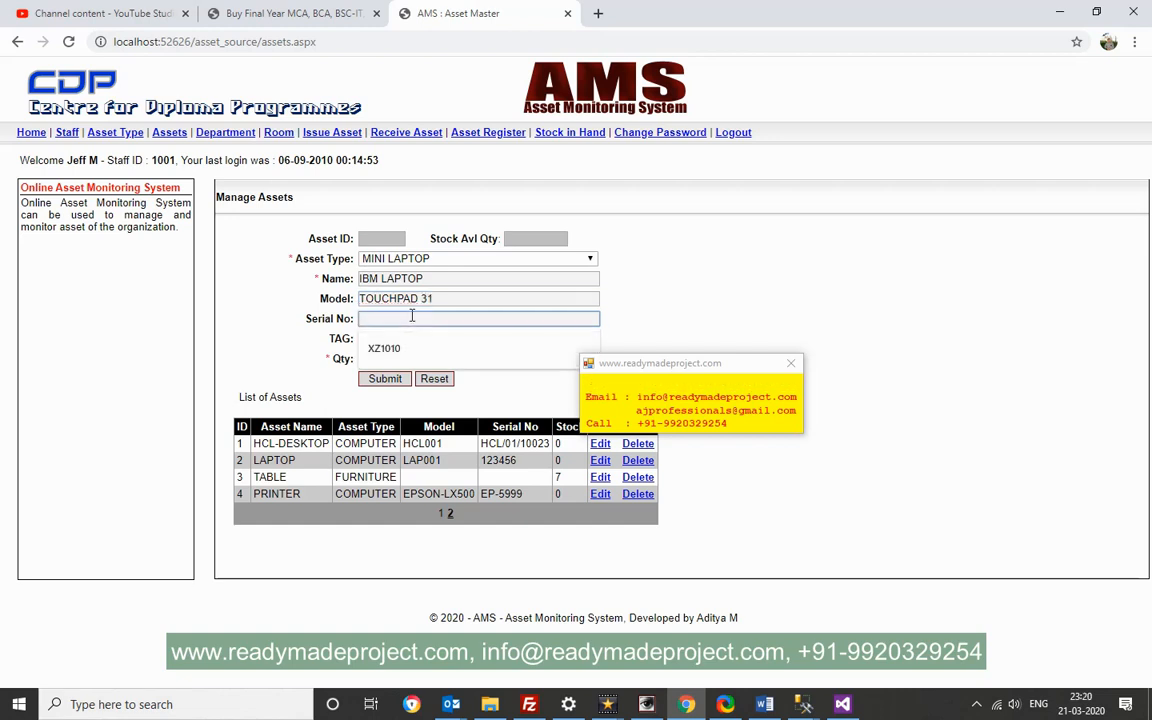
text(IB)
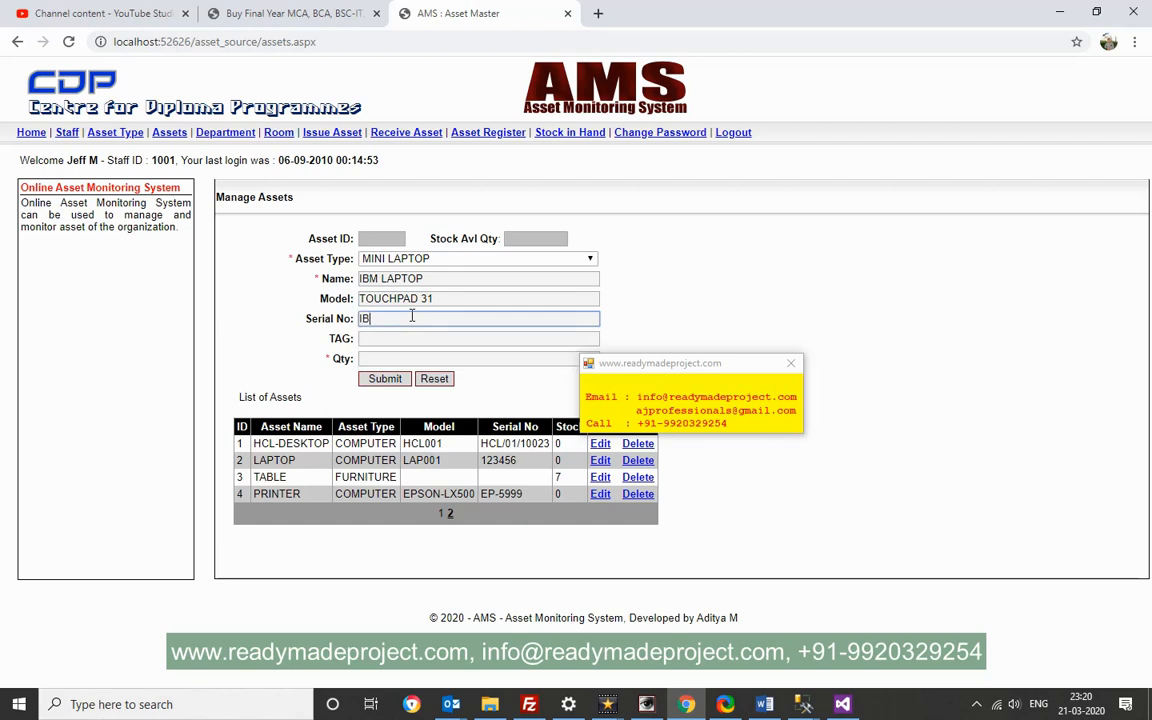
text(M1001)
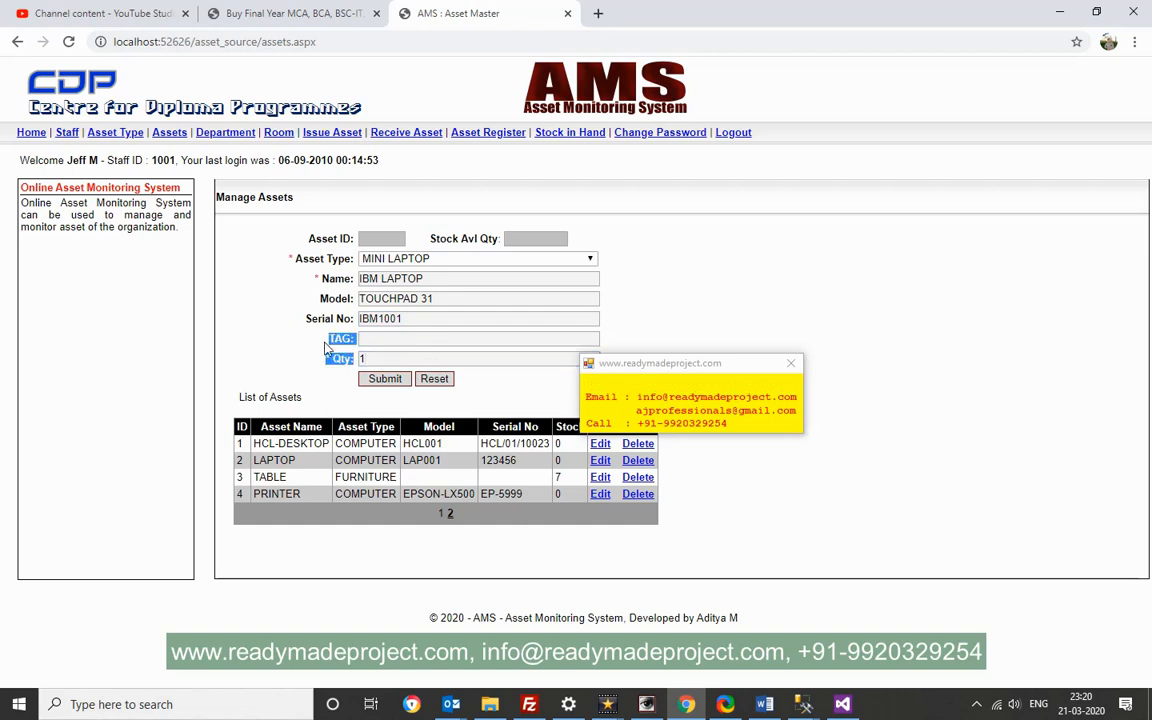
Save the asset with quantity 1 and check it on the asset list's second page
click(478, 358)
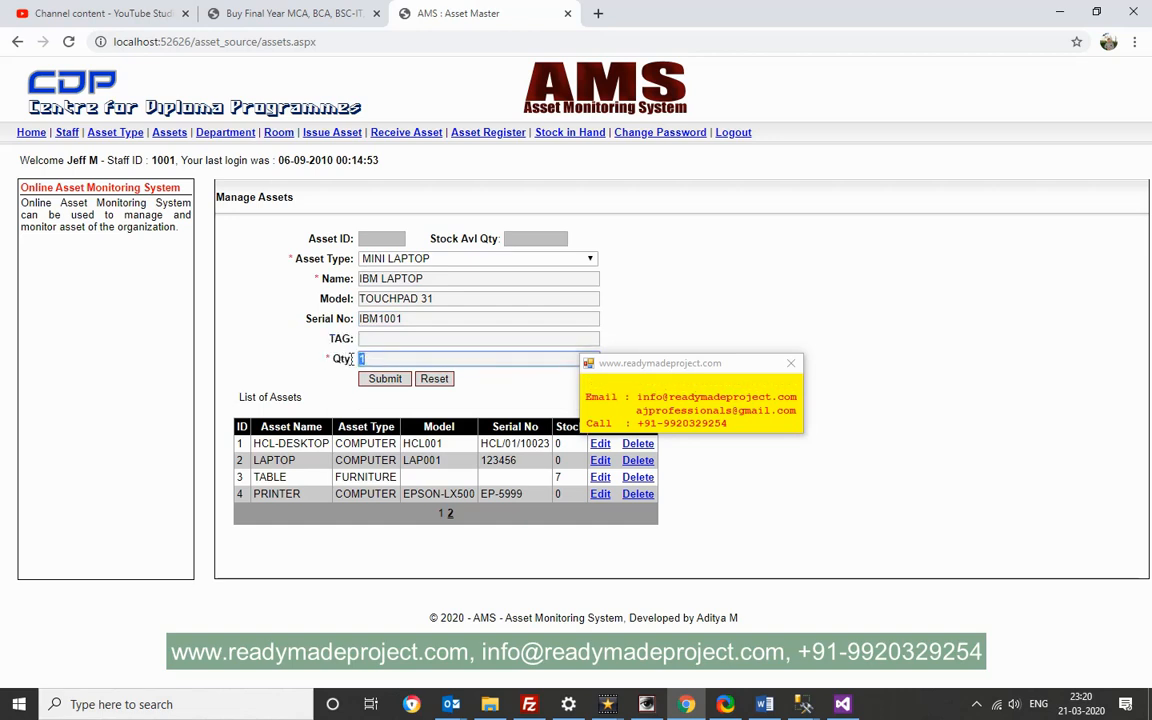
click(384, 378)
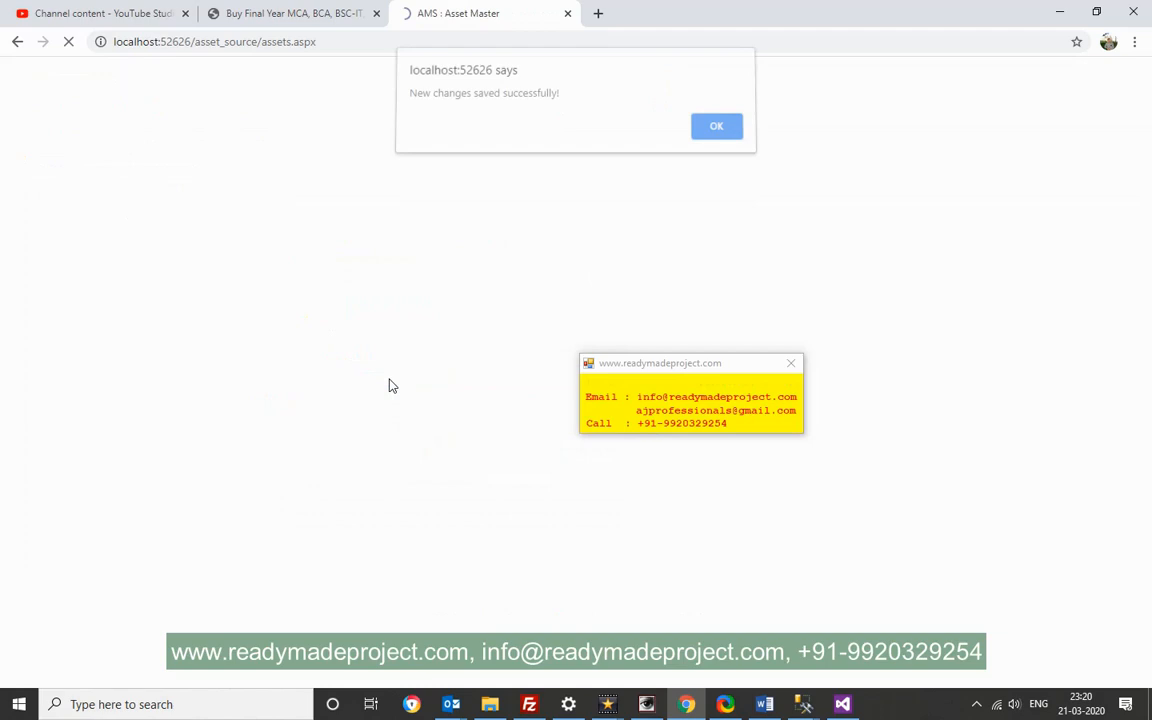
click(716, 125)
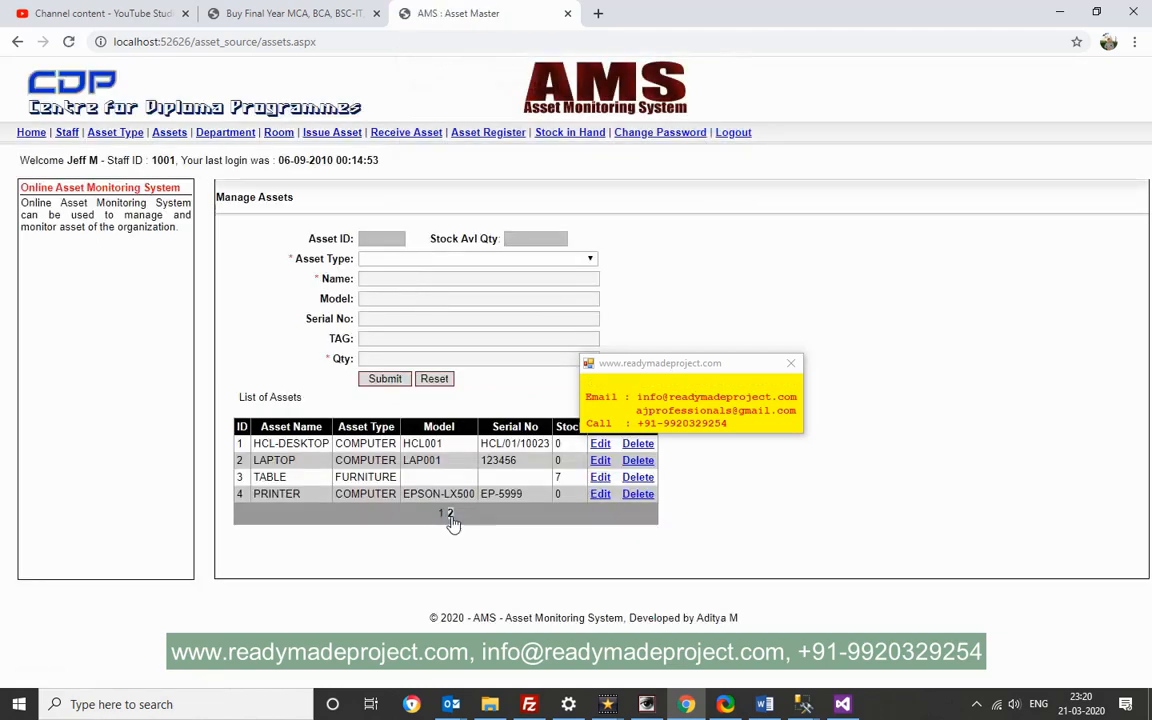
click(452, 513)
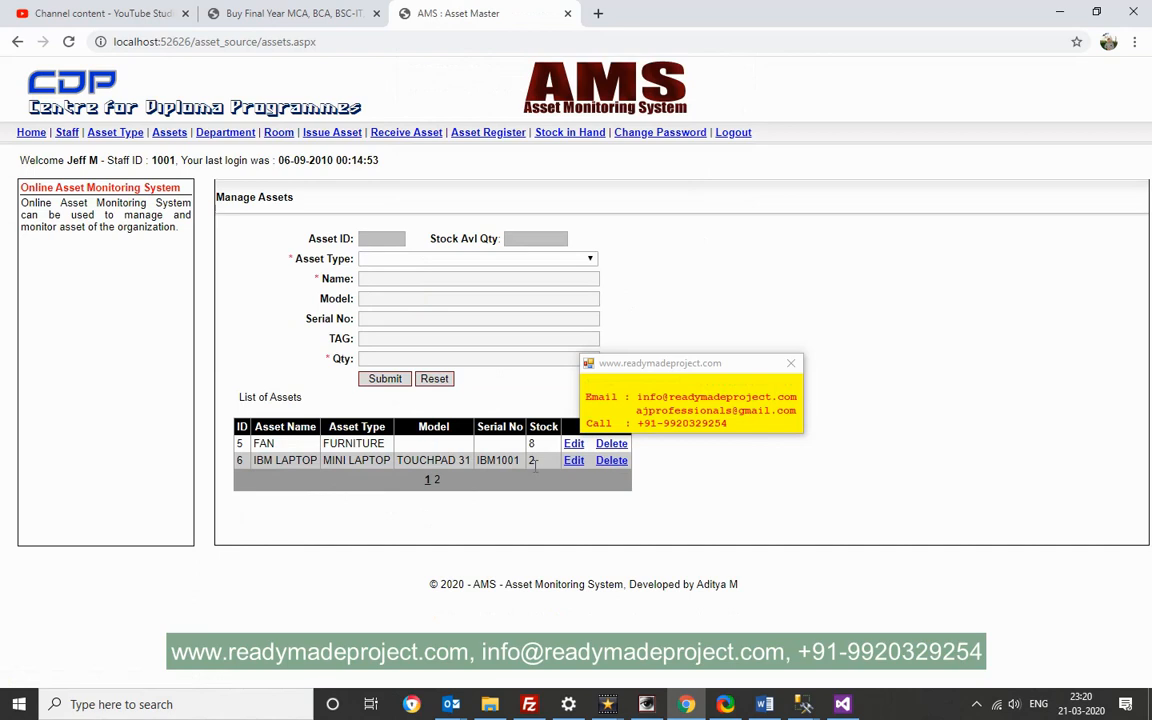
mouse_move(519, 478)
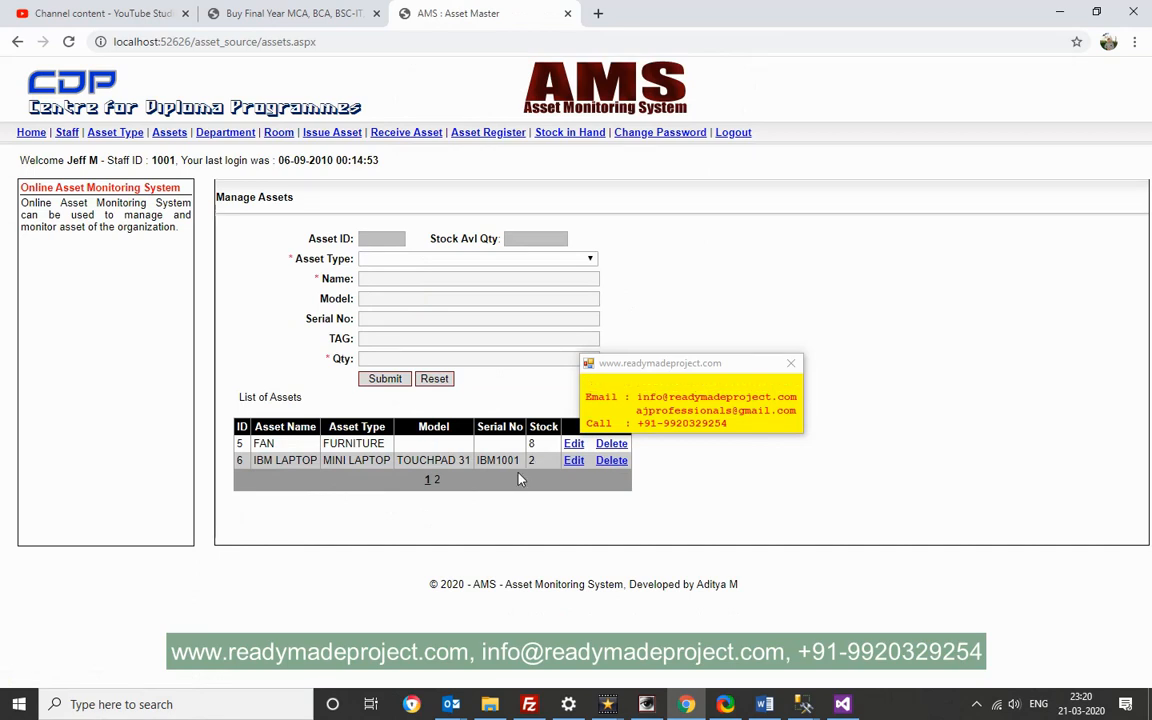
click(225, 132)
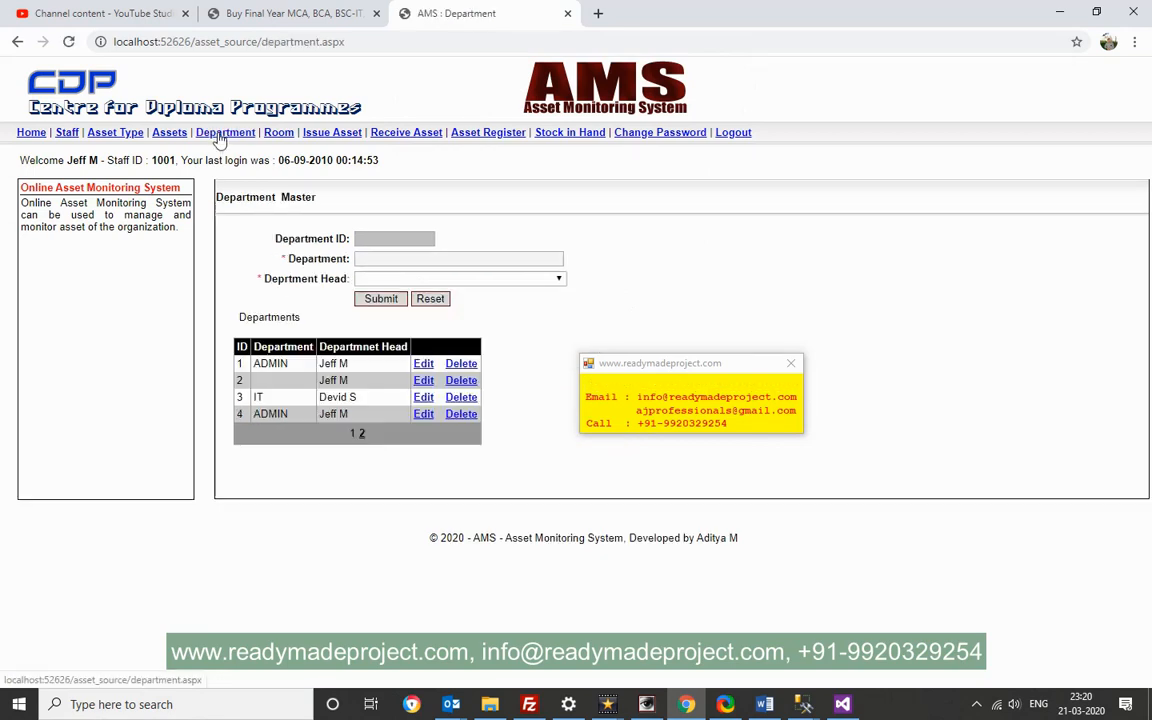
mouse_move(278, 132)
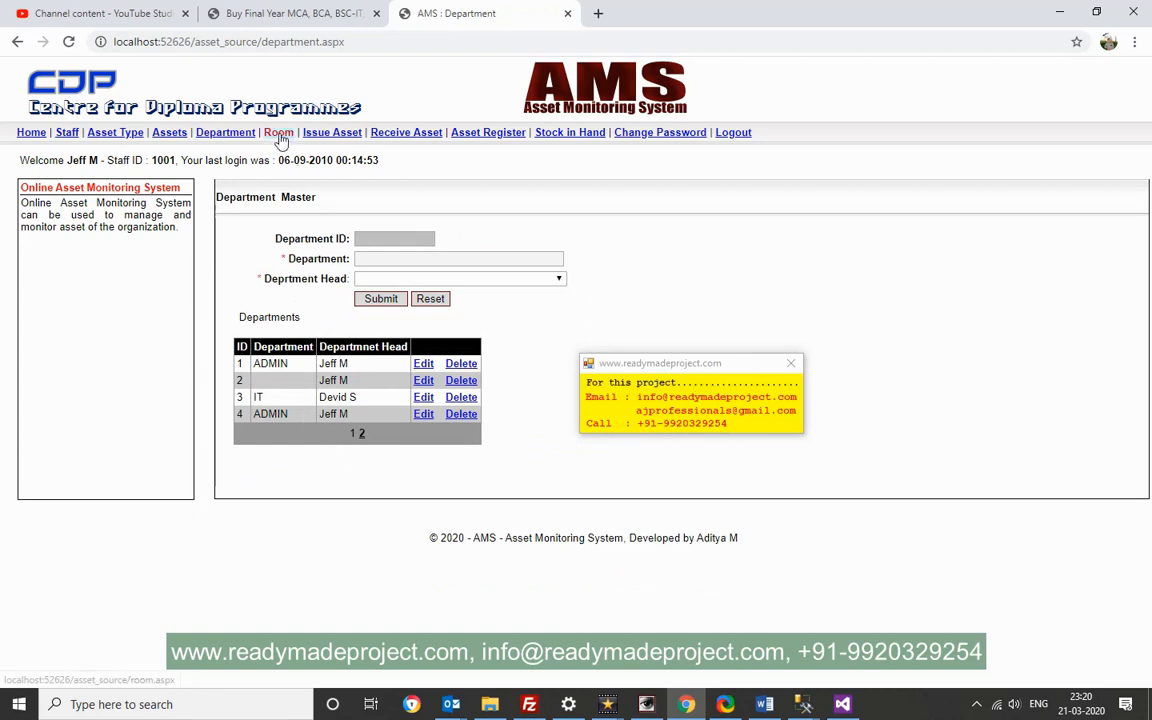
Add room R0015 in the IT department, located in Mumbai, and view it on page 2
click(279, 132)
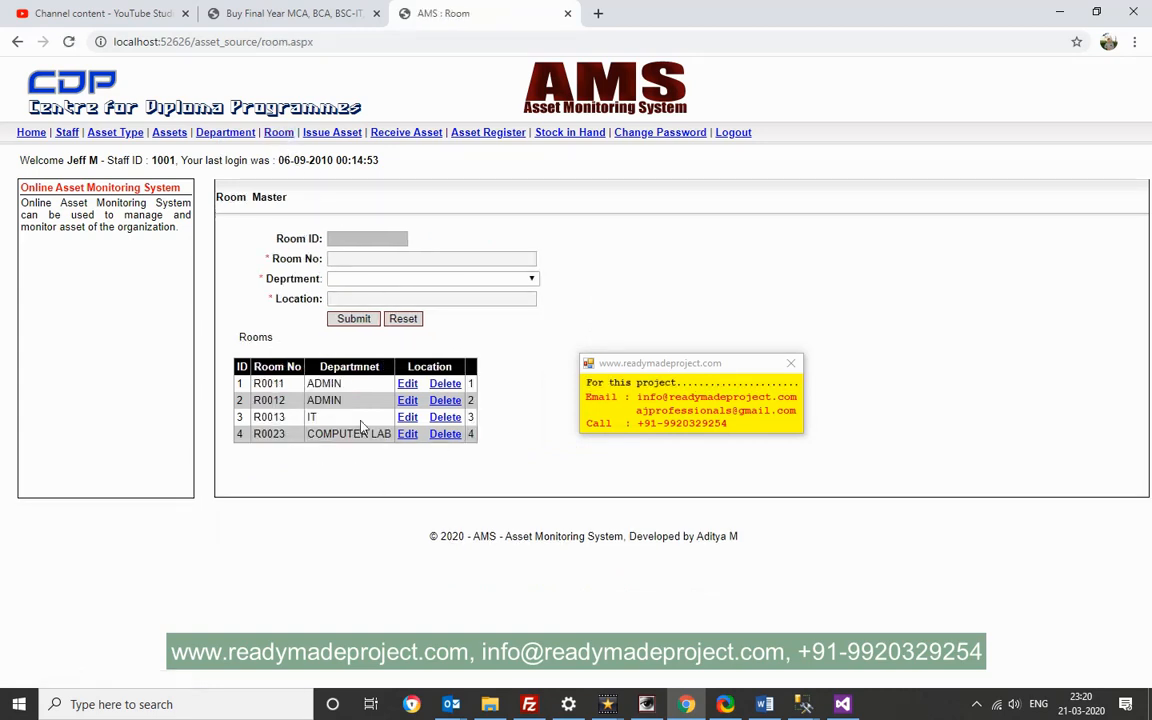
mouse_move(337, 427)
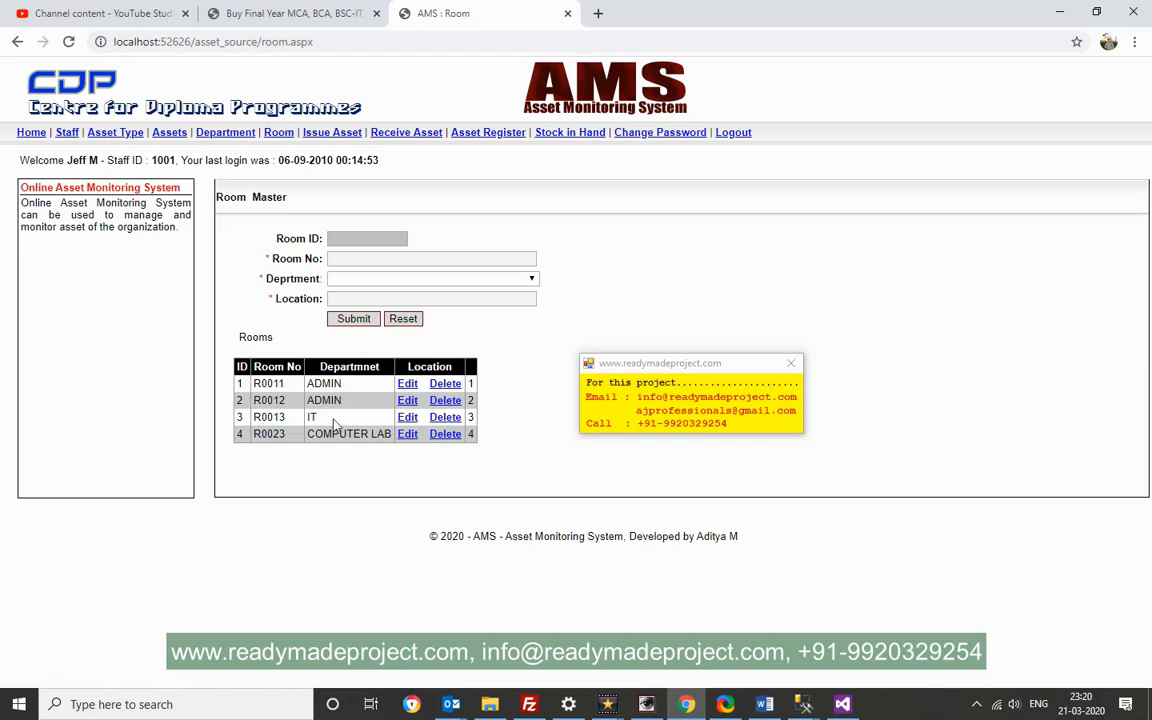
mouse_move(270, 433)
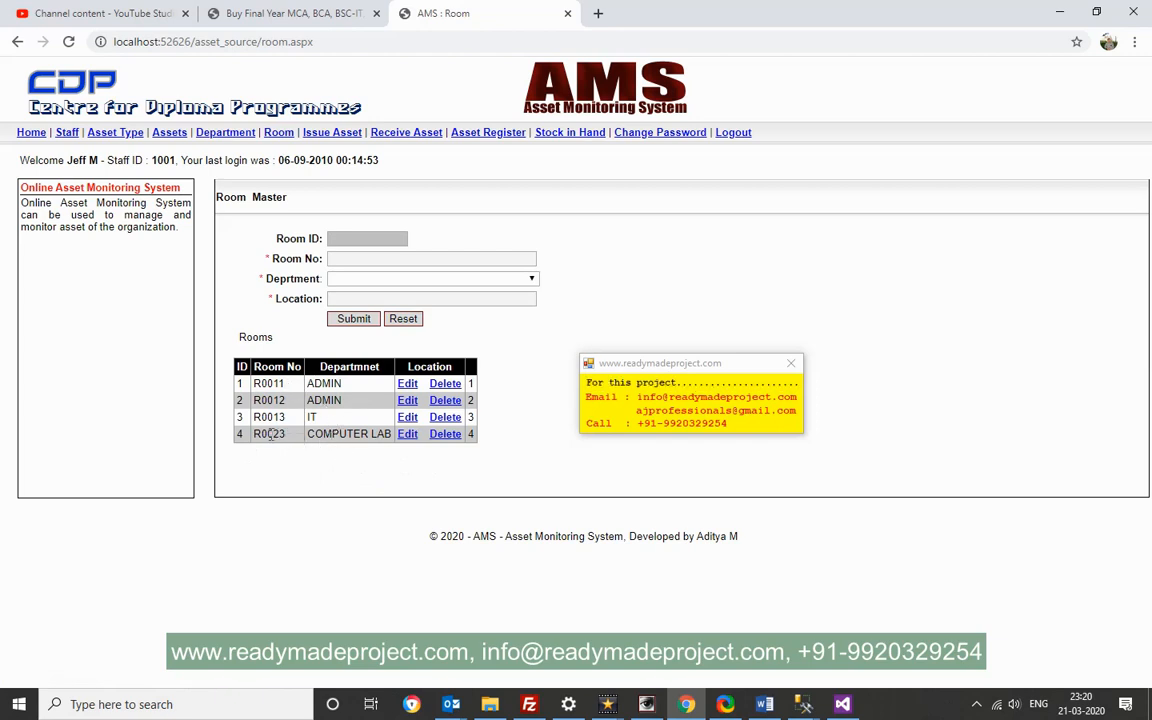
click(432, 258)
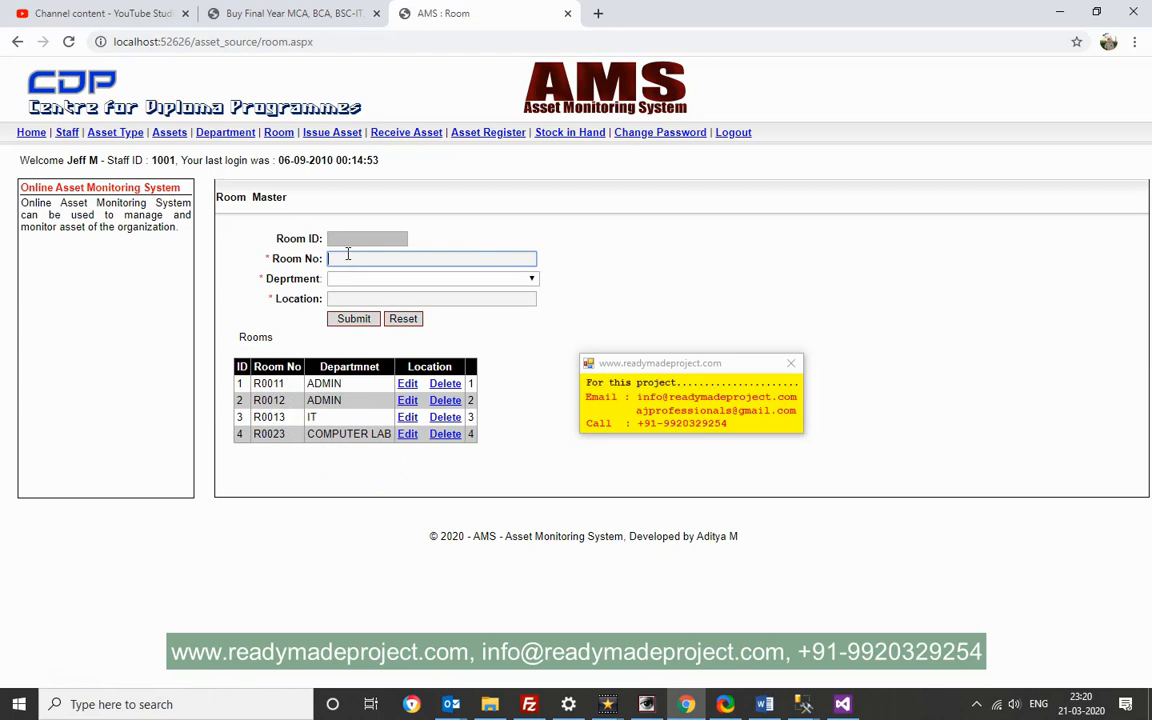
text(R0015)
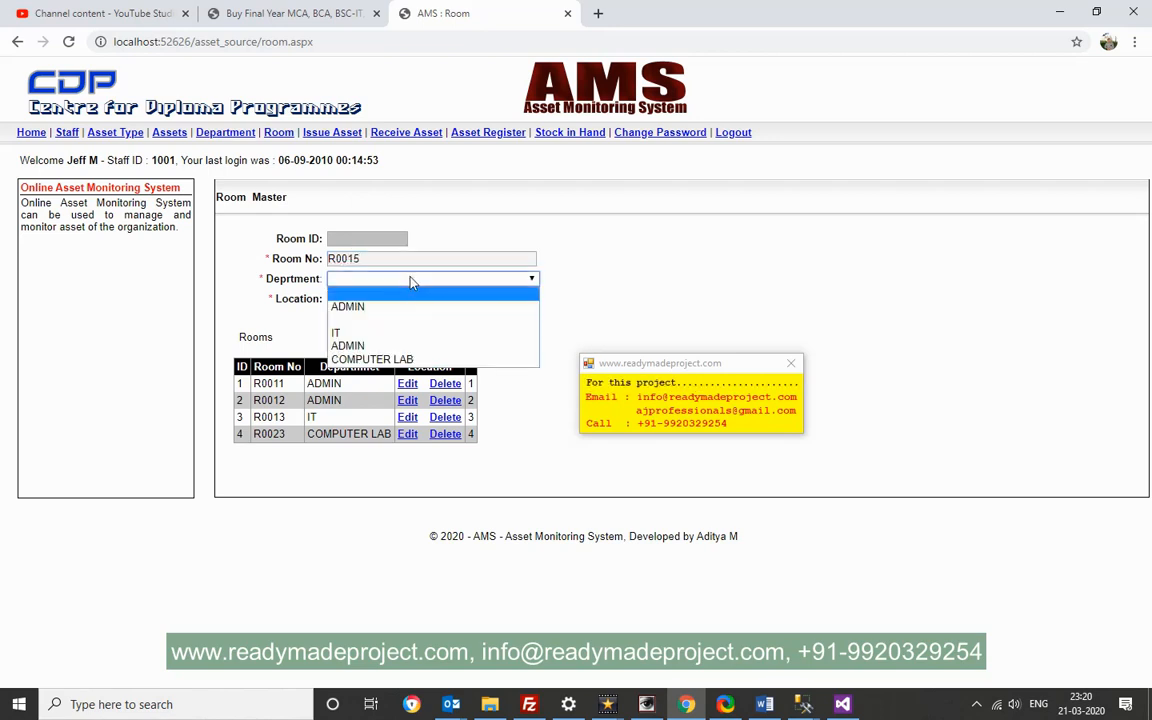
click(335, 332)
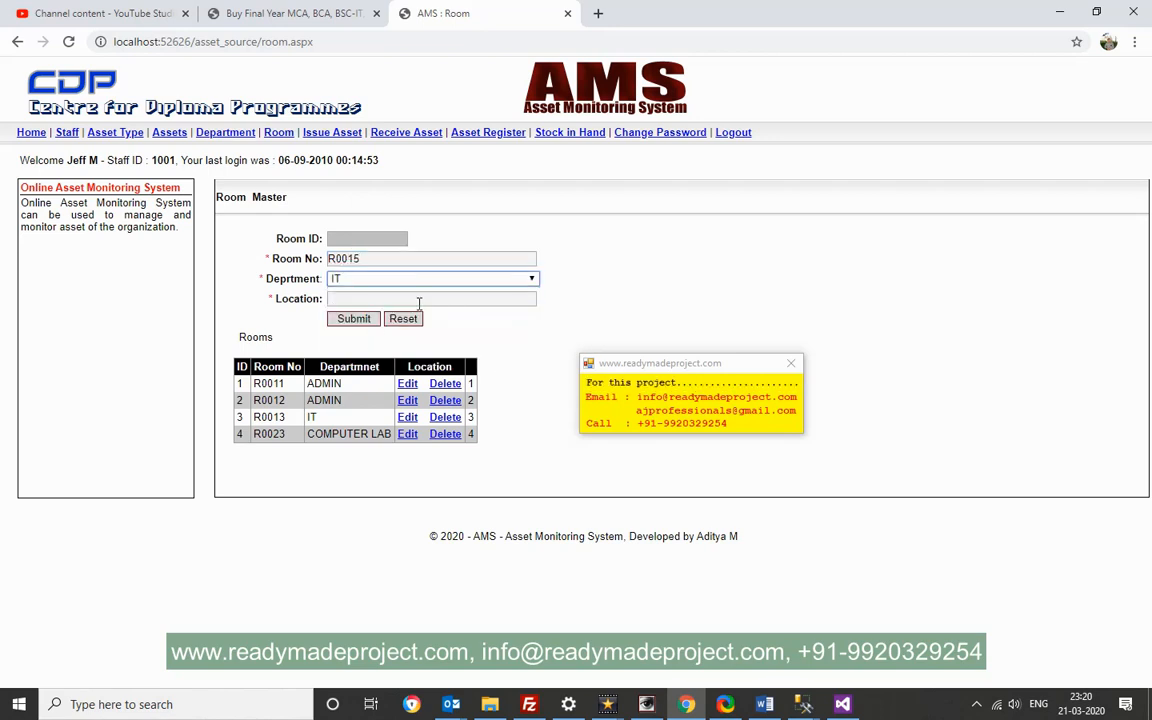
text(MUMBA)
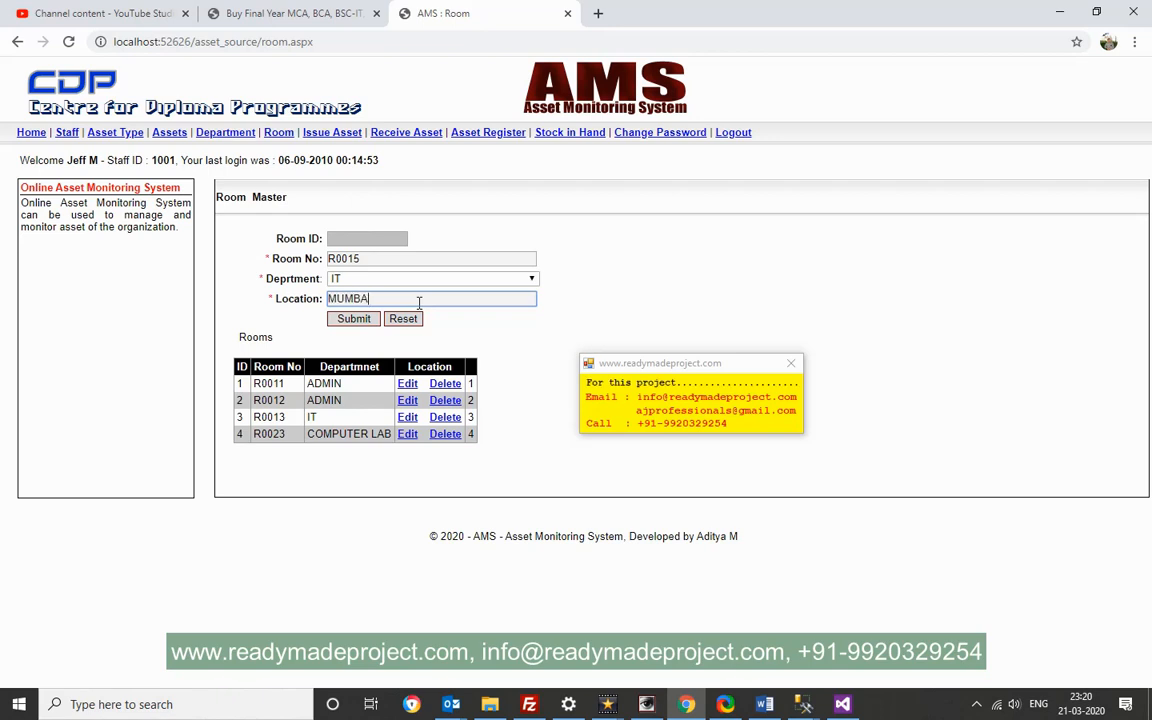
click(352, 318)
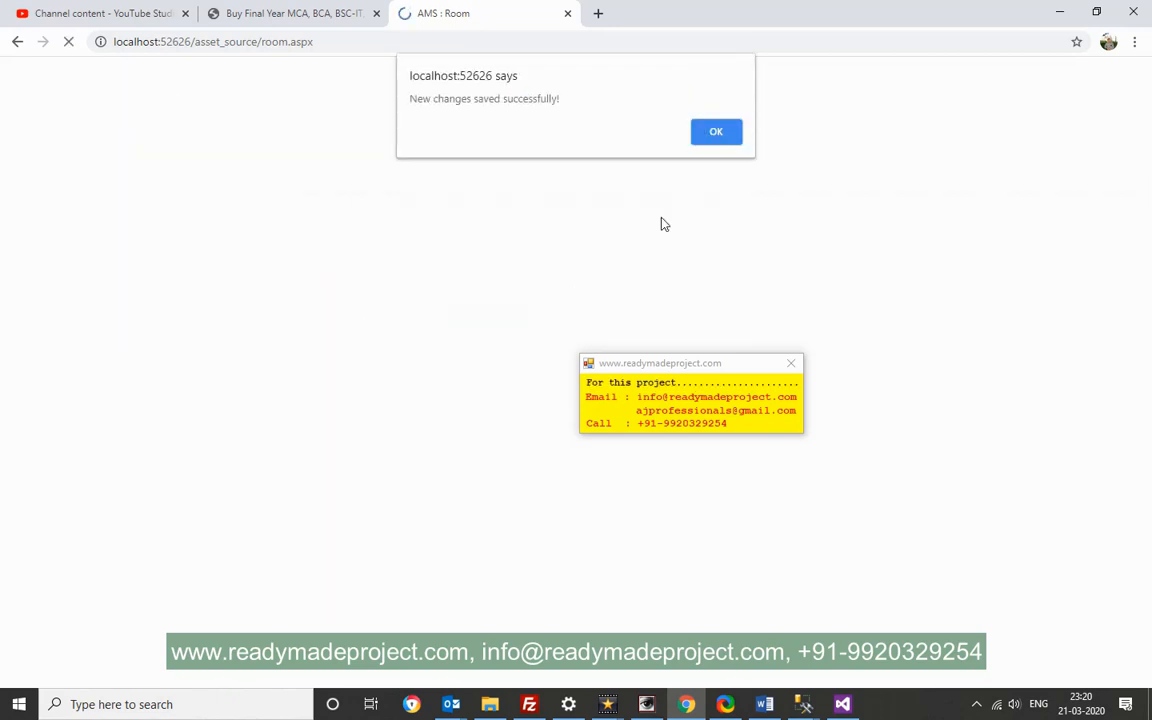
click(716, 131)
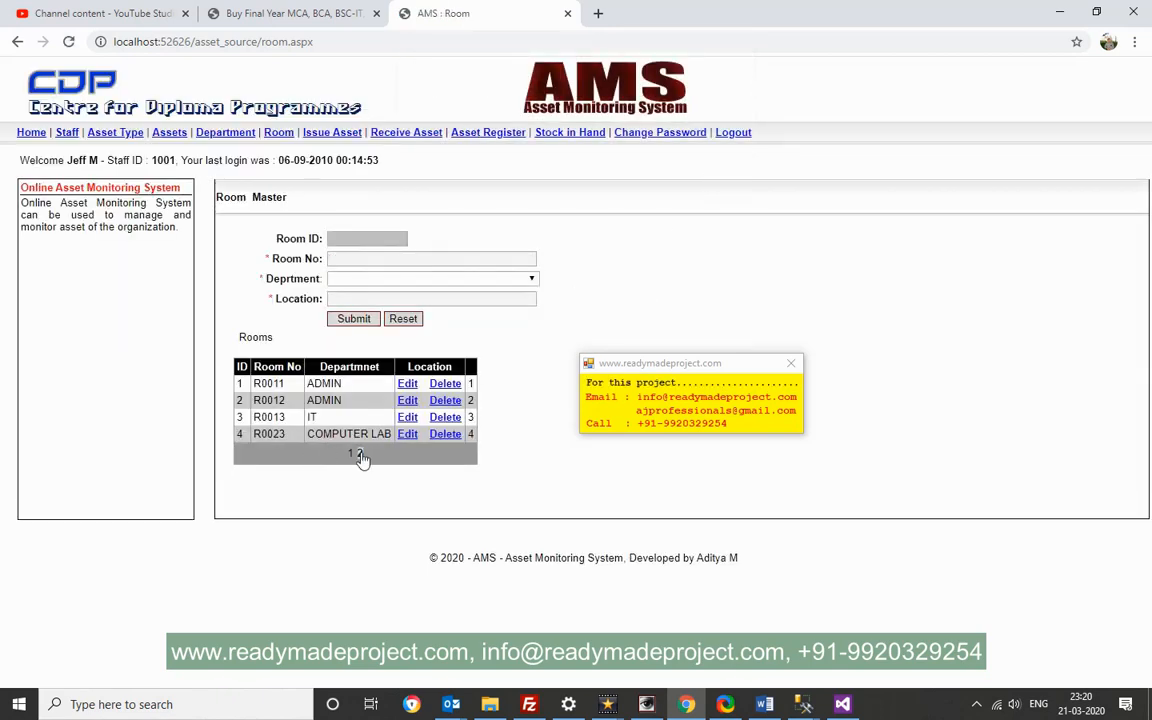
click(357, 454)
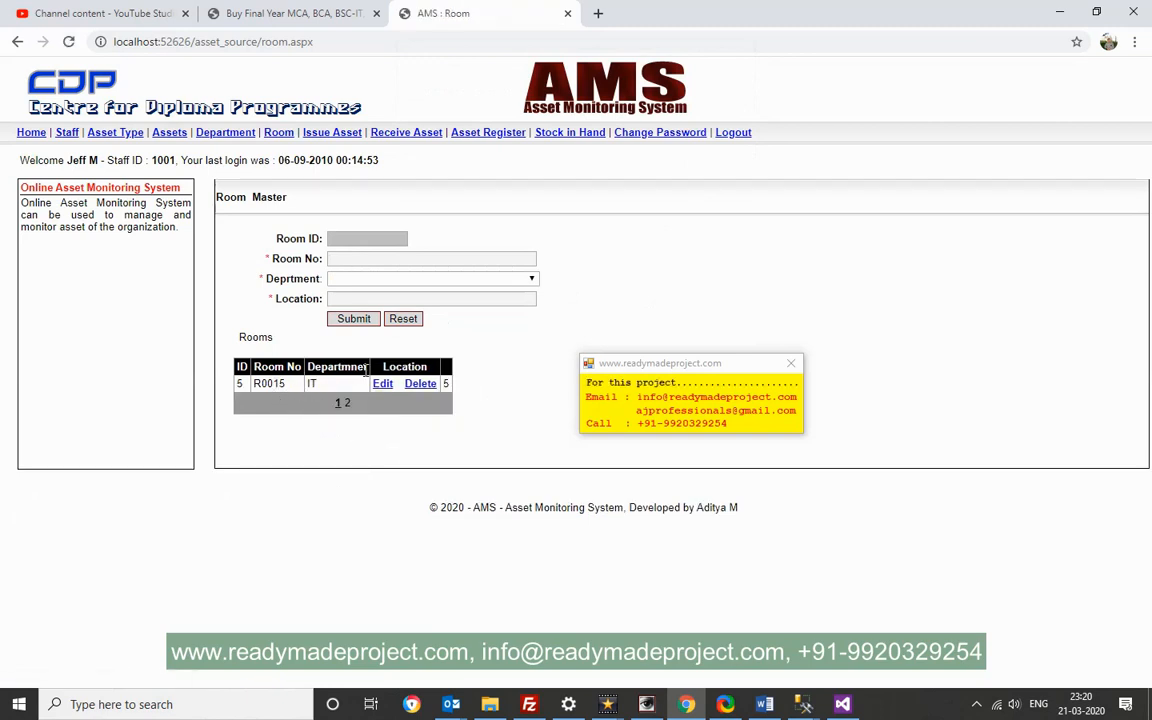
mouse_move(298, 401)
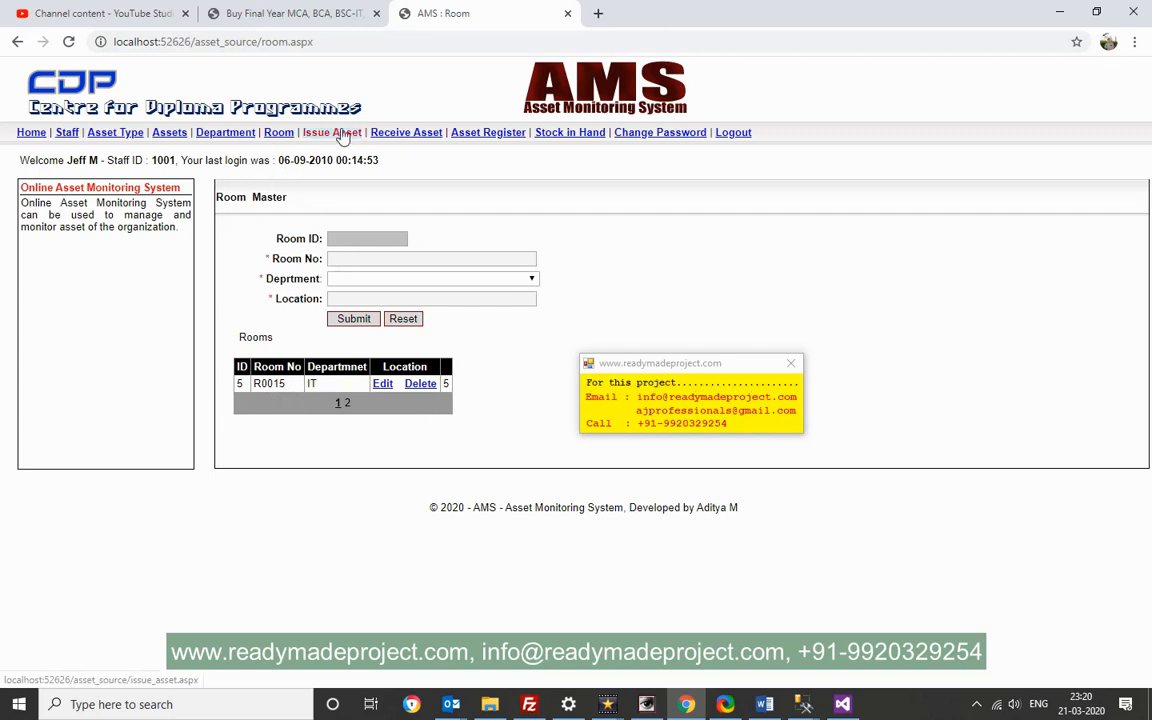
Issue one IBM LAPTOP to room R0015 and confirm the issue
click(332, 132)
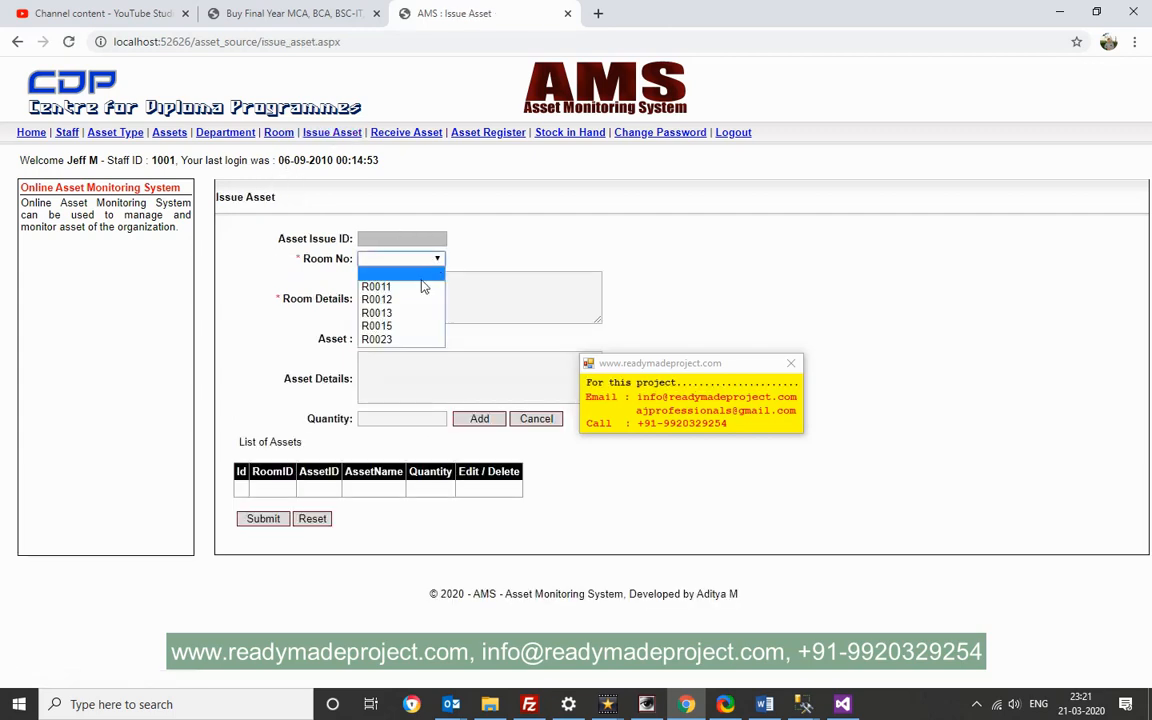
click(376, 325)
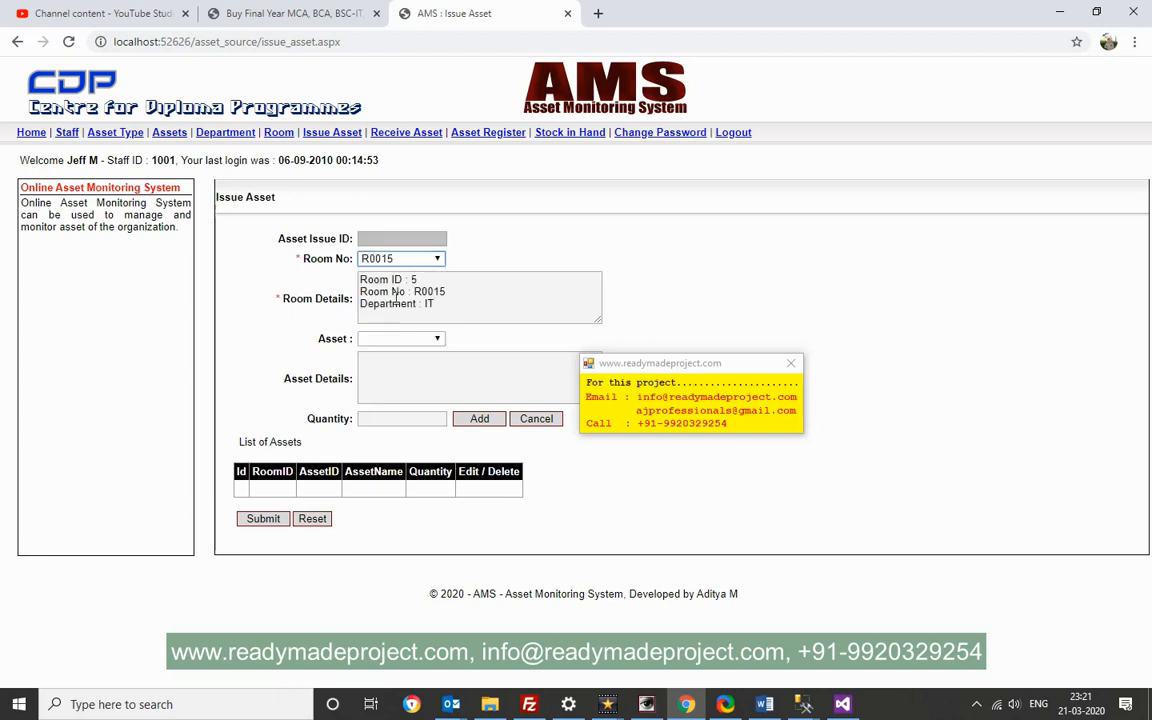
click(437, 338)
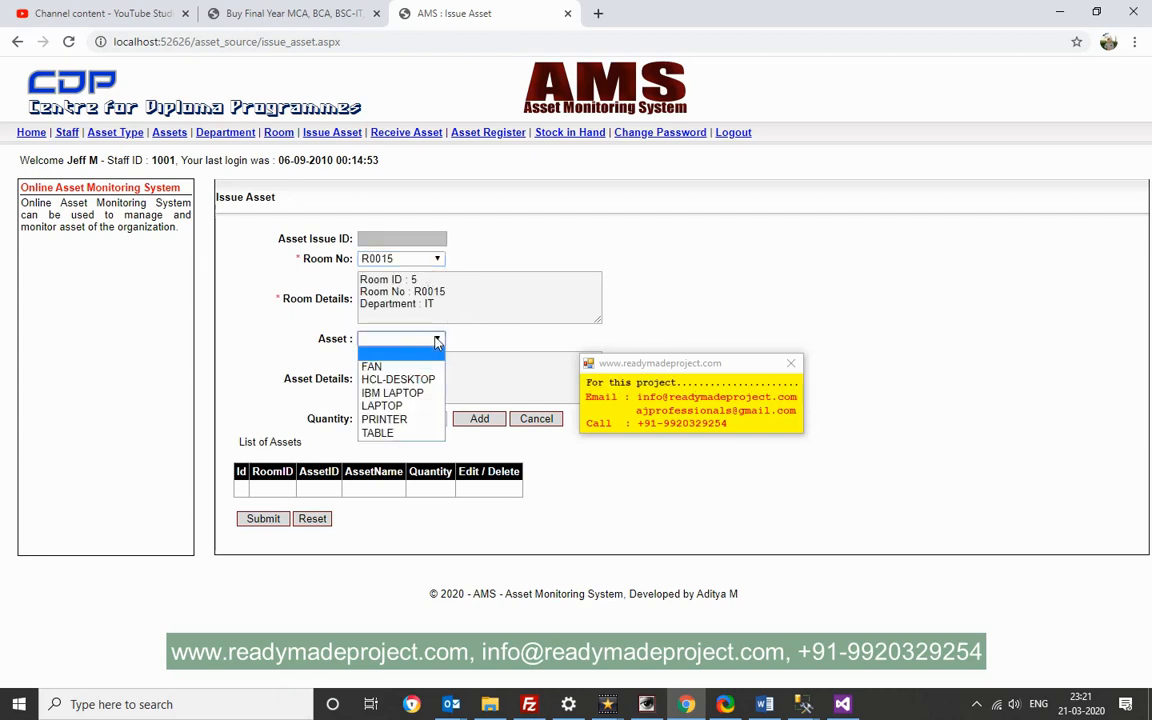
click(393, 392)
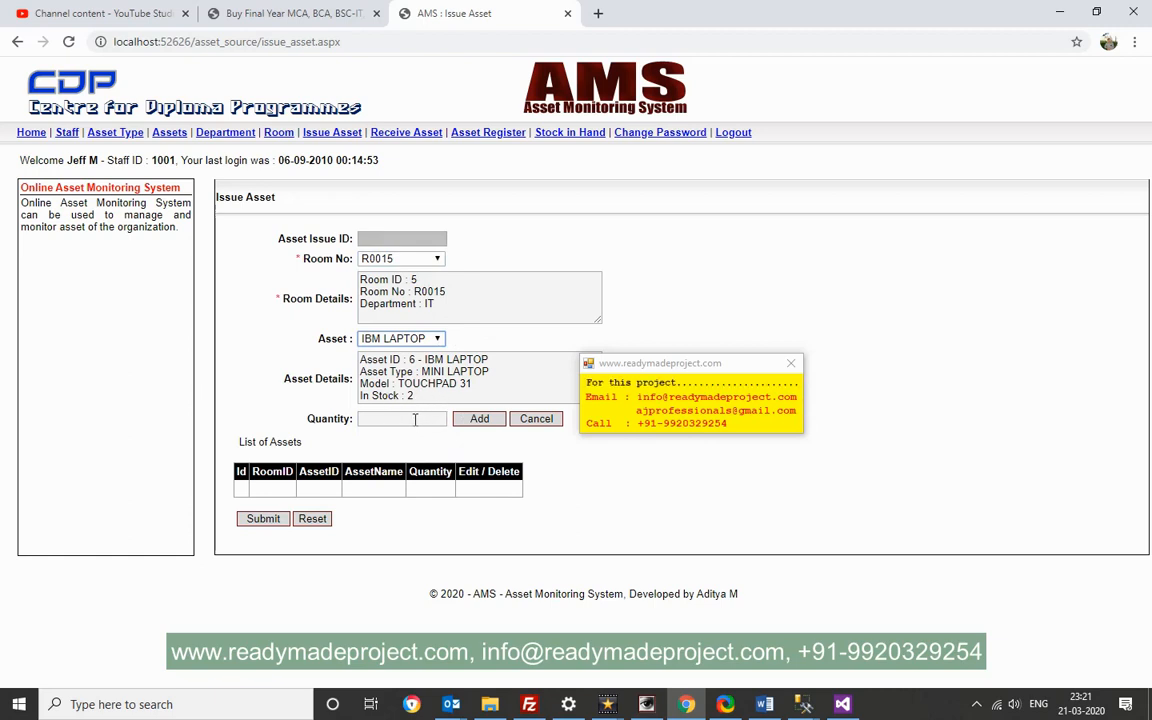
text(1)
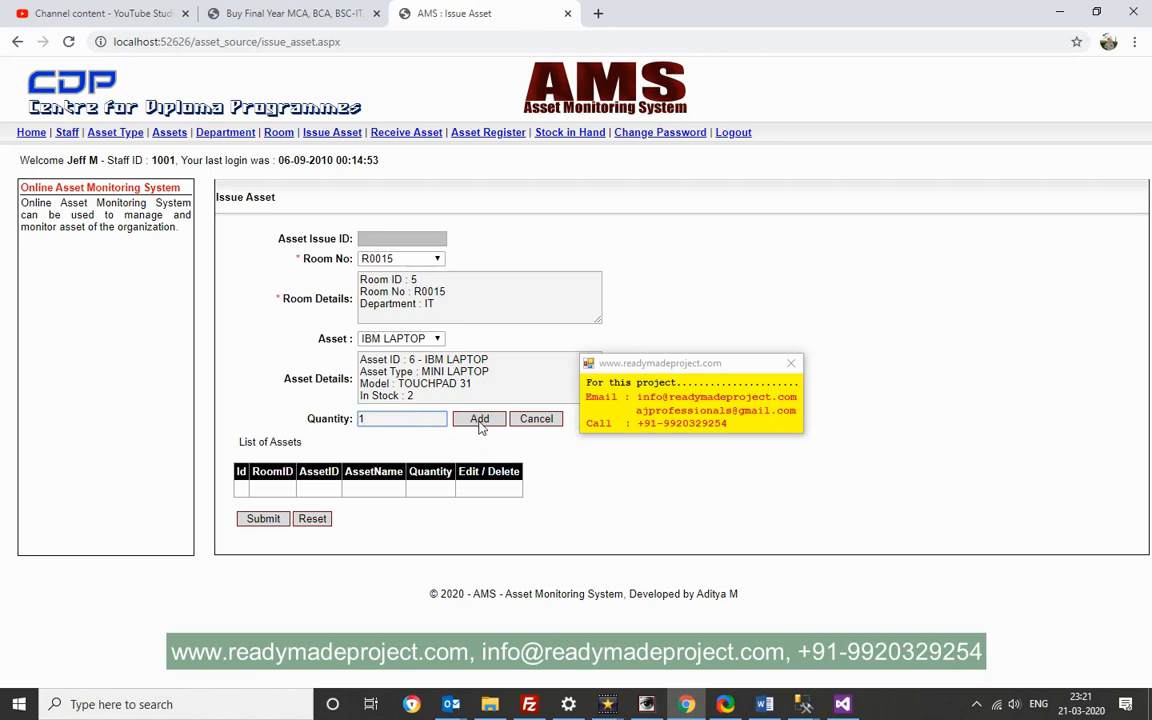
click(479, 418)
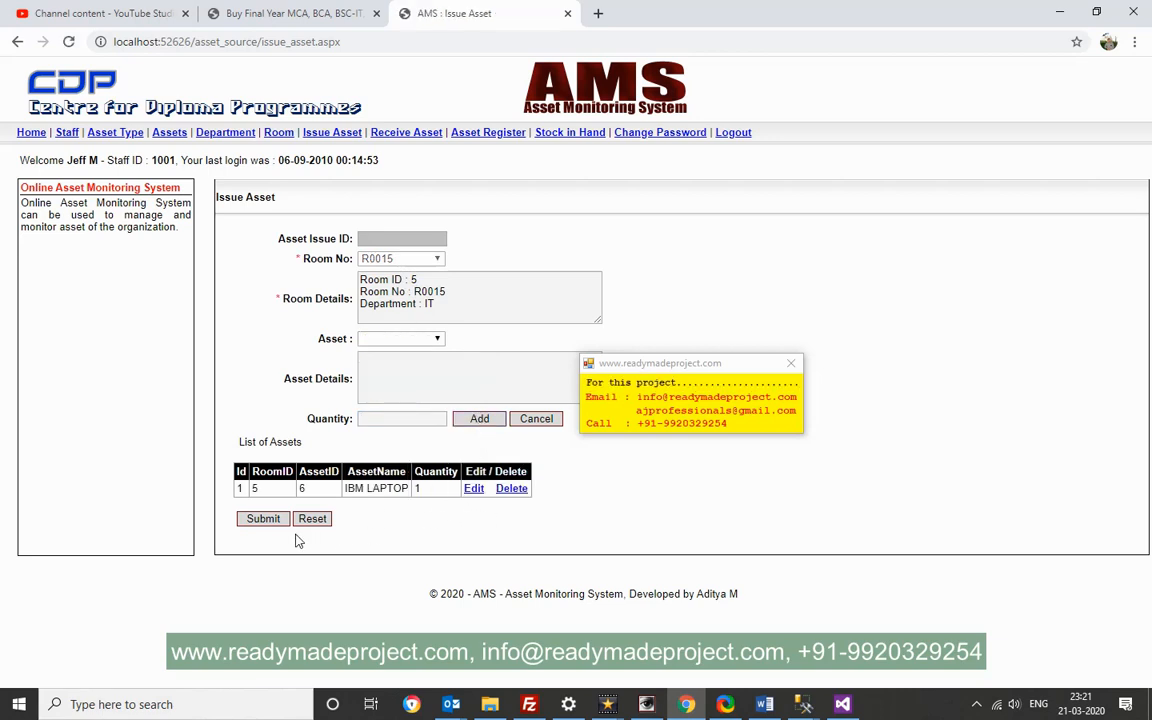
click(263, 518)
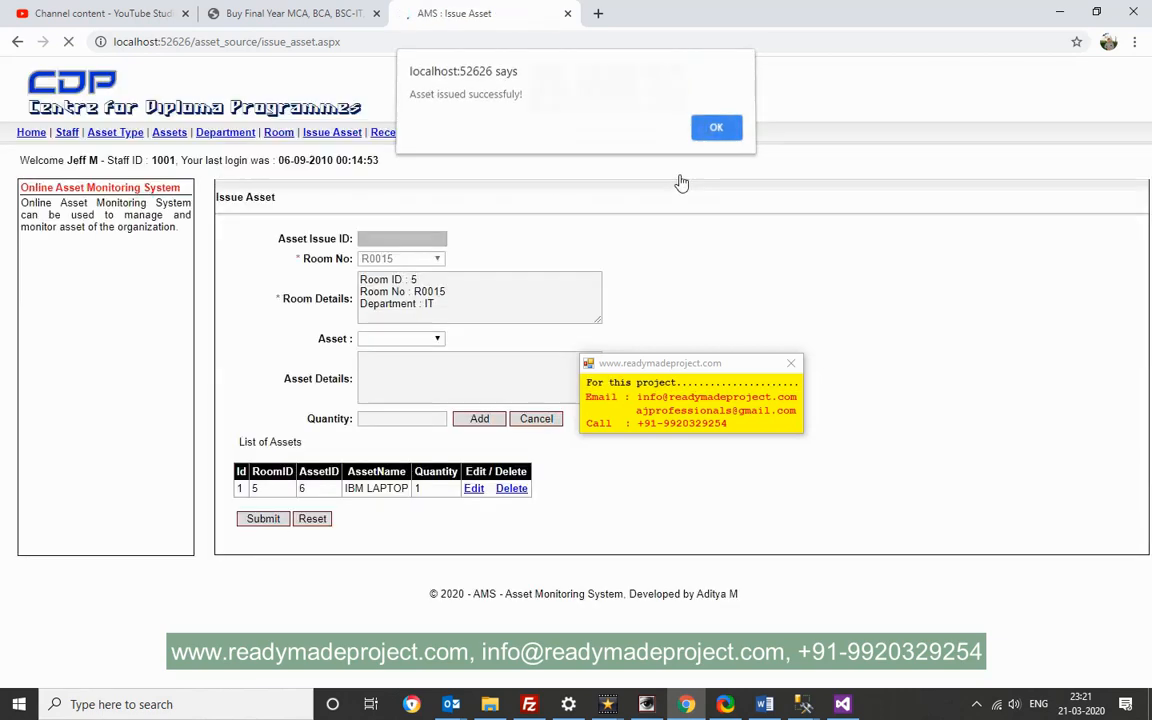
click(716, 127)
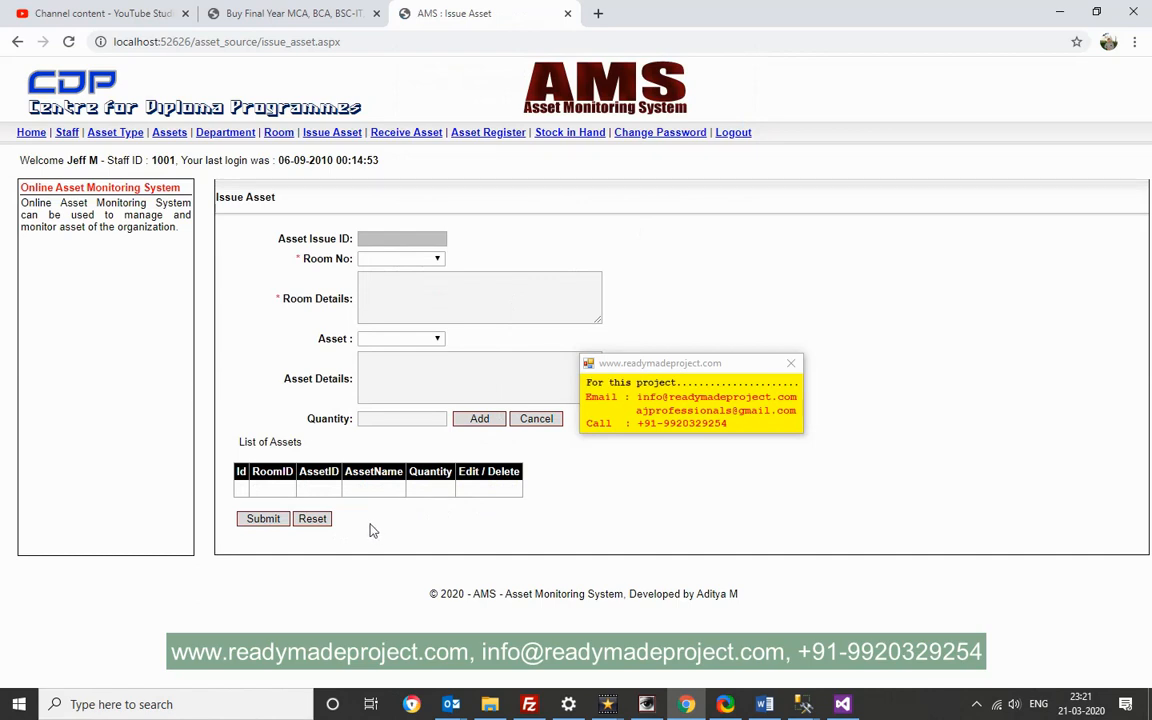
View page 2 of Stock in Hand, where IBM LAPTOP shows stock 1
click(569, 132)
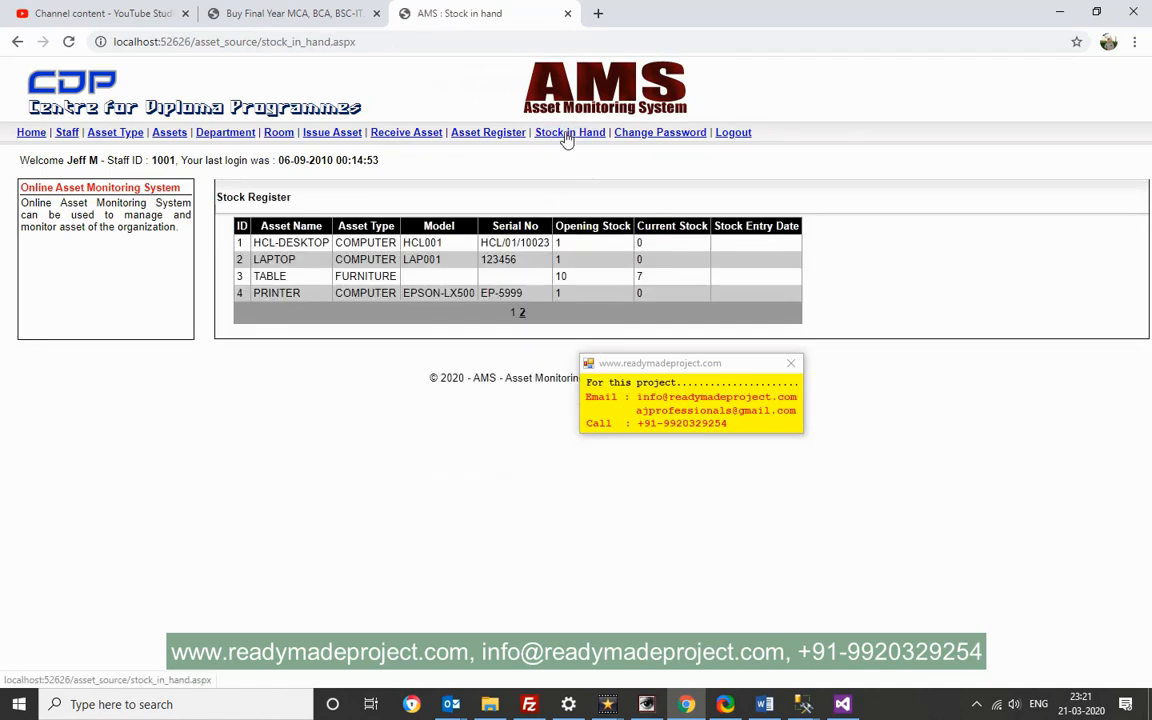
mouse_move(296, 290)
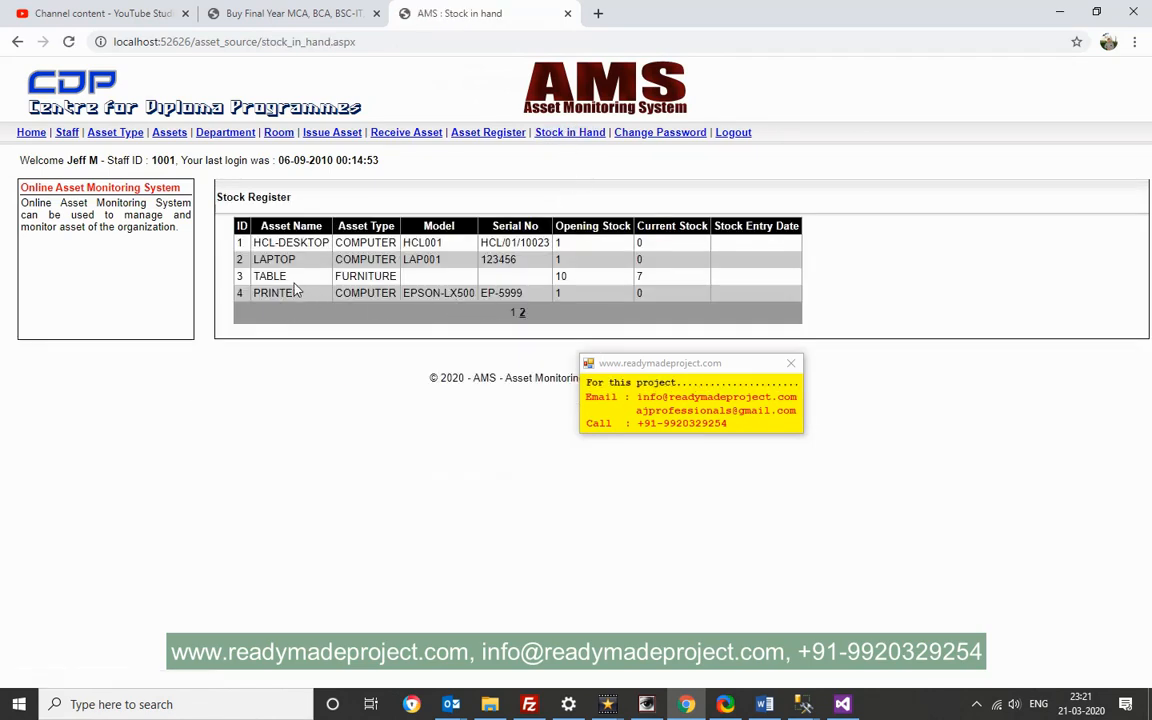
click(521, 313)
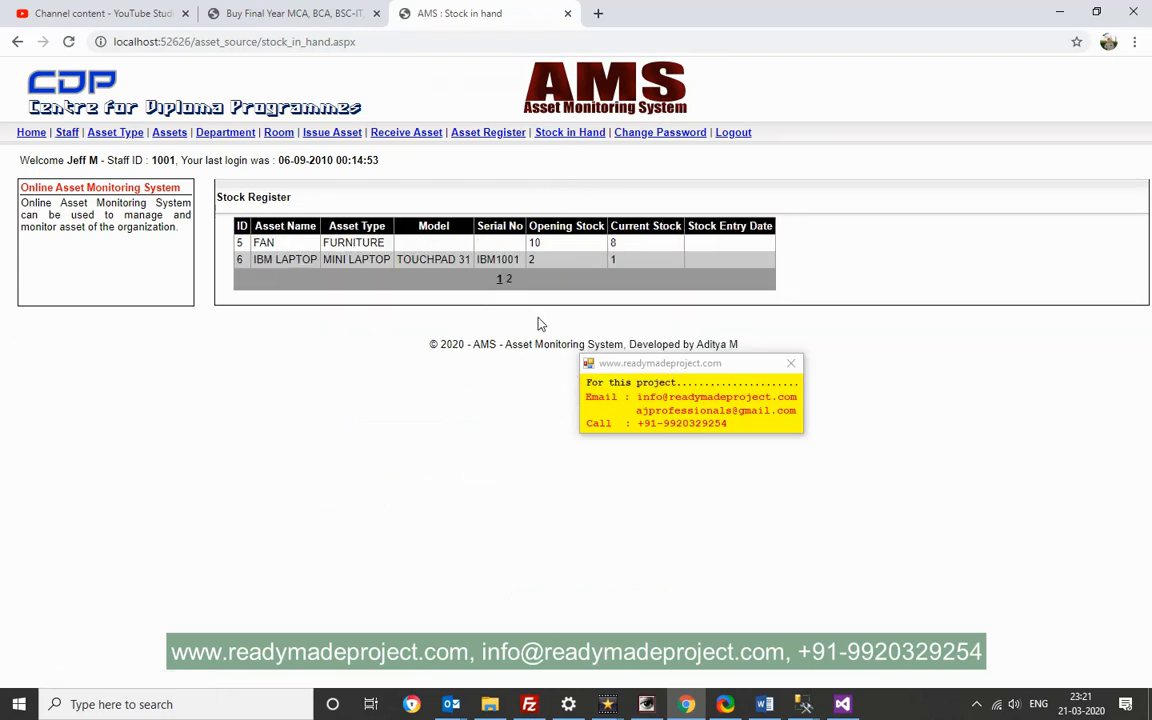
mouse_move(629, 266)
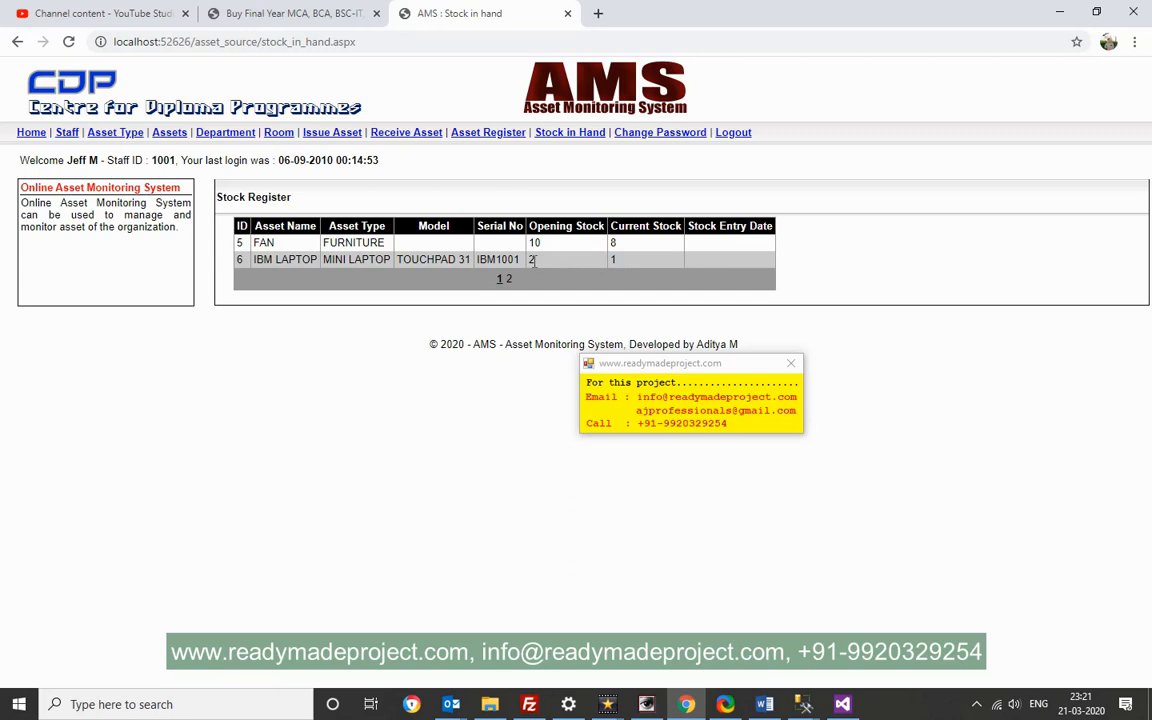
mouse_move(555, 262)
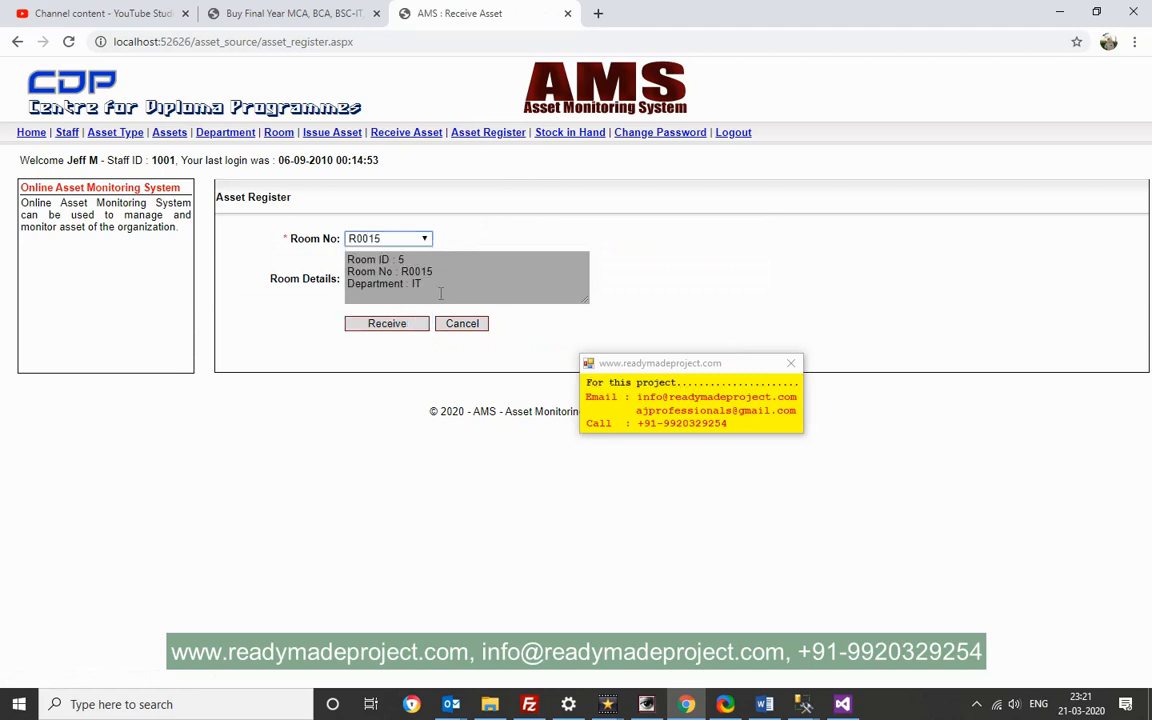
mouse_move(398, 320)
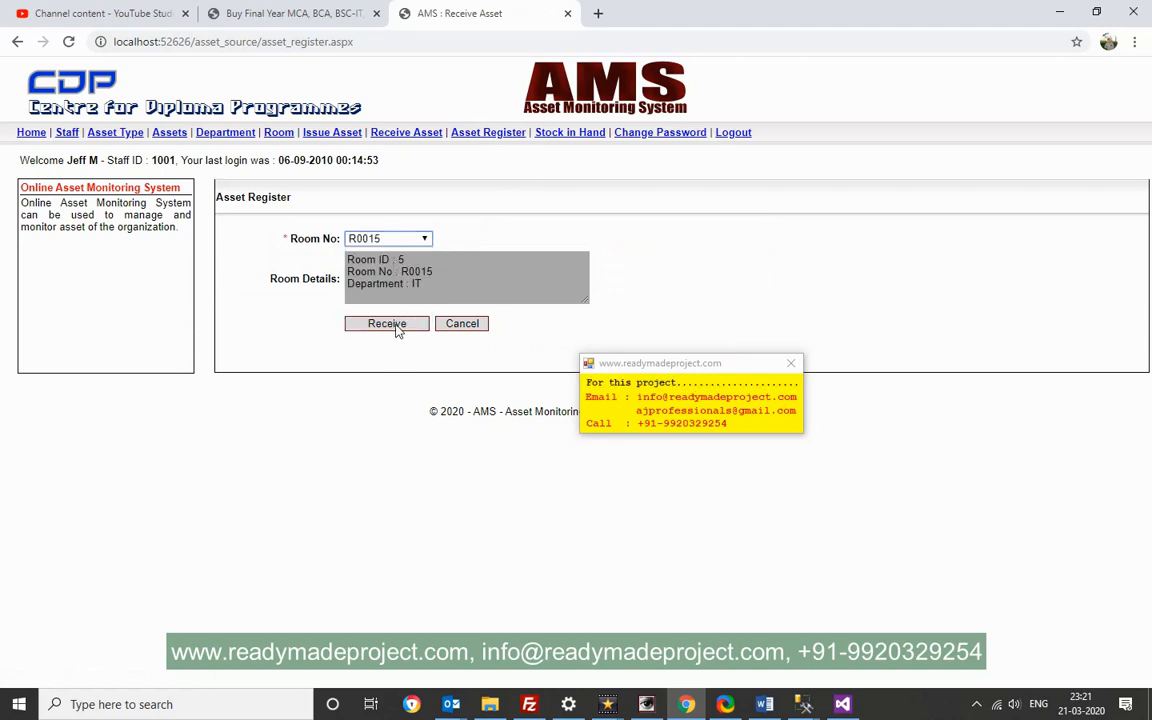
click(386, 323)
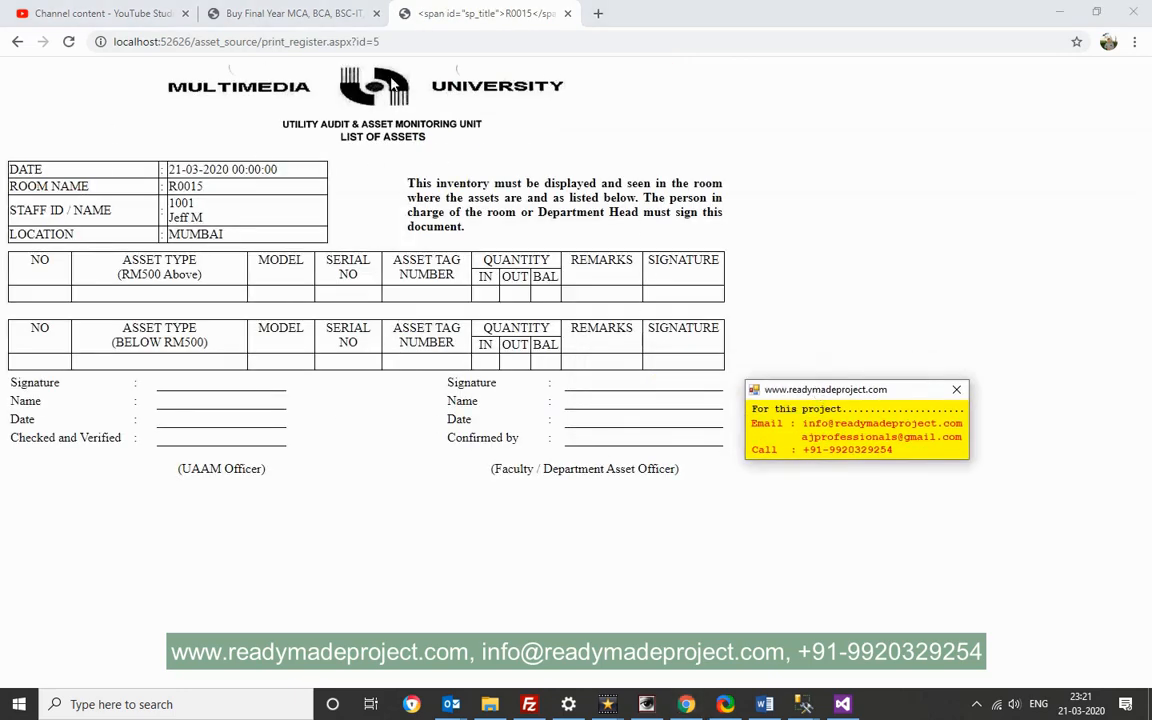
mouse_move(347, 156)
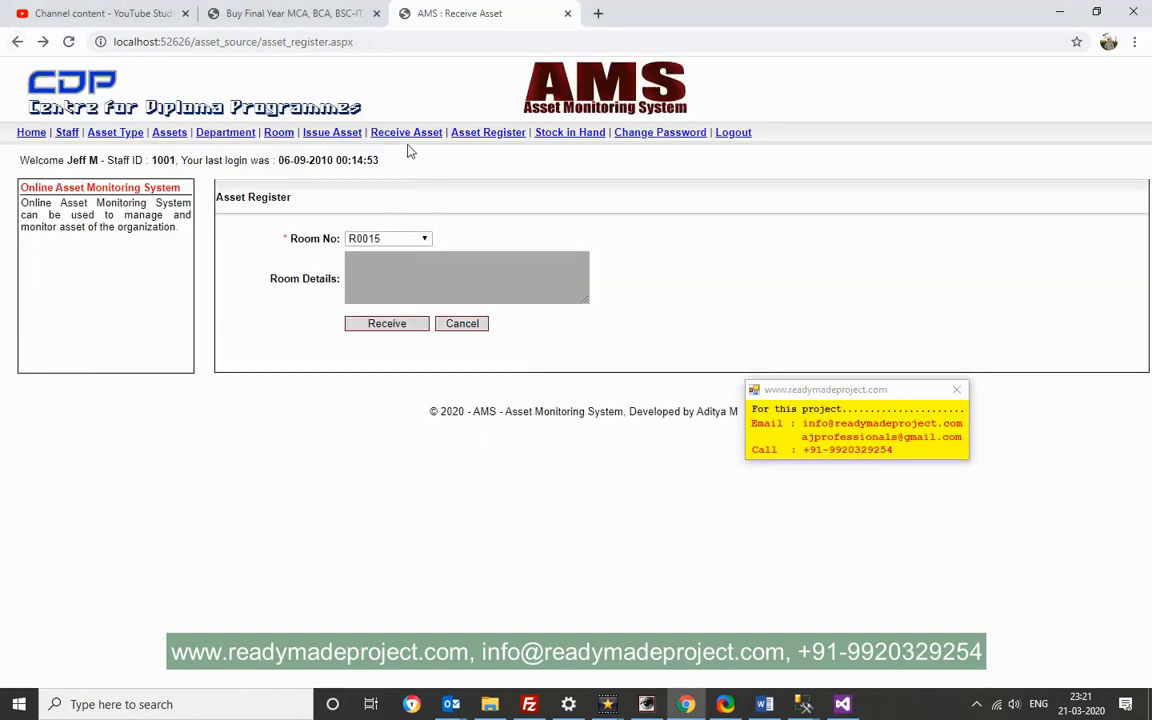
mouse_move(447, 208)
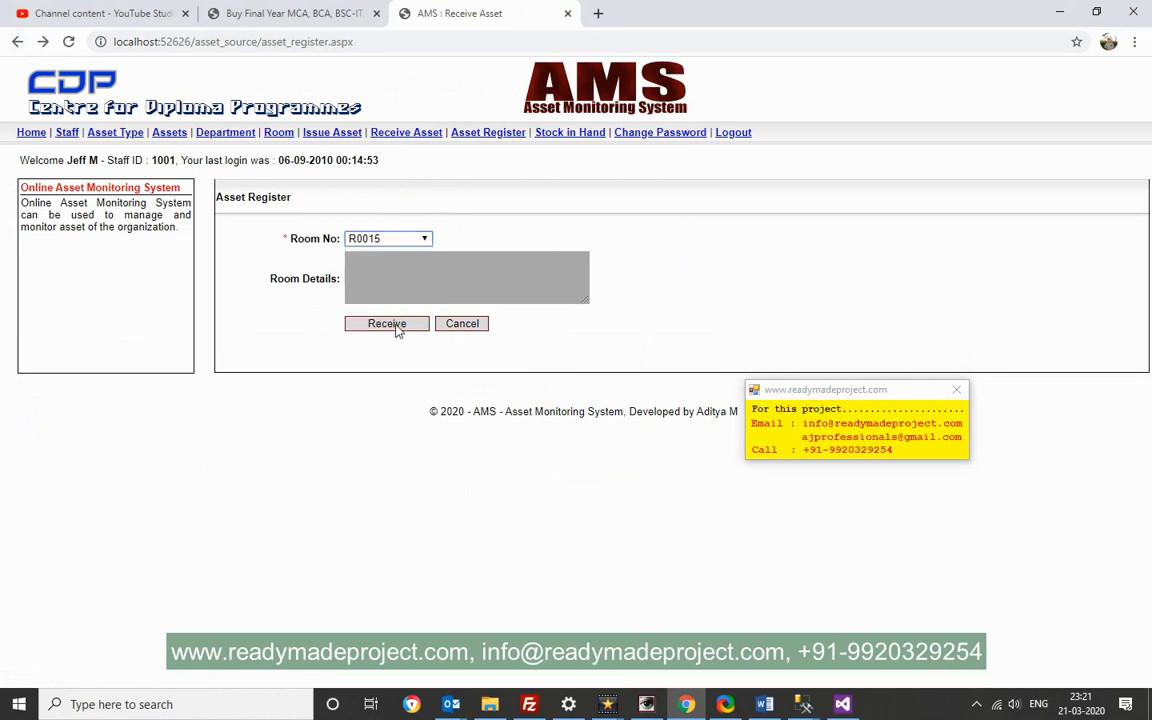
click(424, 238)
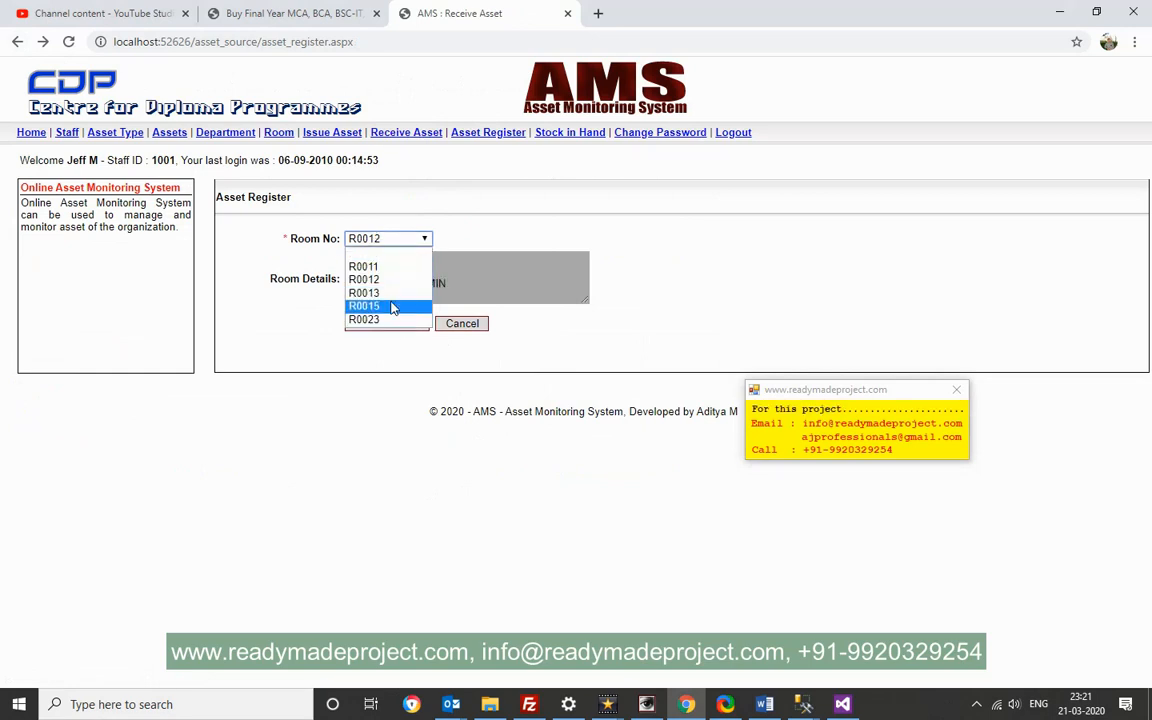
click(364, 306)
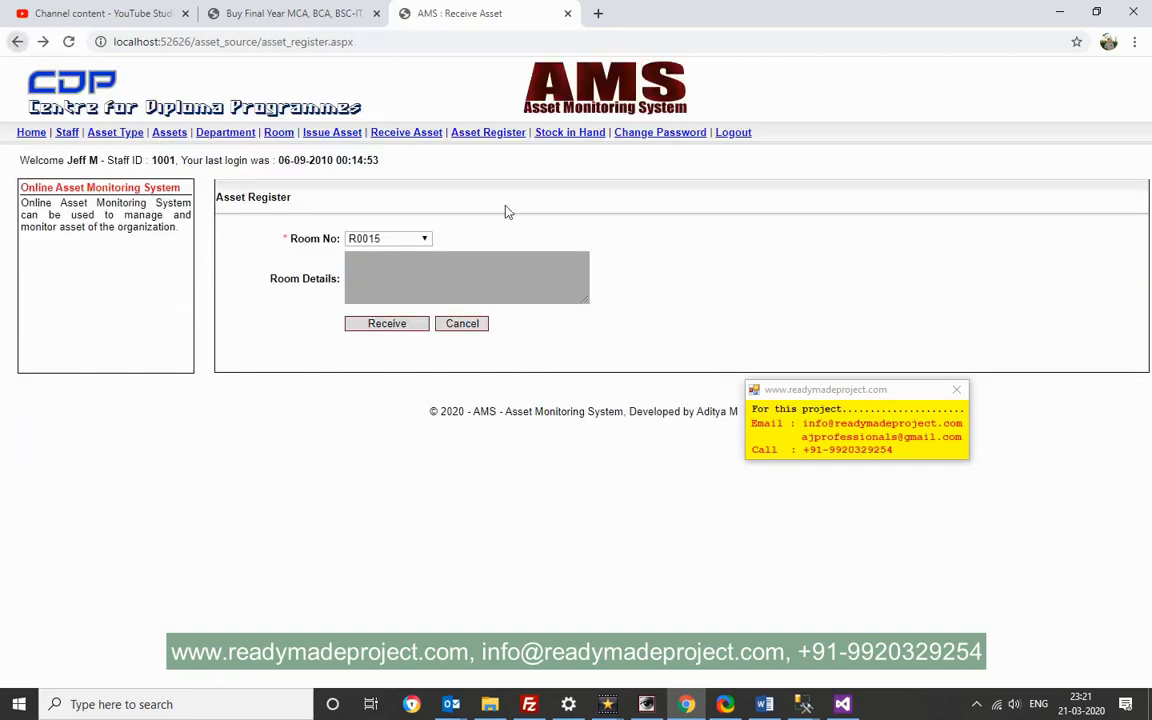
Choose room R0015 on Receive Asset and select the IBM LAPTOP to receive
click(406, 132)
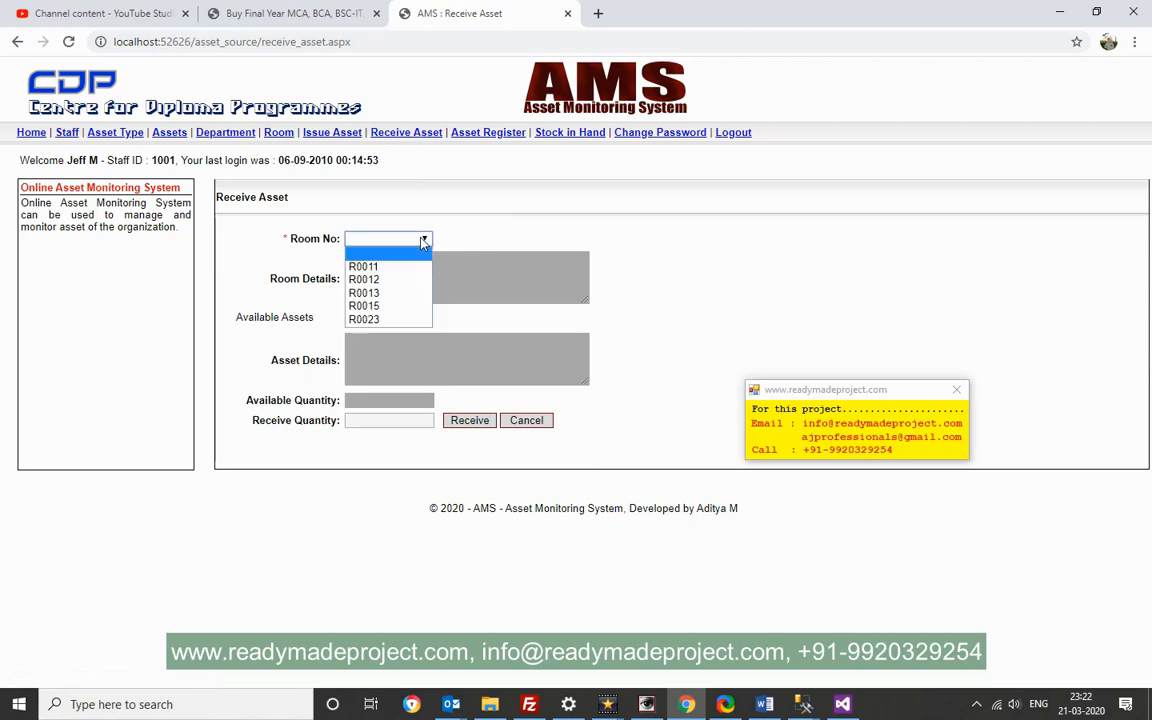
click(363, 305)
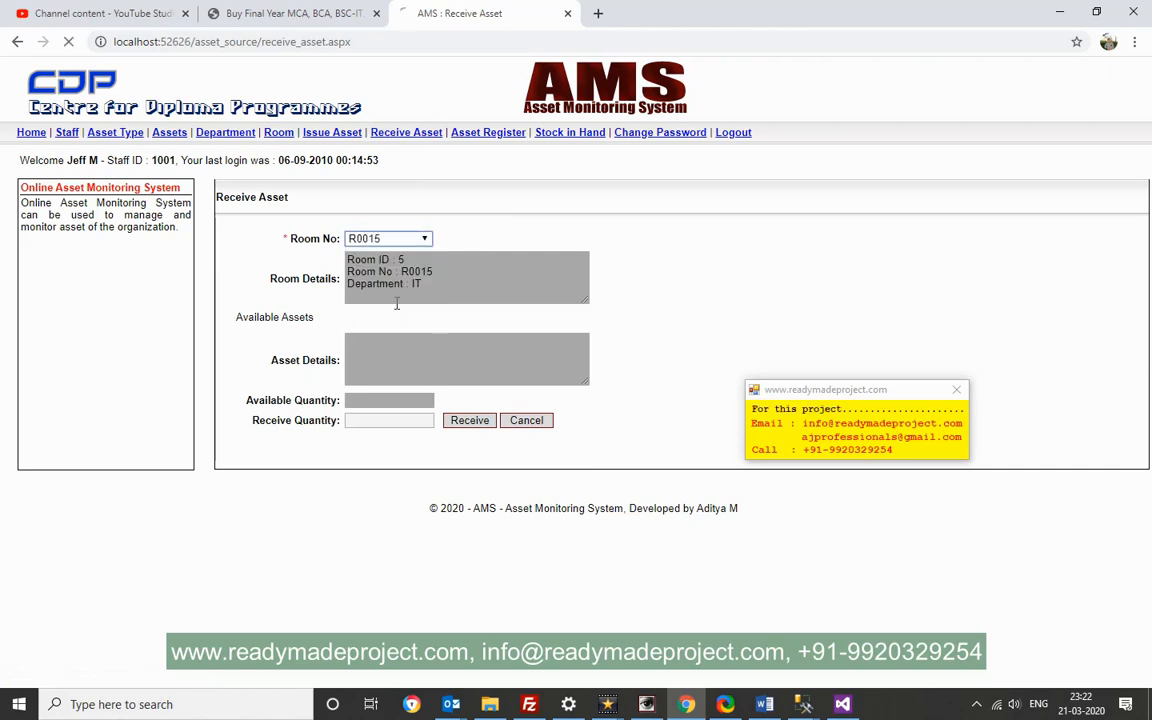
click(388, 238)
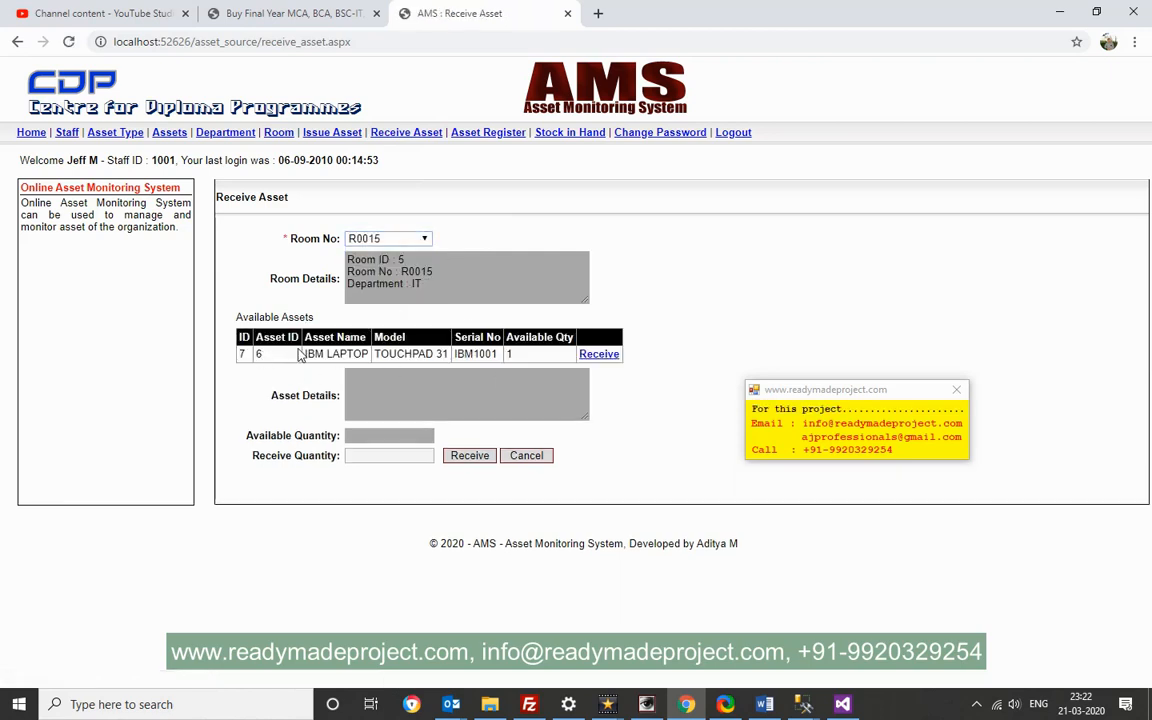
mouse_move(598, 377)
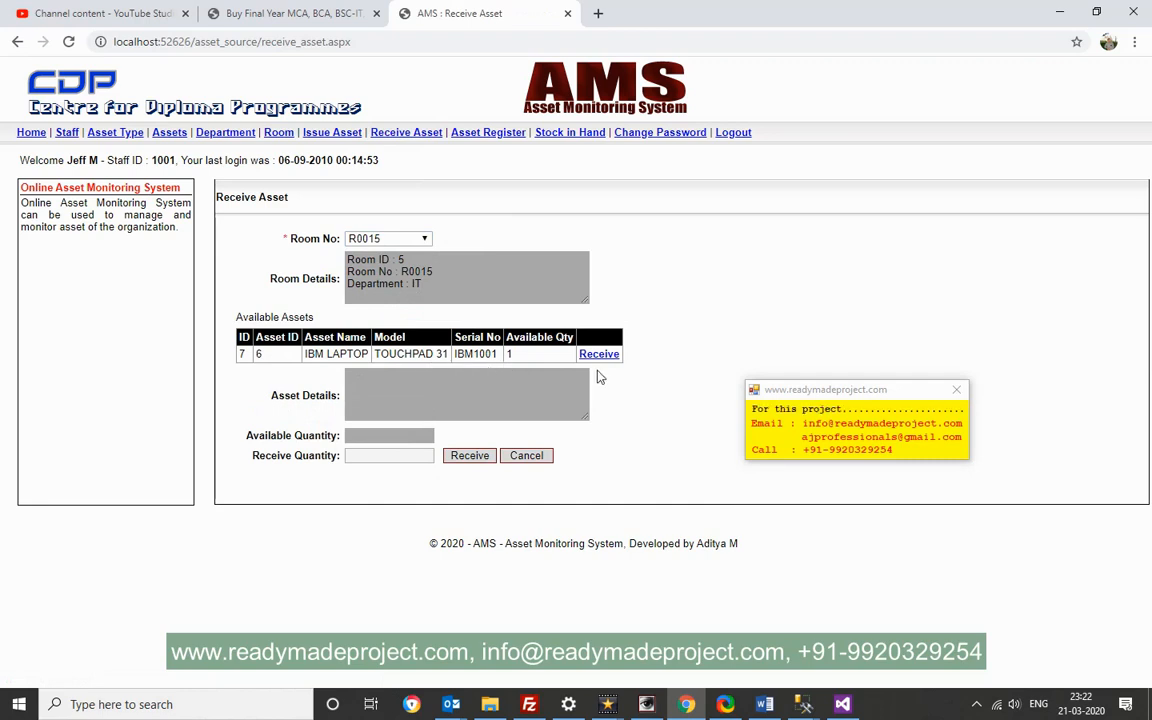
click(599, 354)
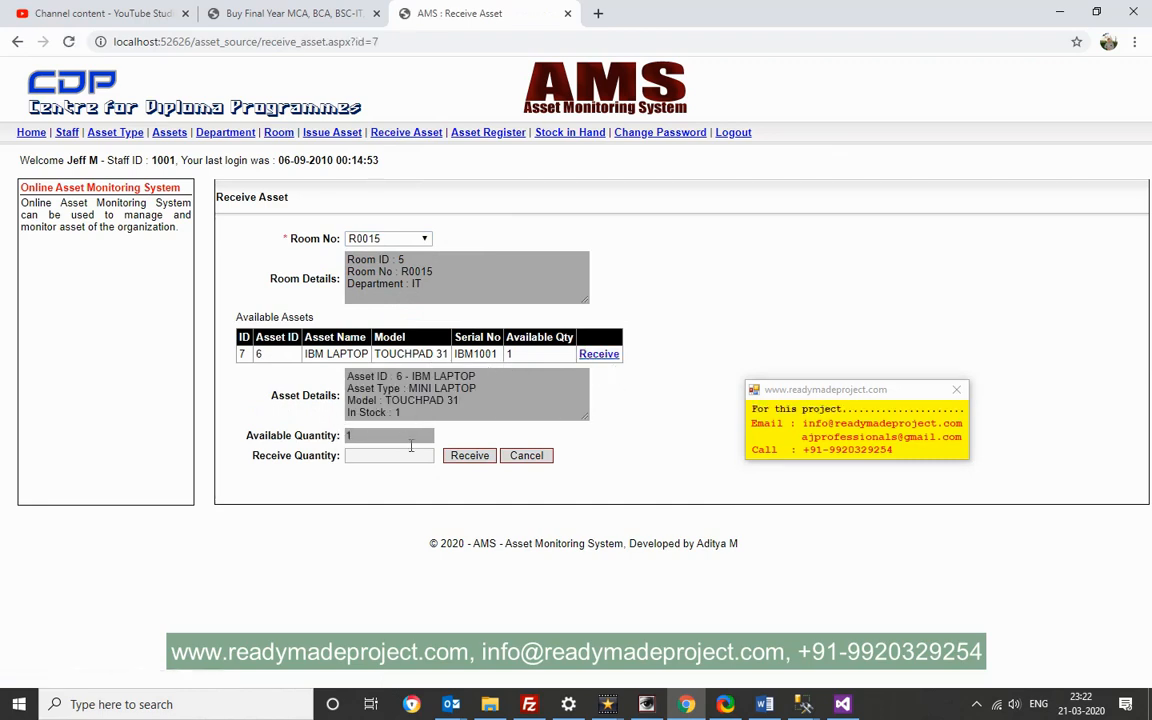
Receive quantity 1 of the laptop and confirm its stock is back to 2
click(389, 435)
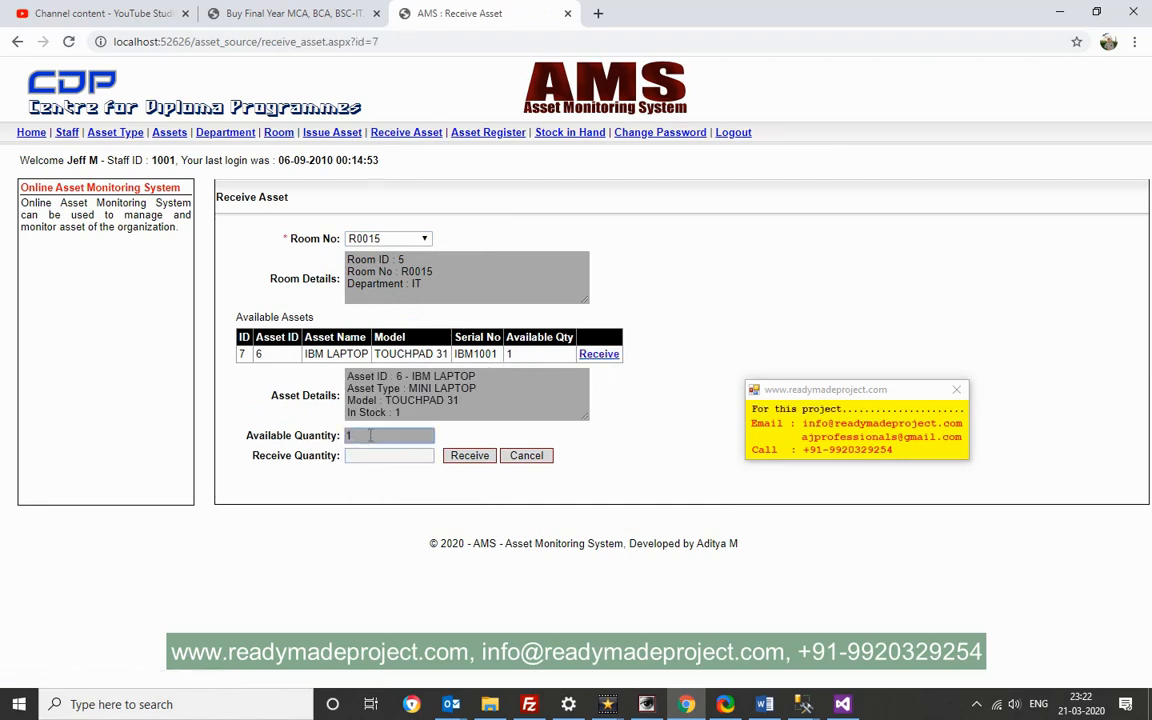
text(1)
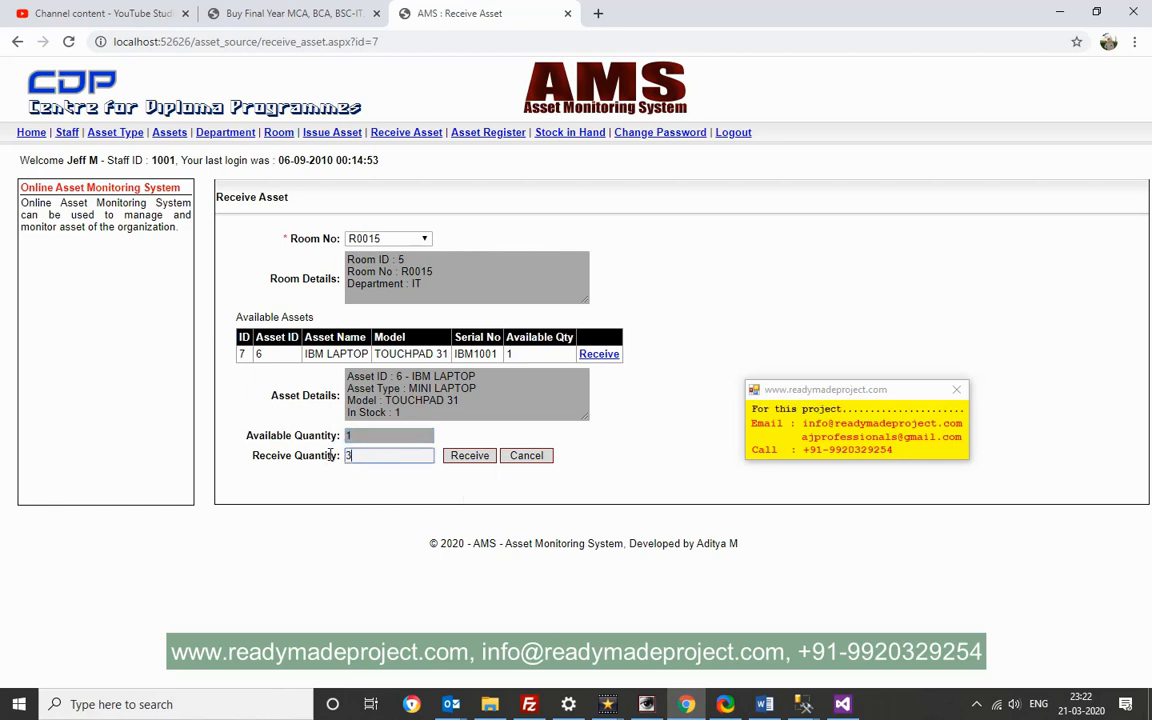
click(469, 455)
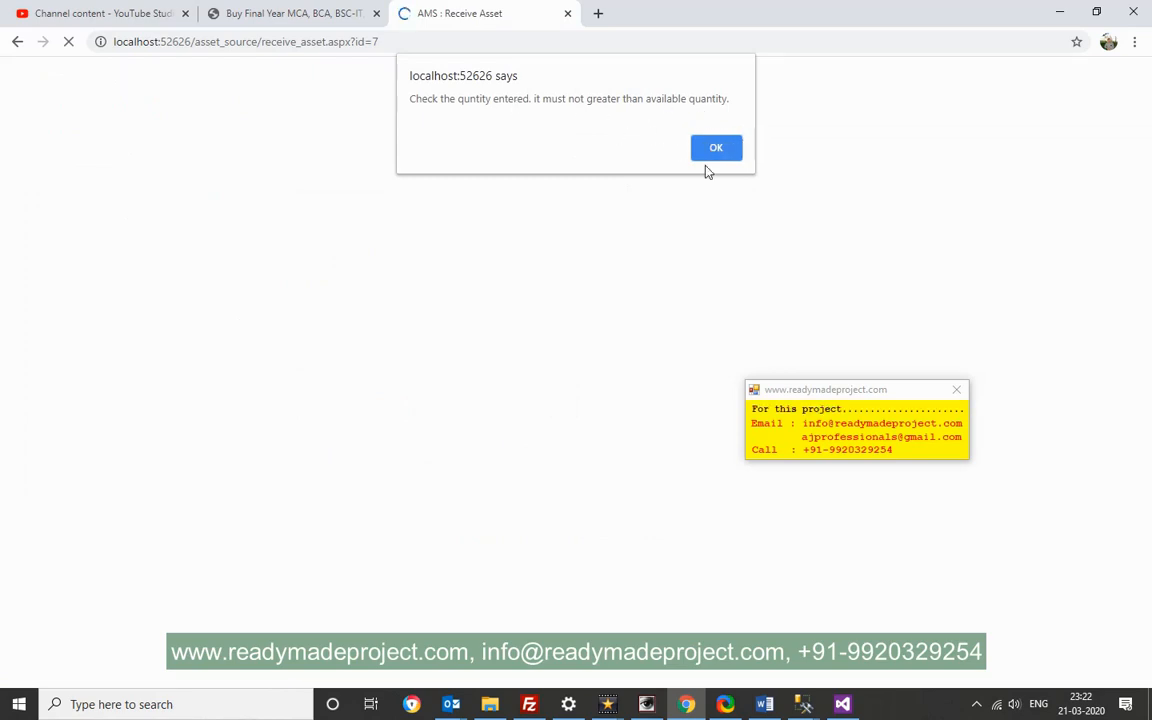
click(716, 147)
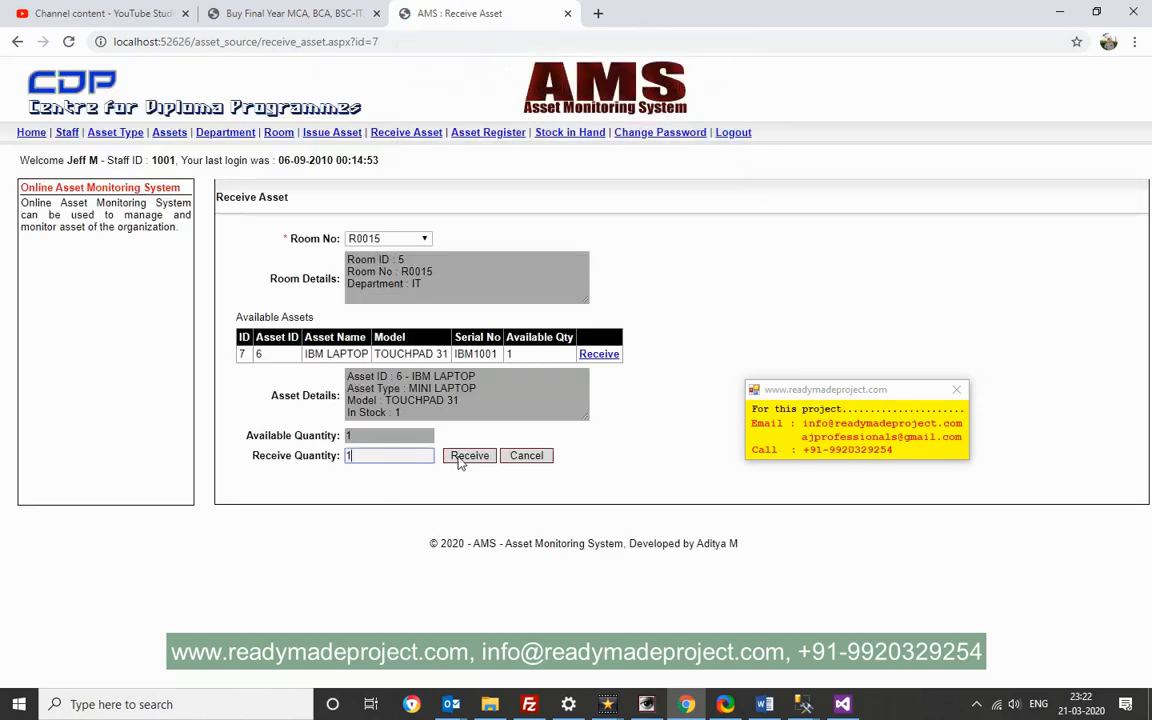
click(468, 455)
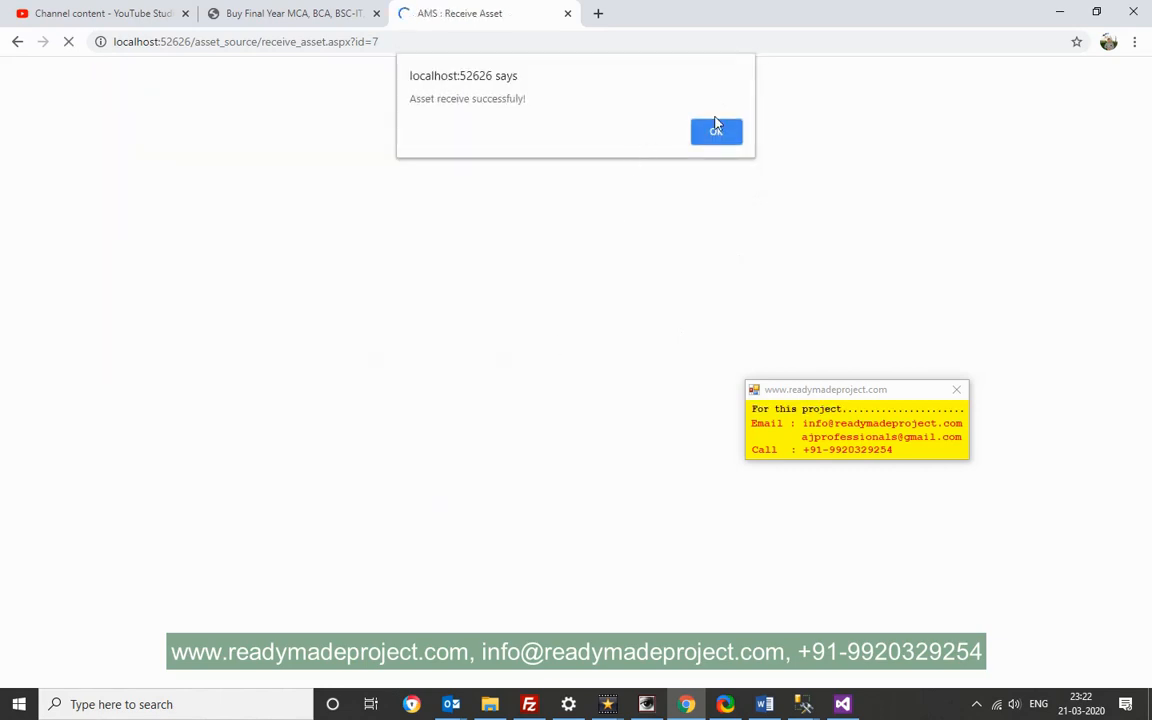
click(715, 131)
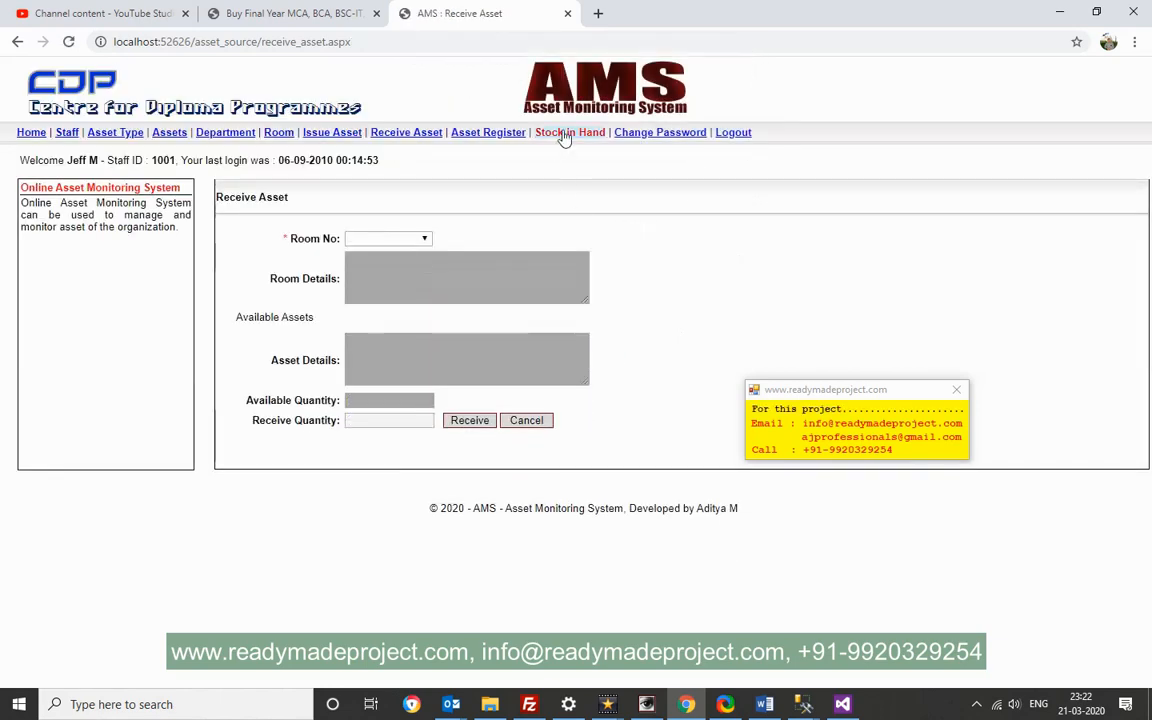
click(570, 132)
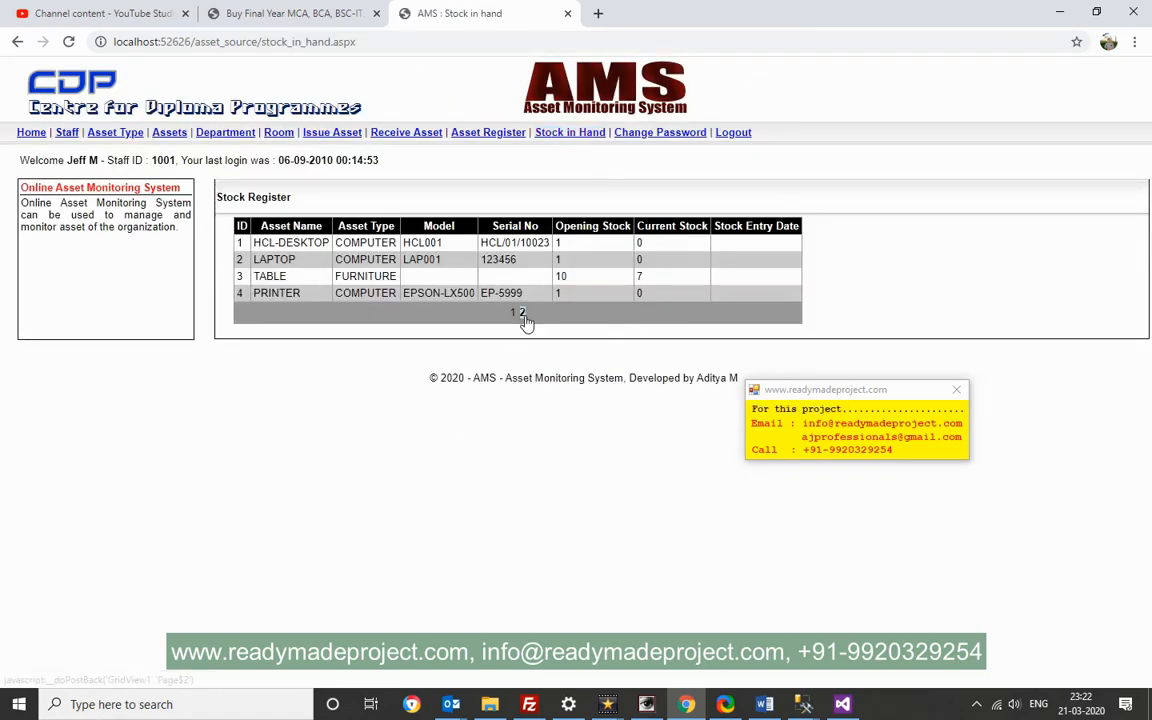
click(524, 313)
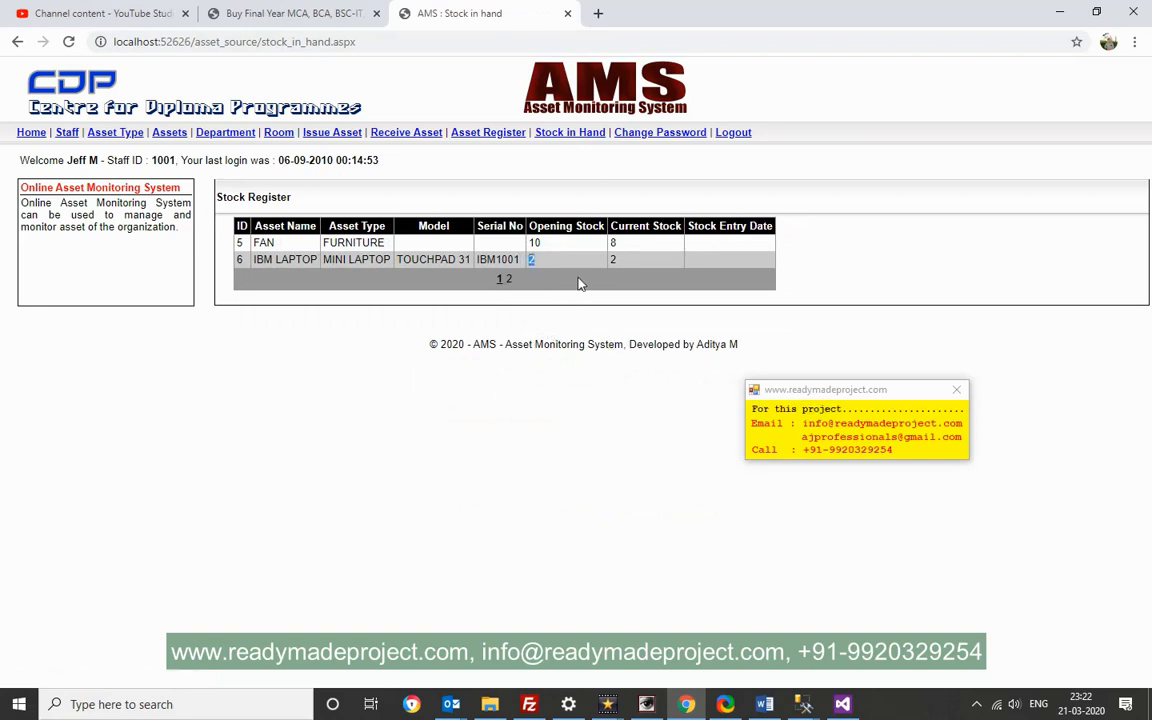